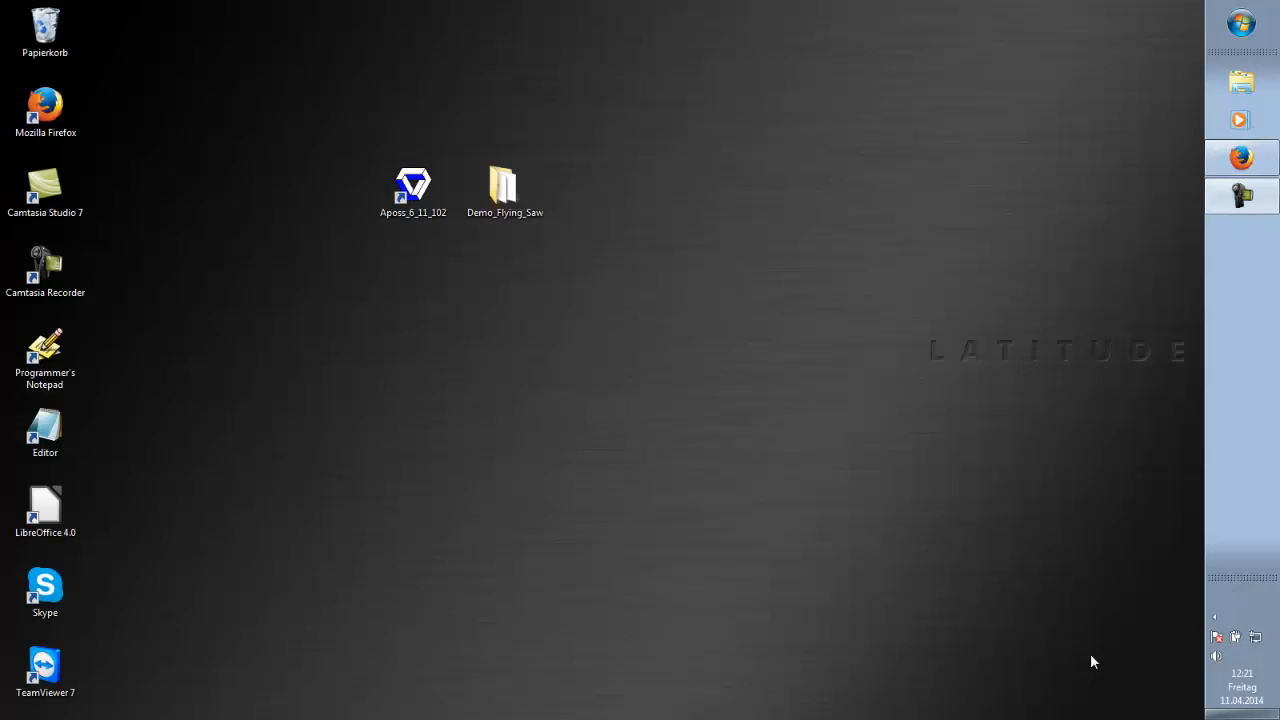
mouse_move(836, 428)
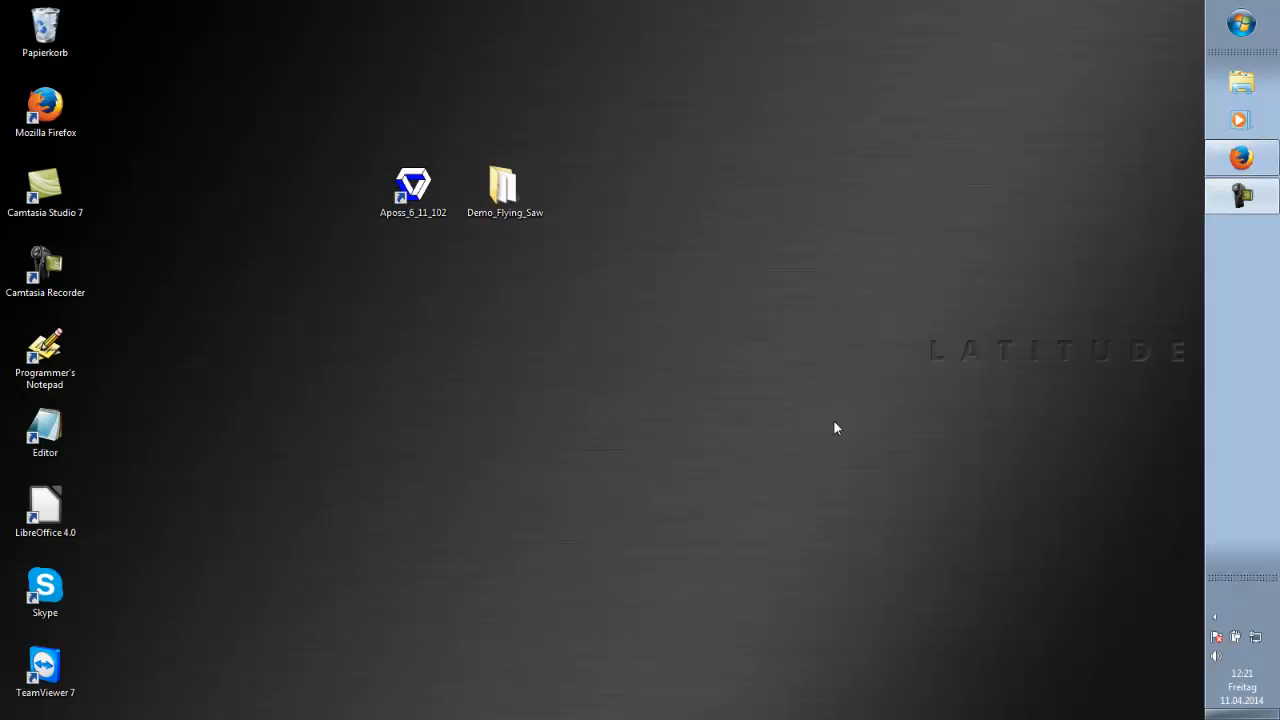
Step: Open Demo_FlyingSaw.m from the Demo_Flying_Saw desktop folder in Aposs
double_click(504, 185)
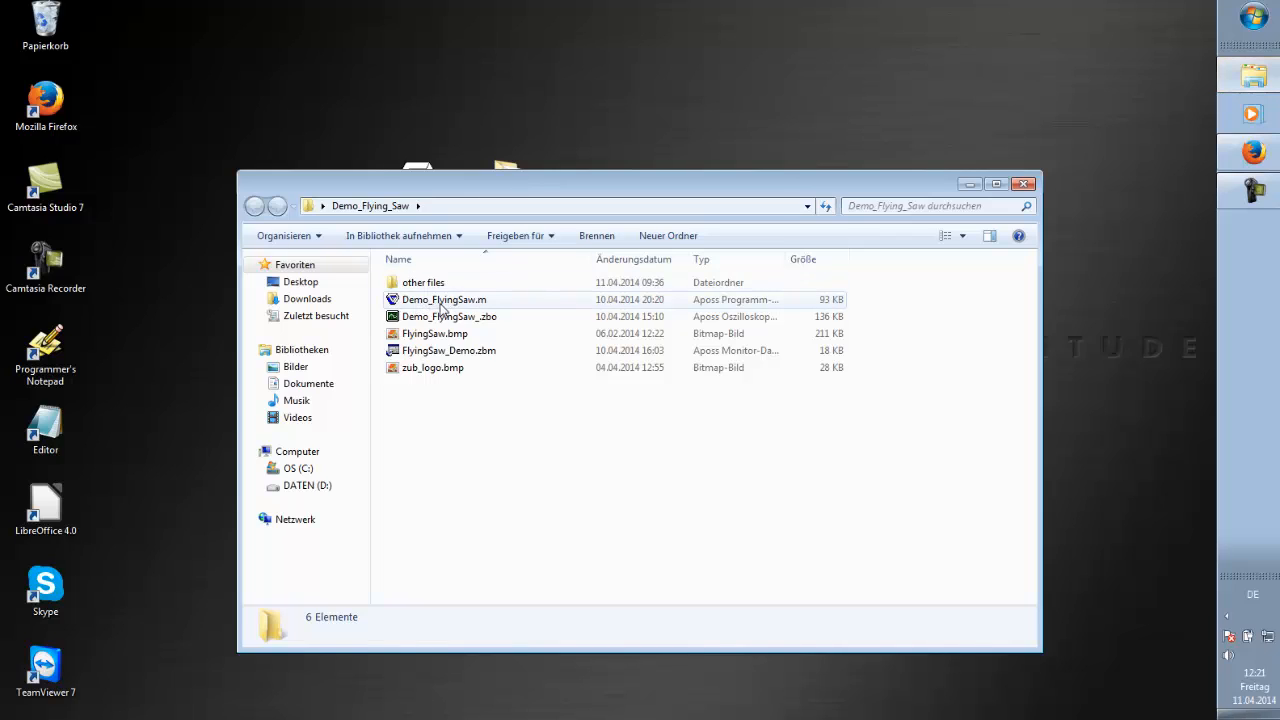
mouse_move(462, 311)
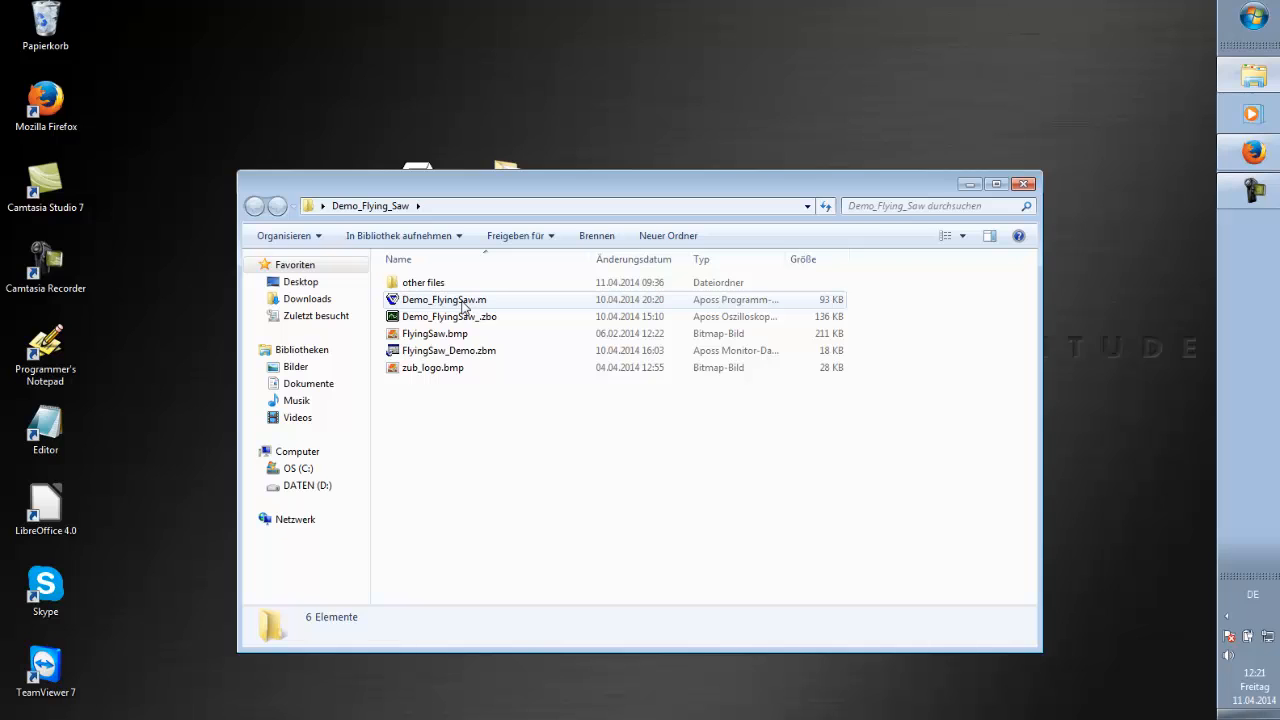
double_click(441, 299)
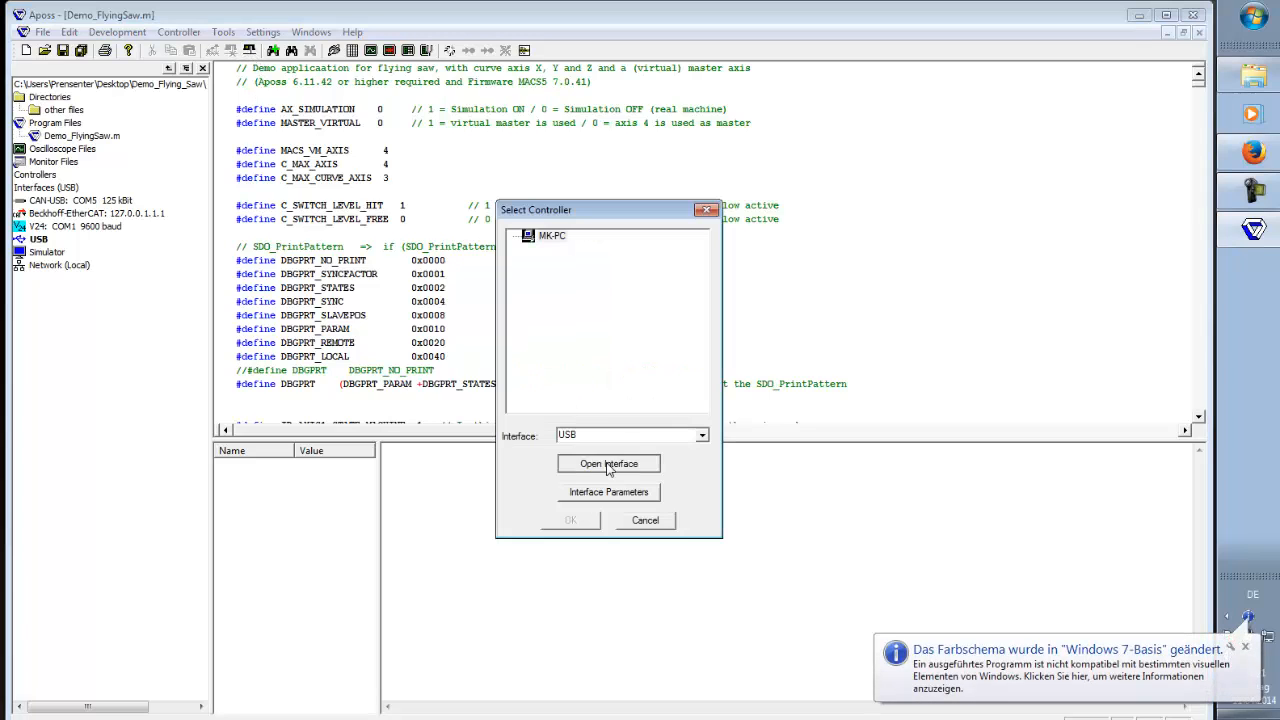
Step: Connect to MACS5 controller 120031 found on the USB interface
click(608, 463)
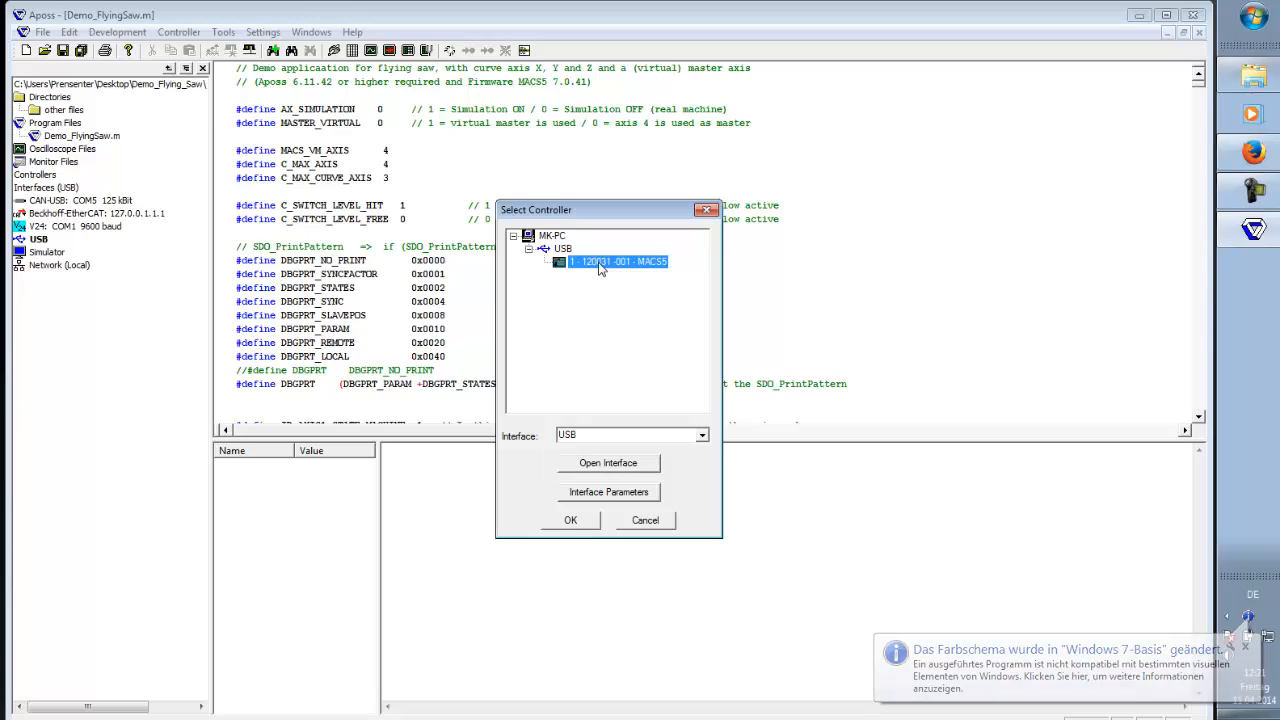
click(570, 520)
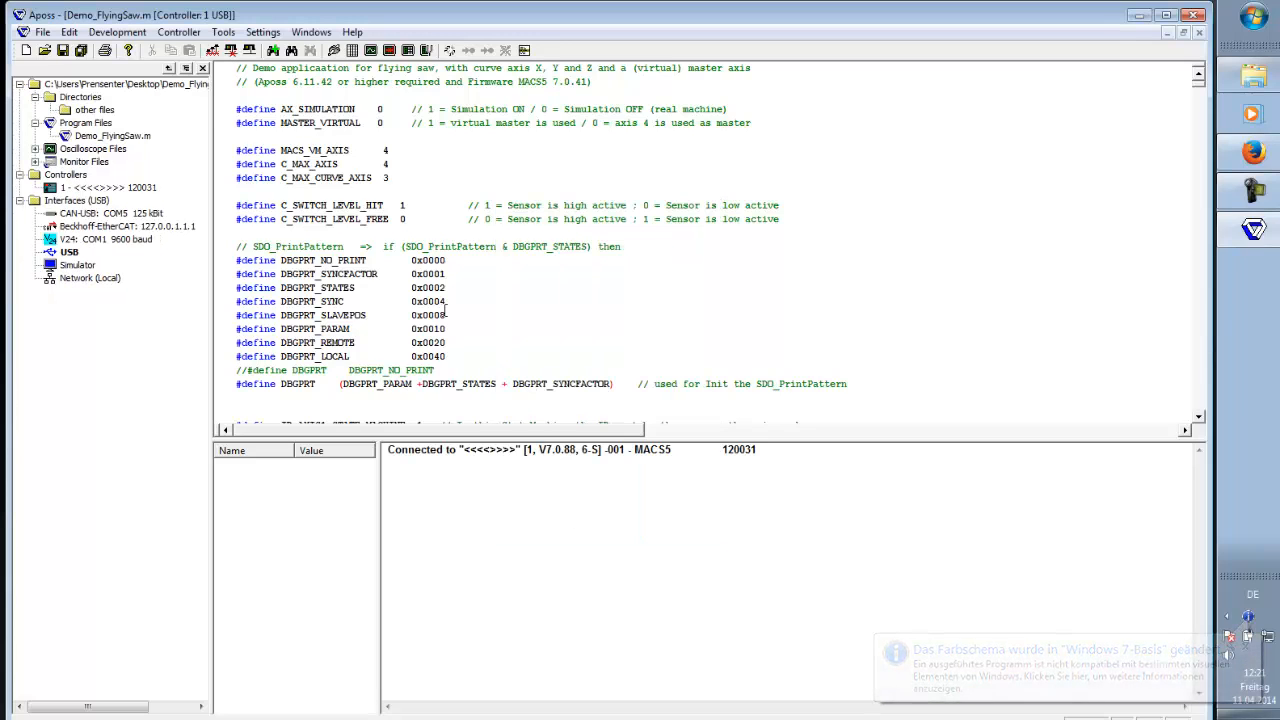
click(176, 32)
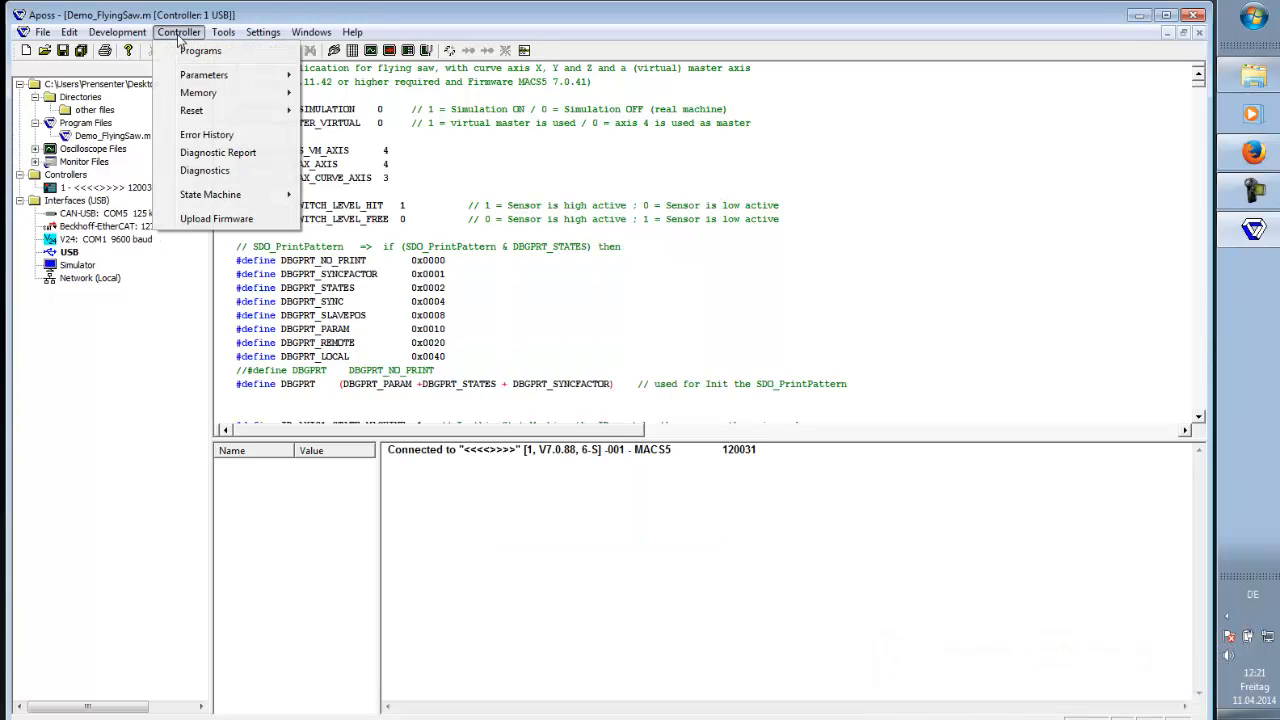
Step: Delete all saved programs, including 'test', from the MACS5 controller's program list
click(199, 50)
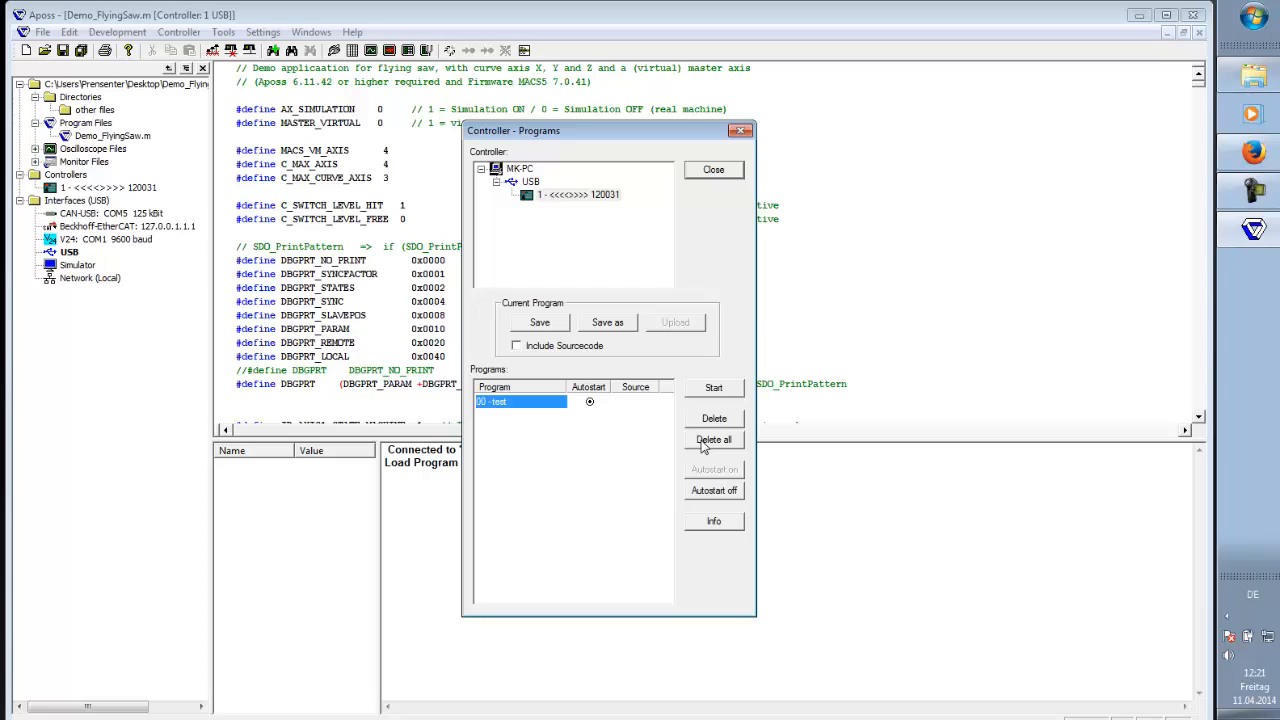
click(713, 440)
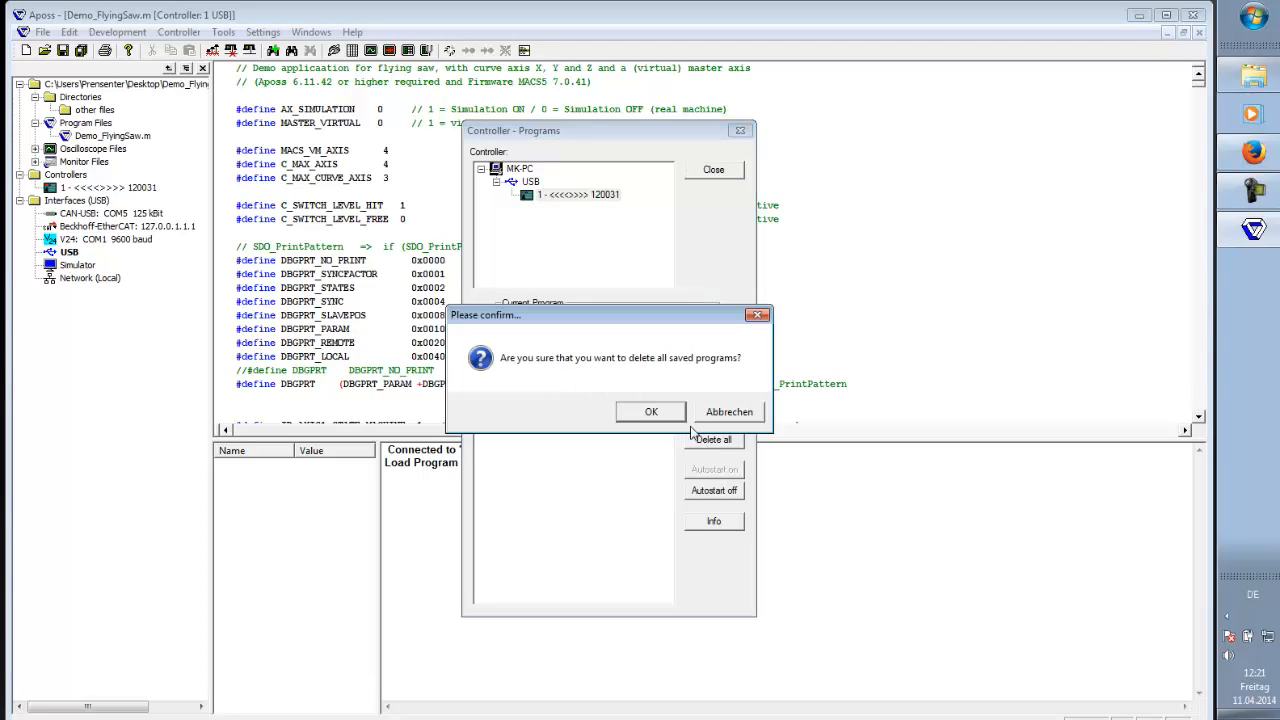
click(651, 410)
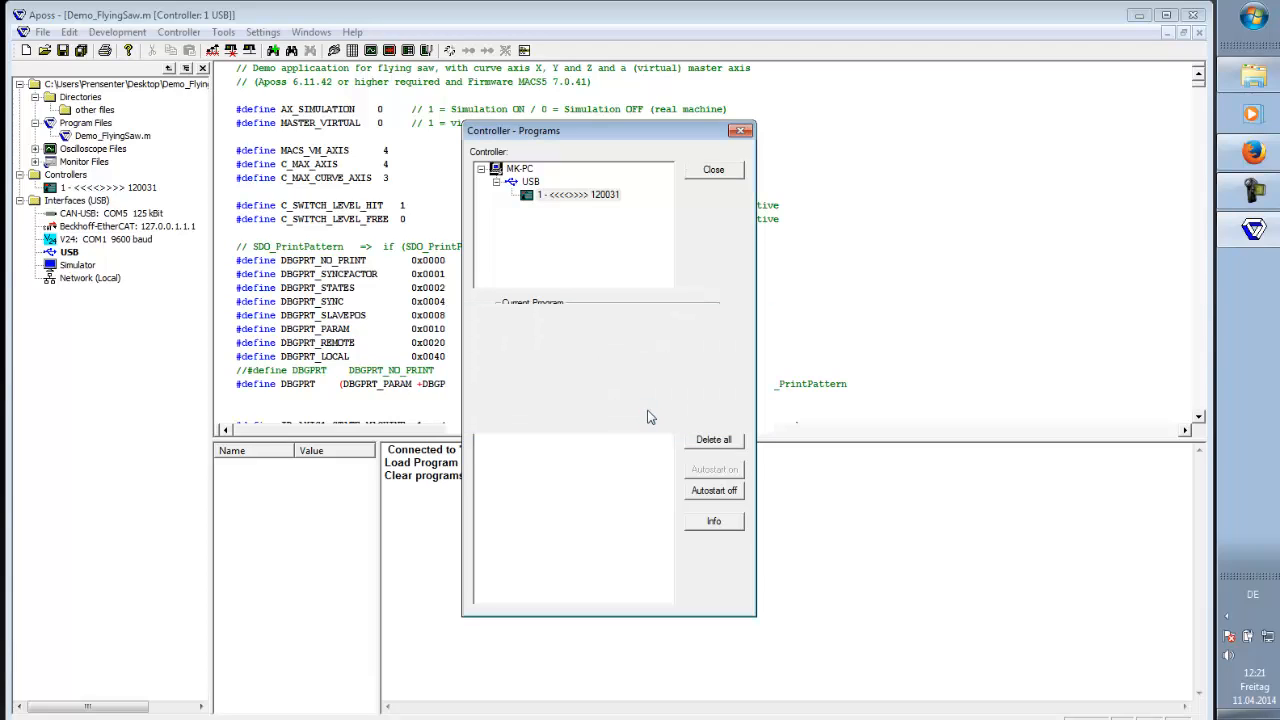
click(579, 194)
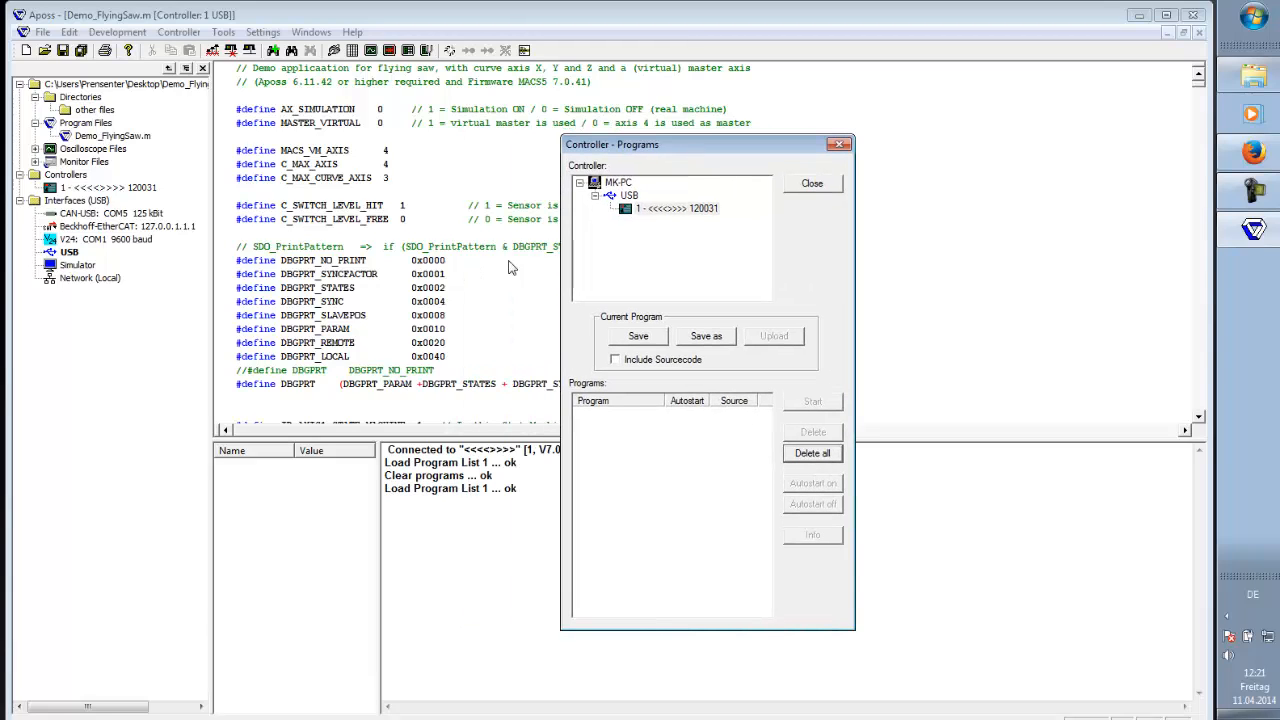
mouse_move(458, 191)
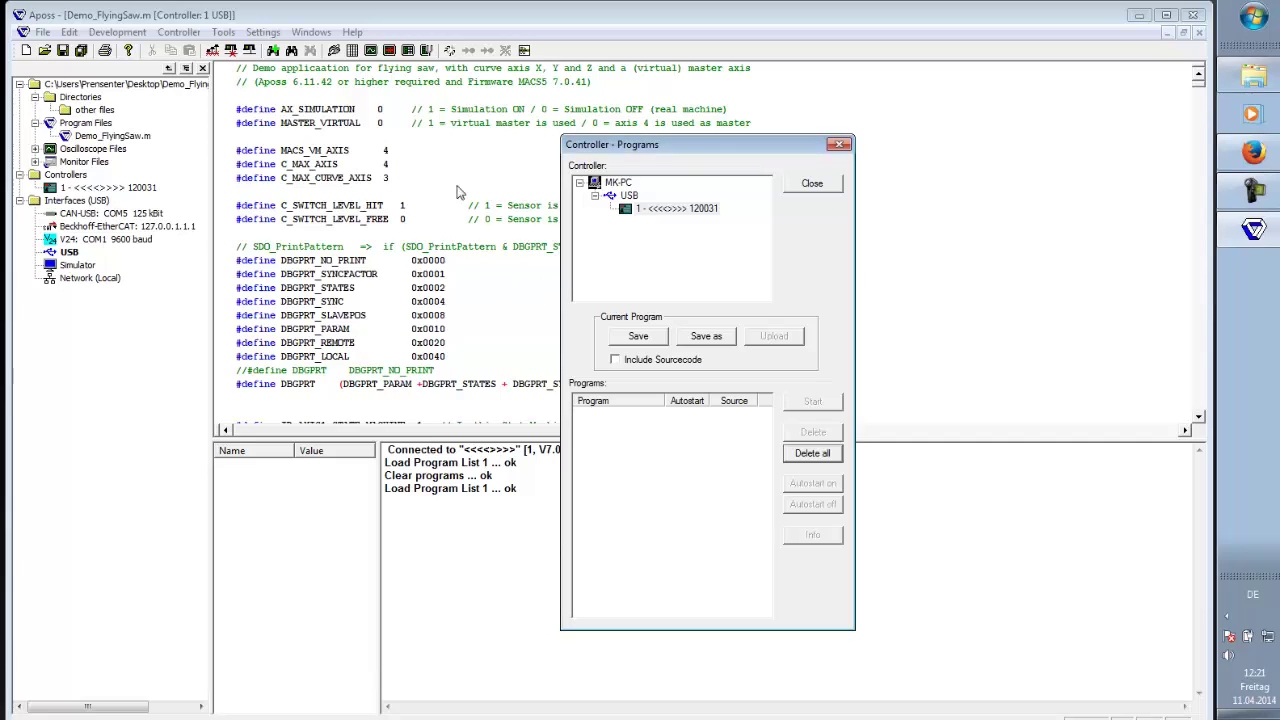
mouse_move(368, 128)
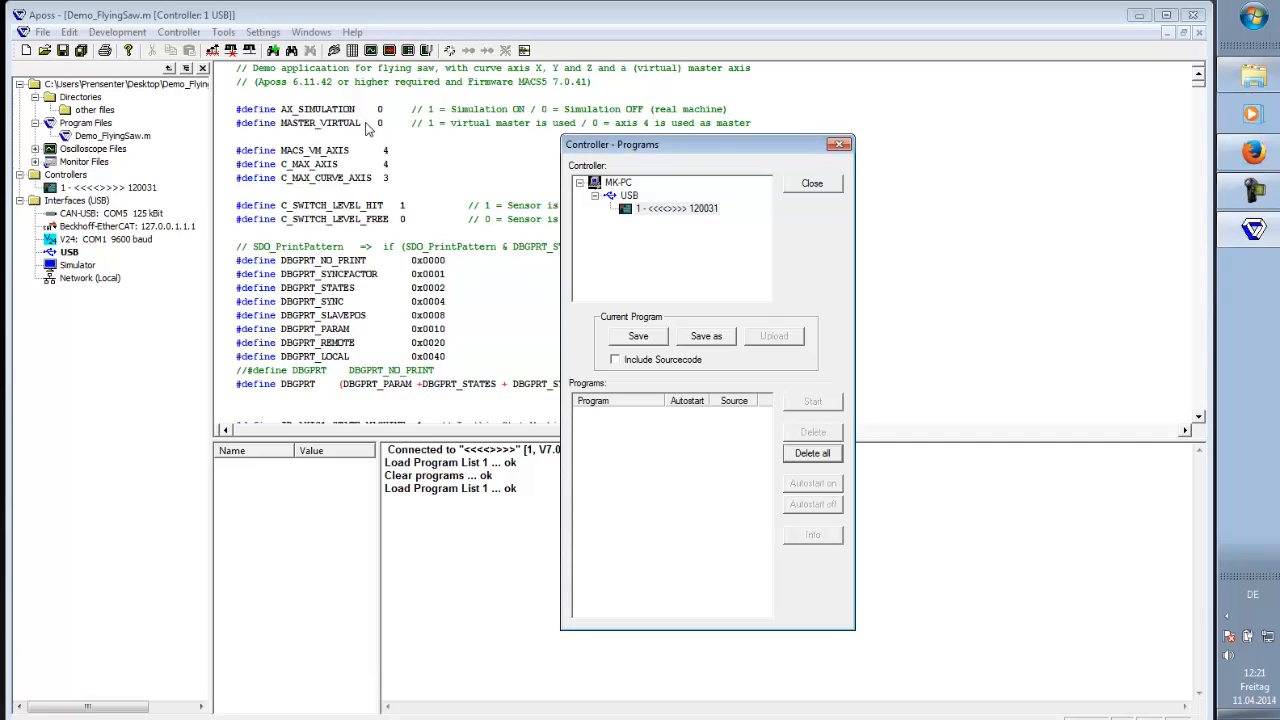
mouse_move(618, 155)
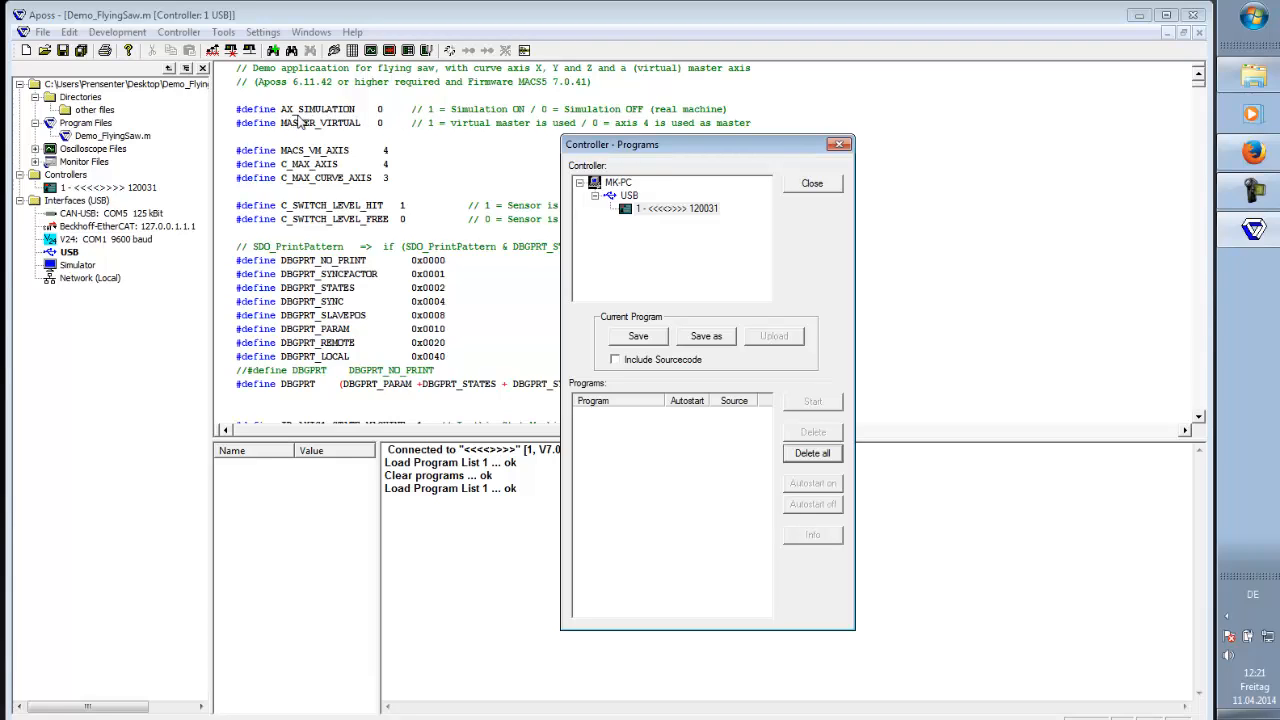
mouse_move(376, 130)
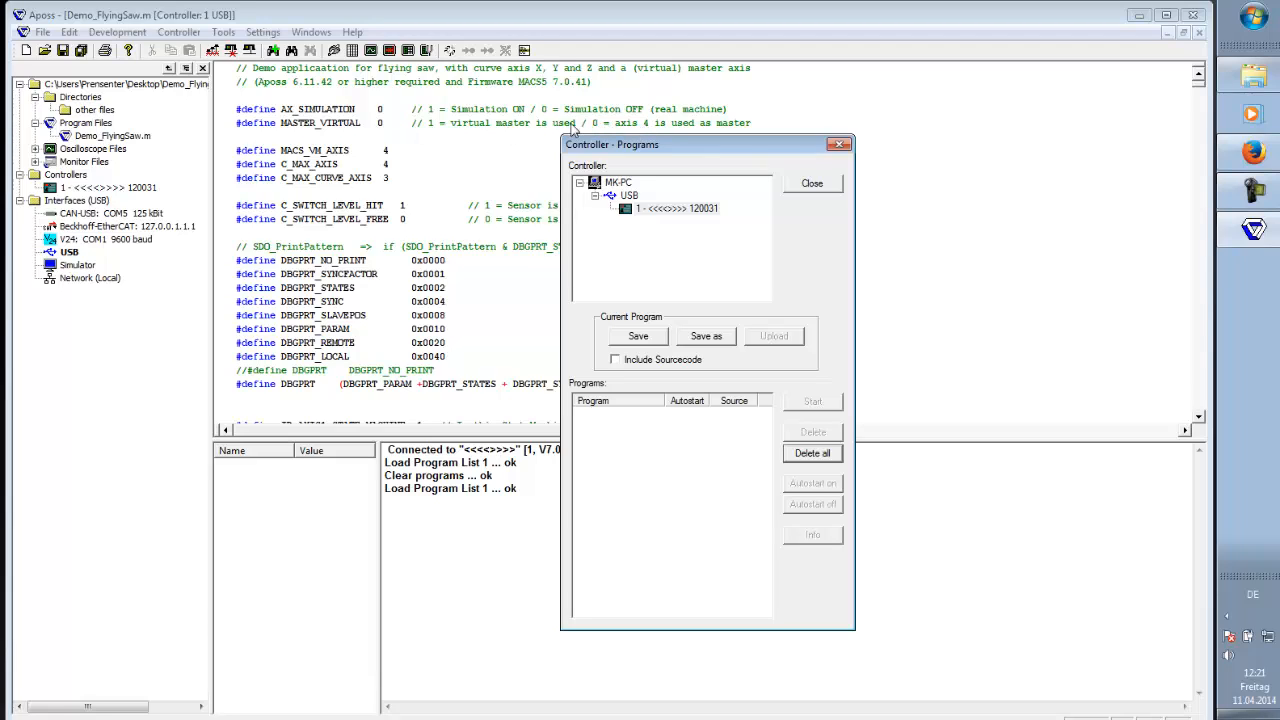
mouse_move(433, 130)
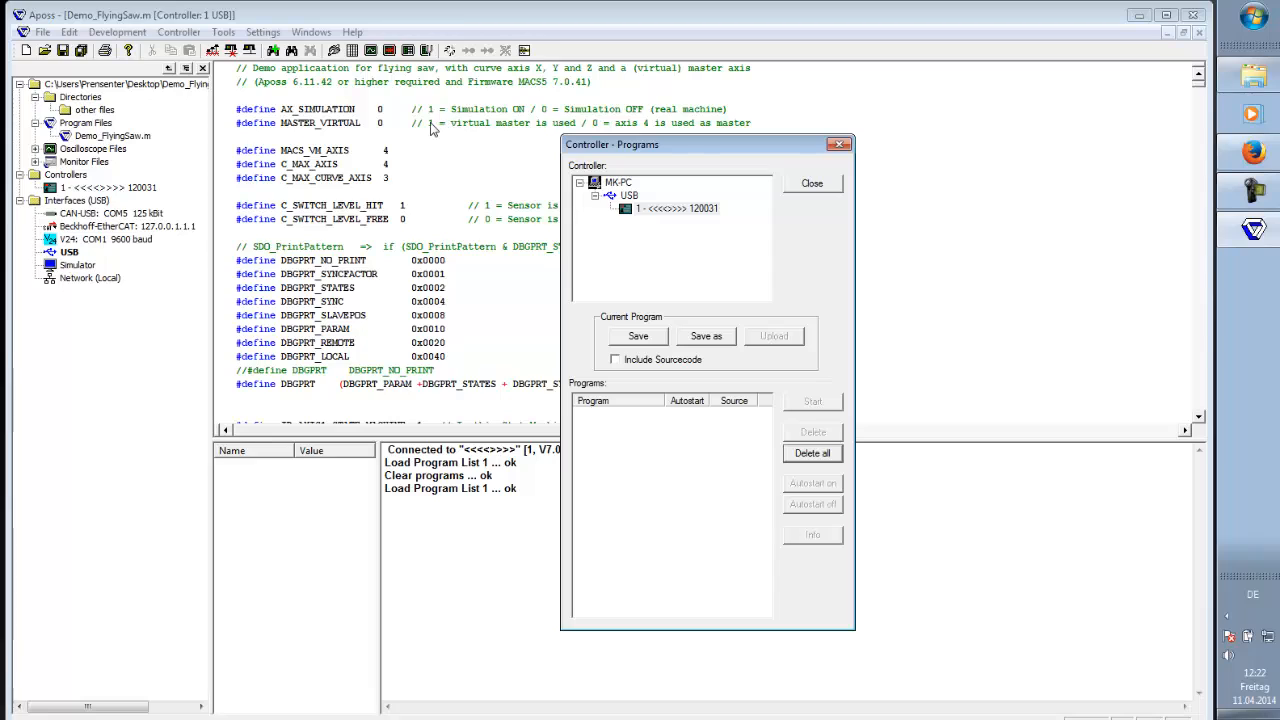
mouse_move(644, 148)
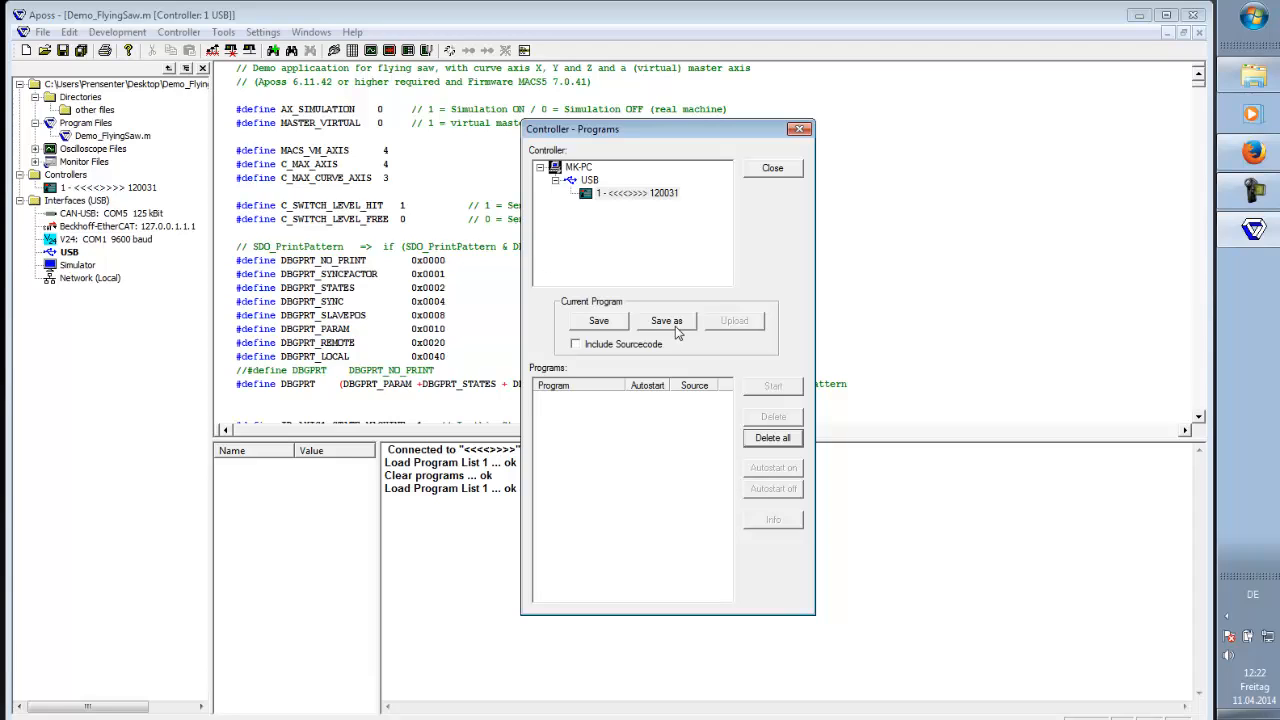
Step: Save the program to the controller as Demo_Fly, number 0, with autostart on
click(666, 320)
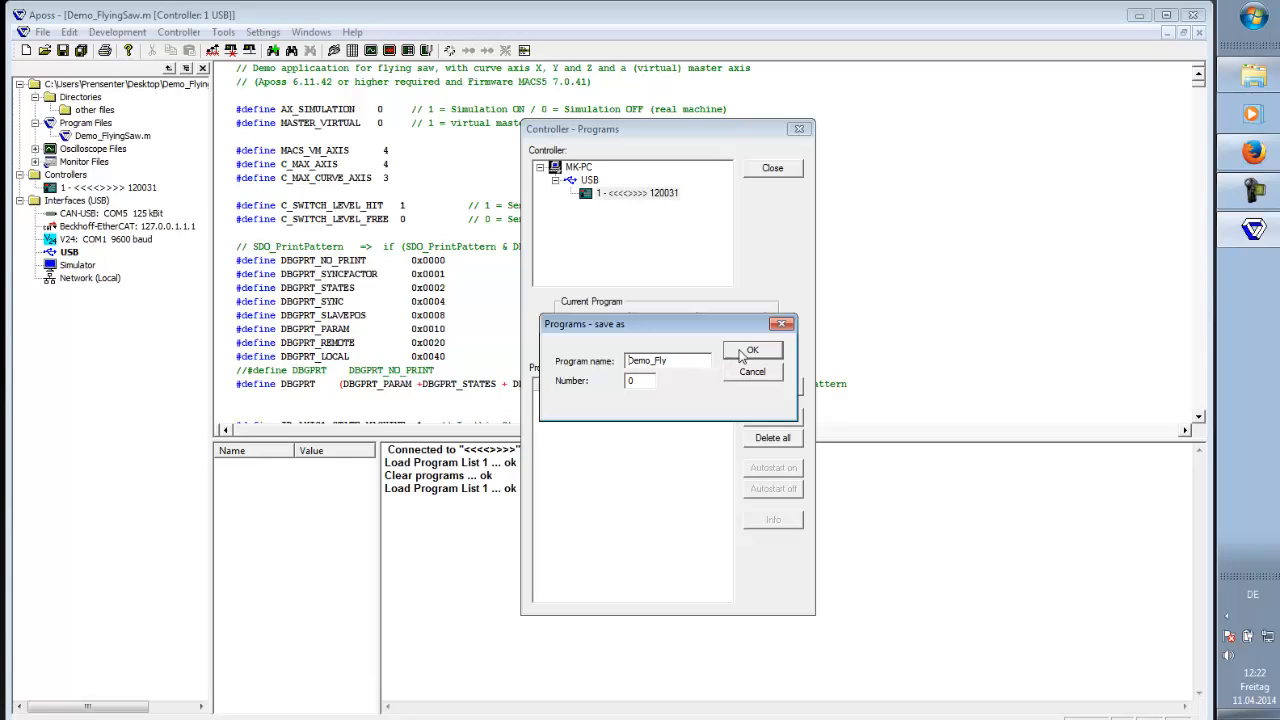
click(751, 350)
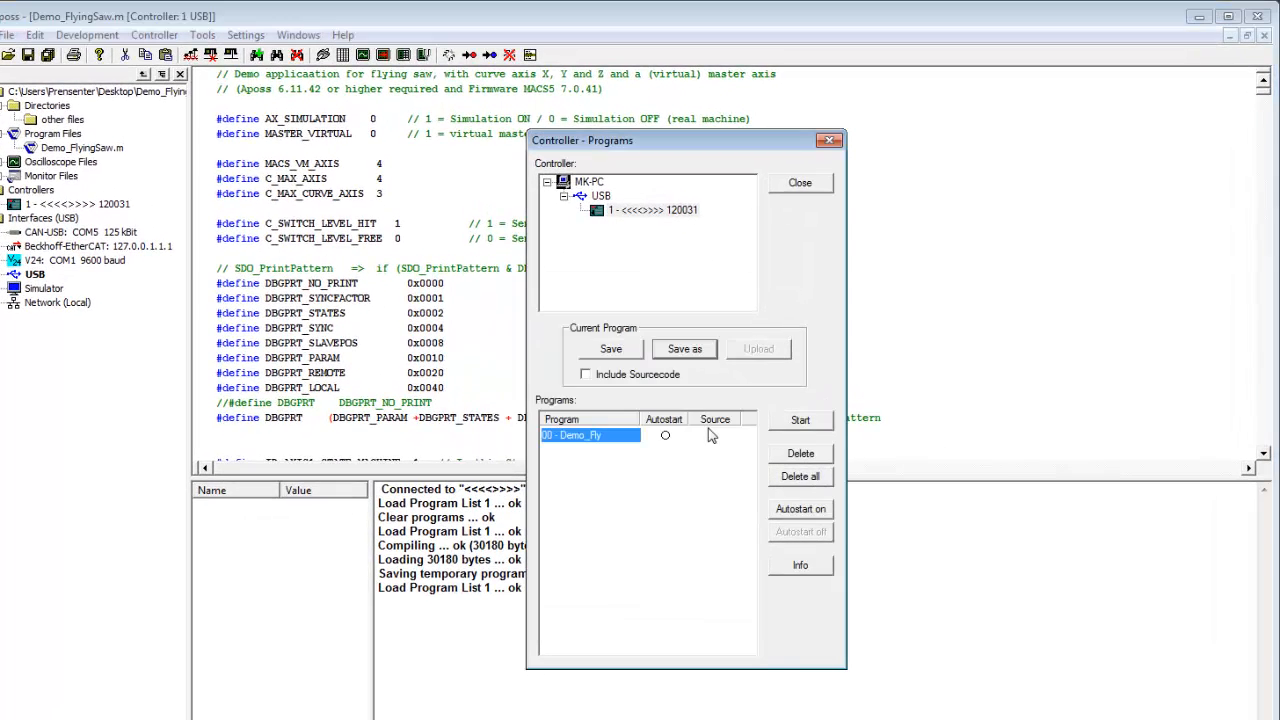
mouse_move(663, 440)
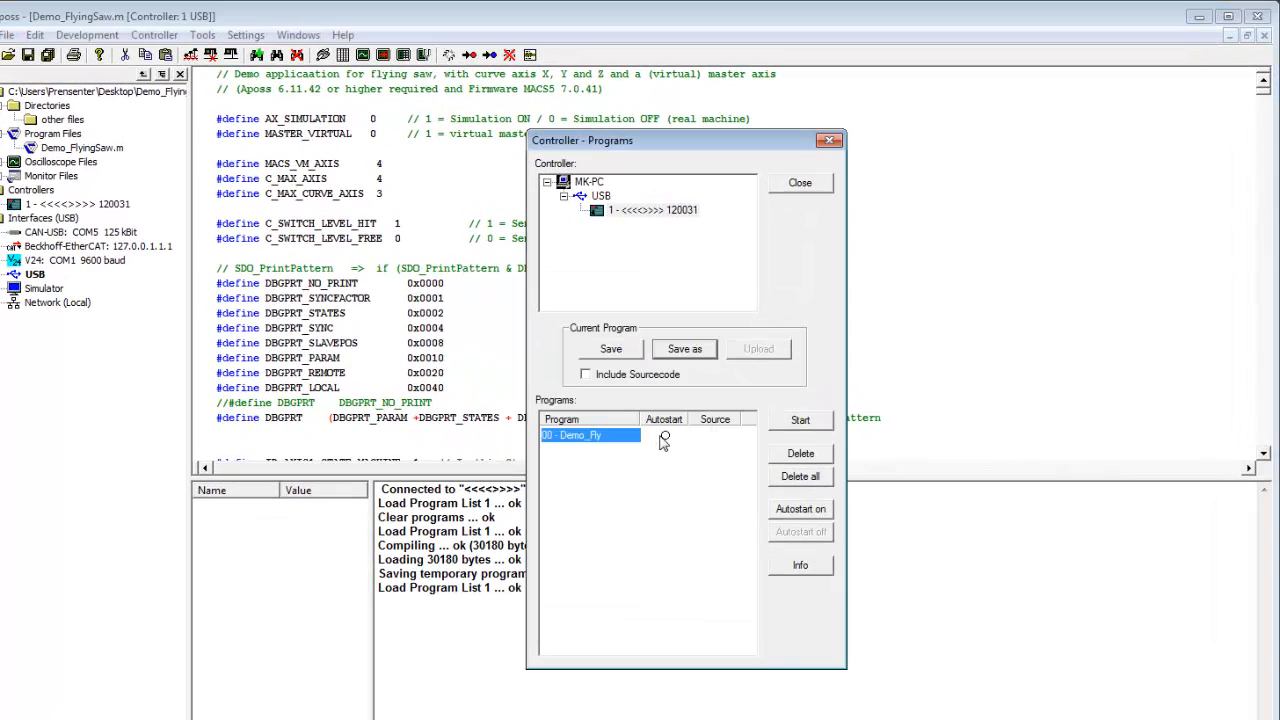
click(800, 509)
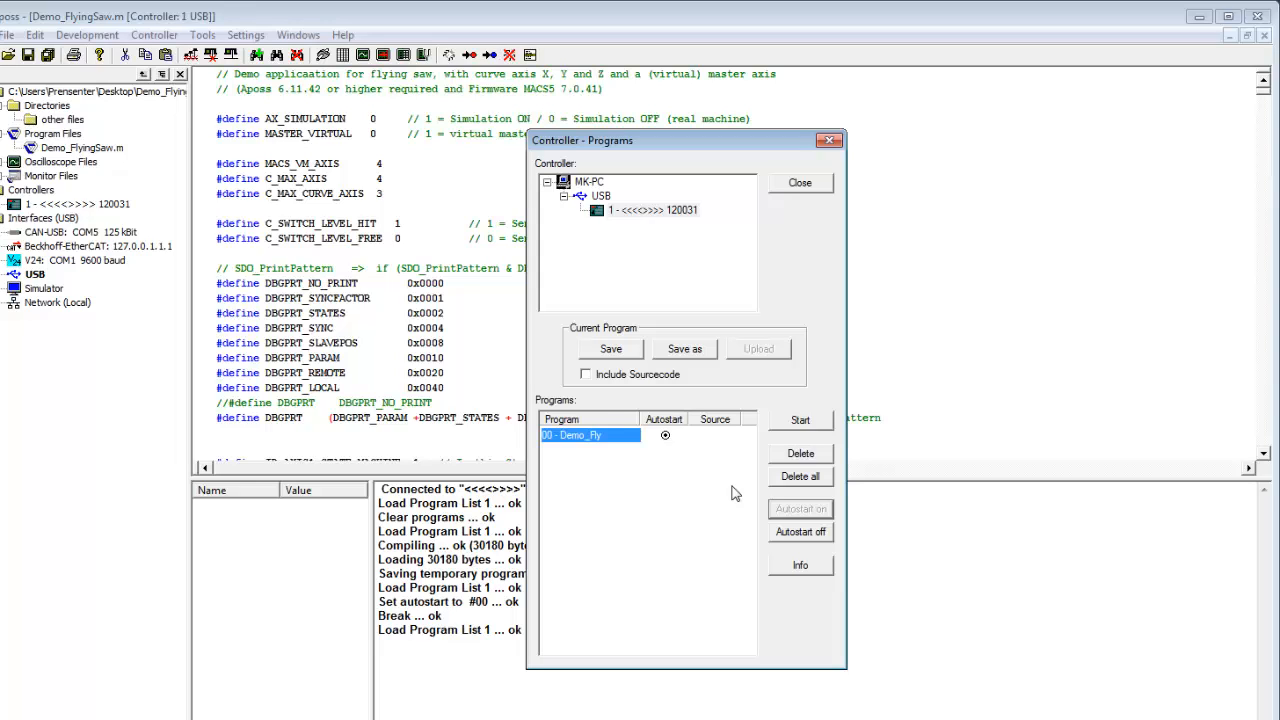
mouse_move(747, 467)
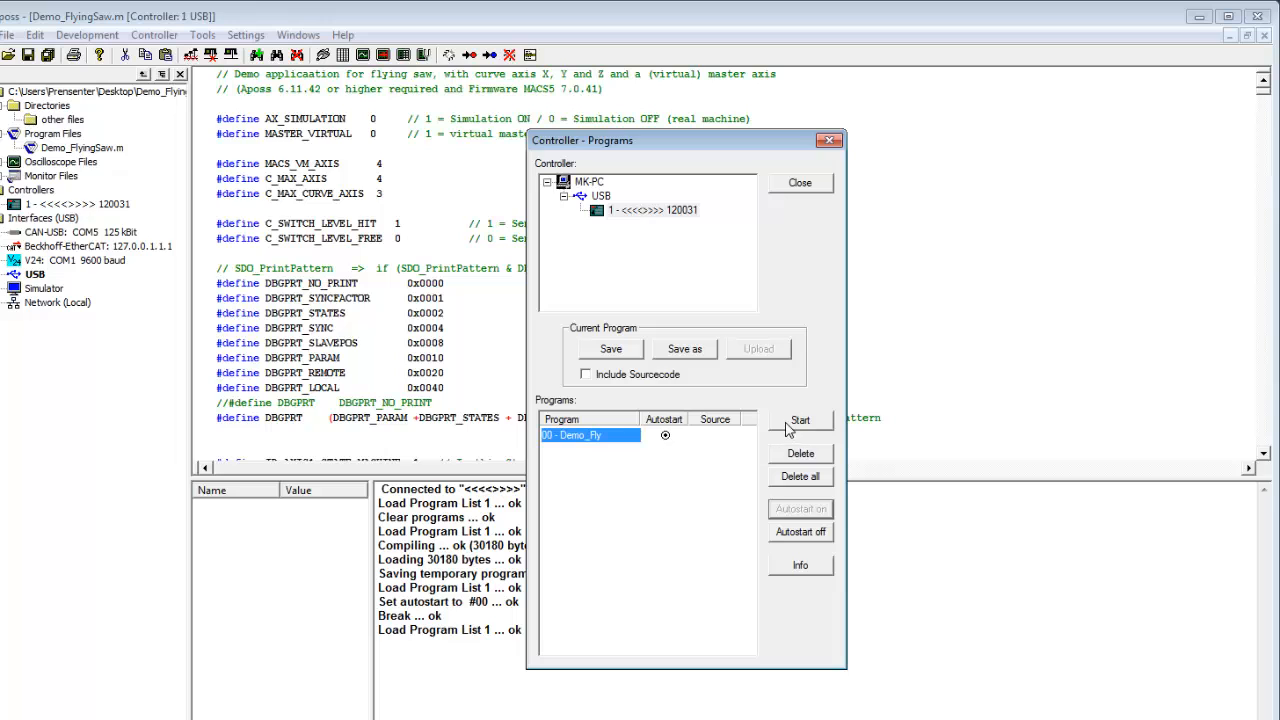
Step: Run program #00 Demo_Fly and highlight the resulting Error #76 message
click(800, 420)
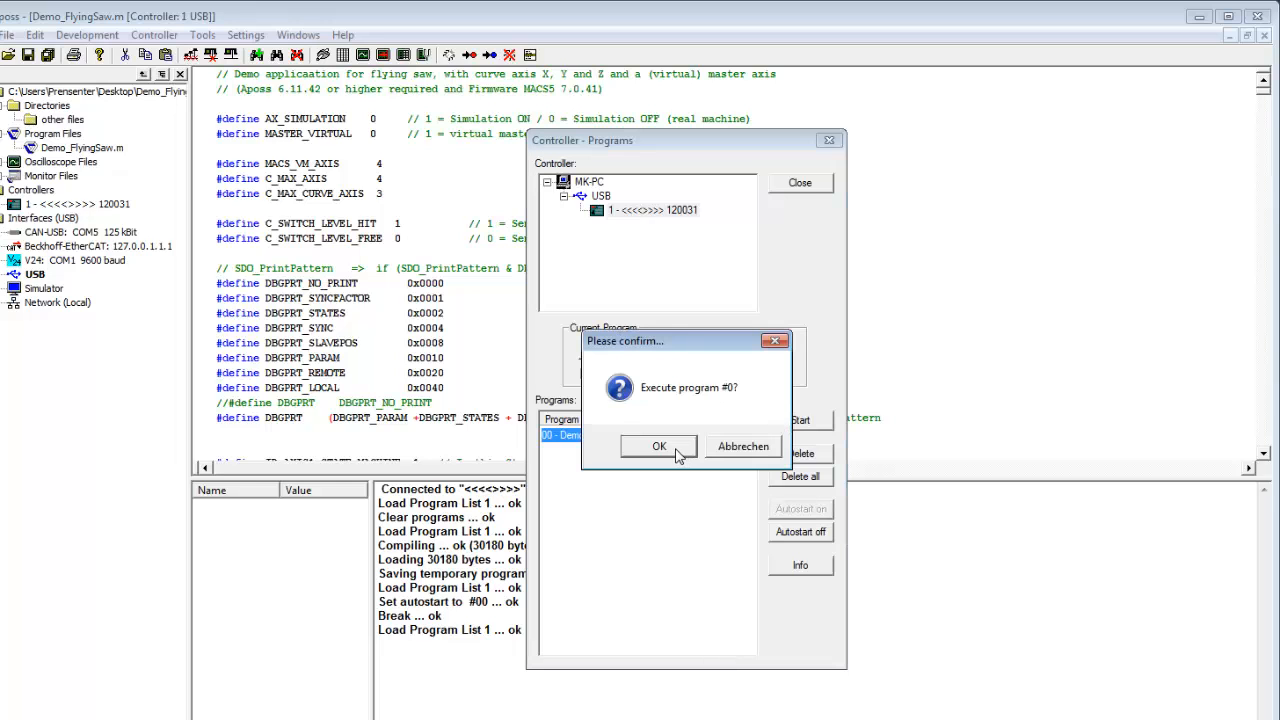
click(658, 446)
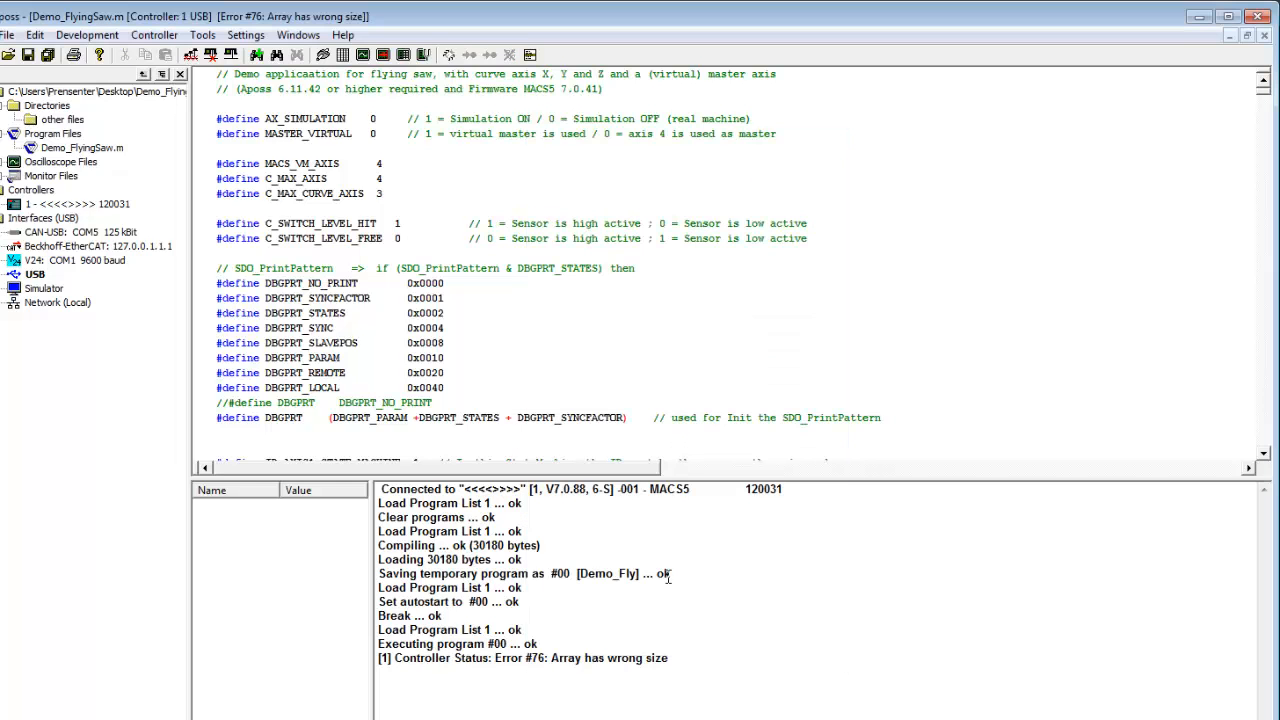
drag(477, 658, 668, 658)
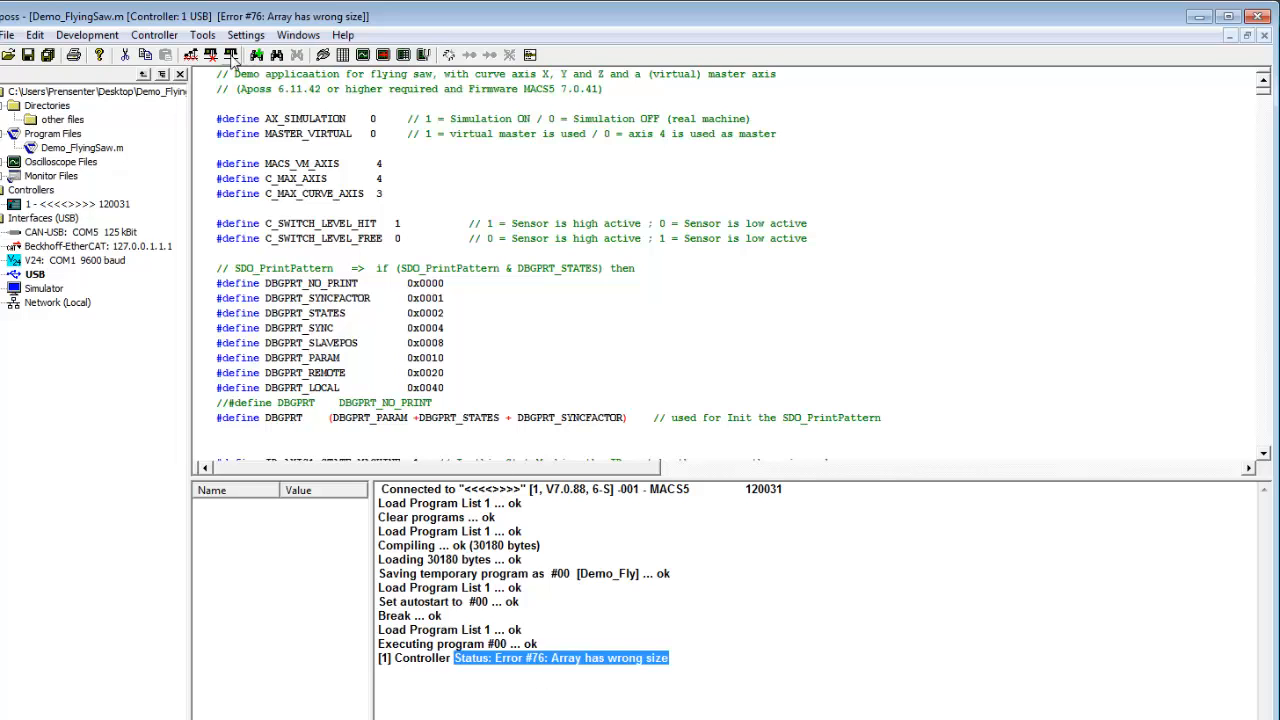
Step: Reset all arrays stored in the controller via Controller > Reset > Arrays
click(163, 35)
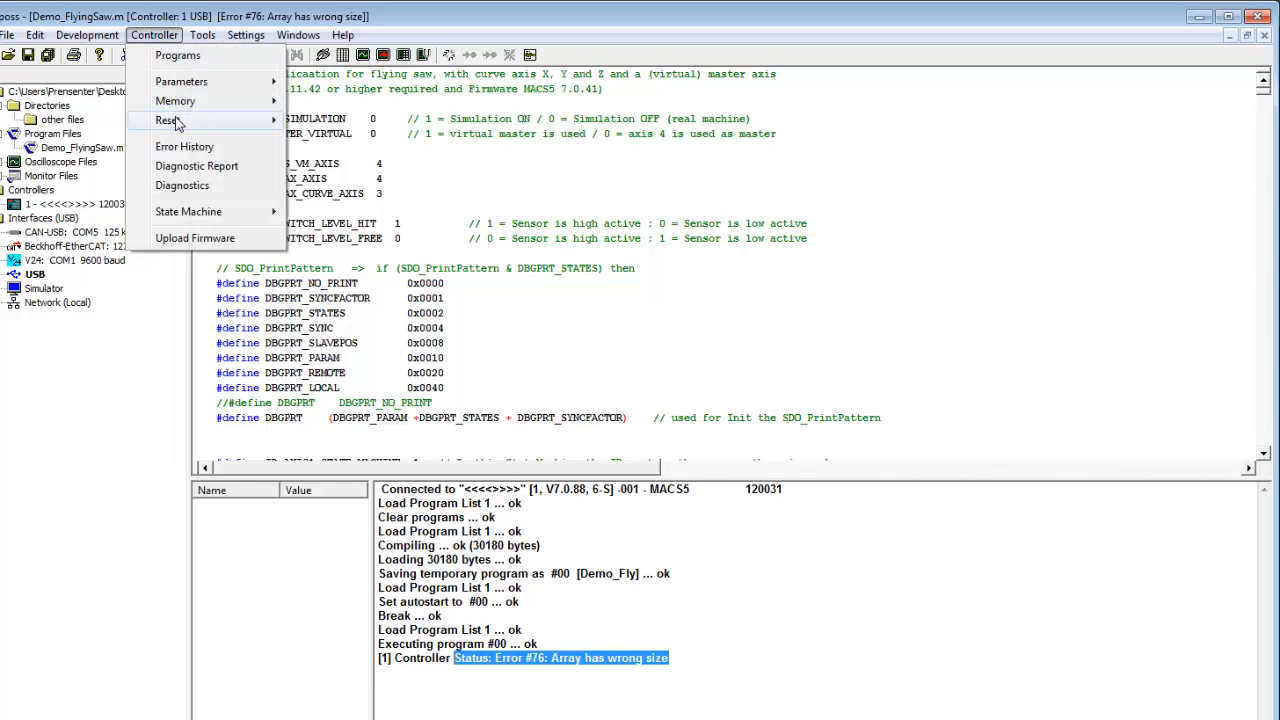
mouse_move(168, 120)
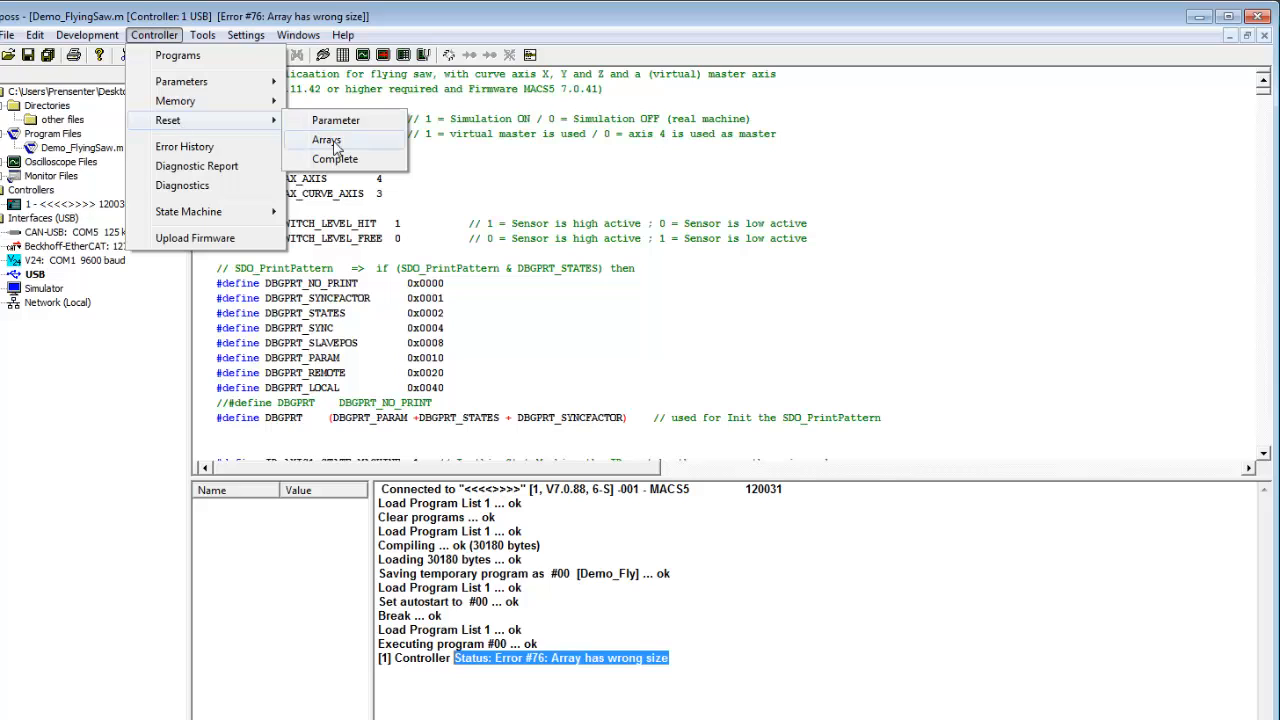
click(328, 139)
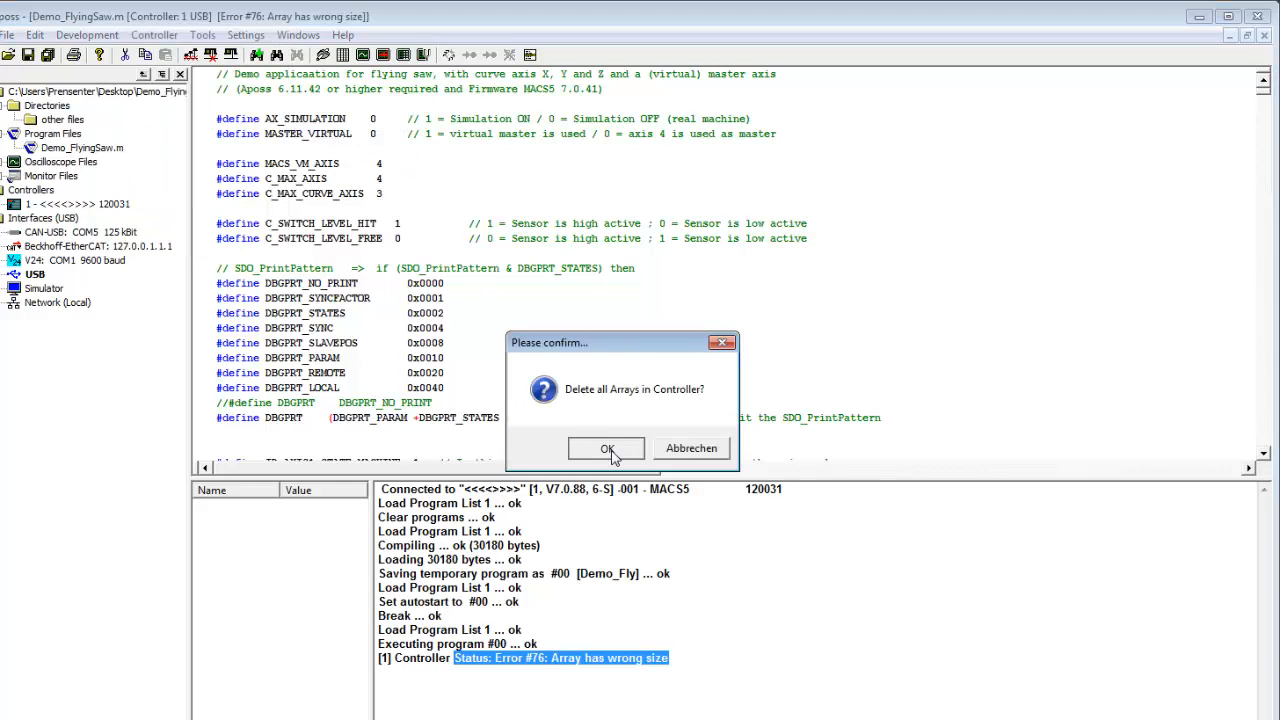
click(606, 448)
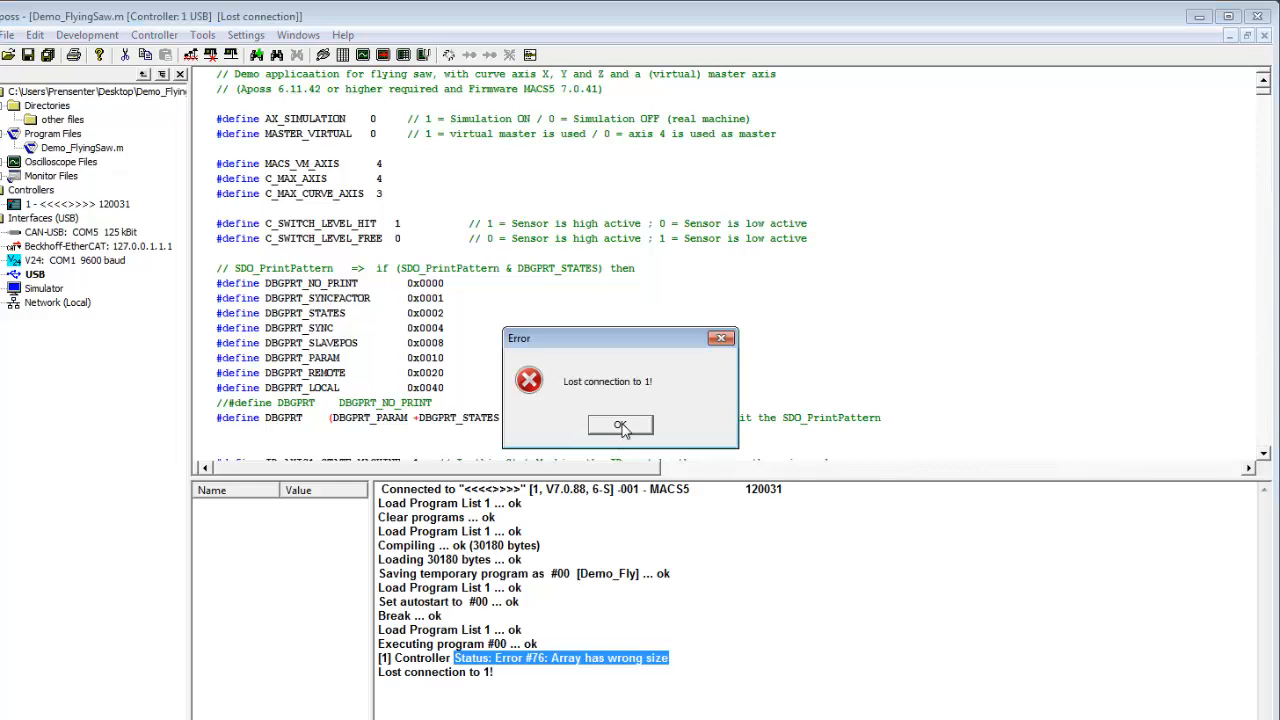
Step: Dismiss the lost-connection error and select USB controller 1 - 120031 - MACS5
click(620, 425)
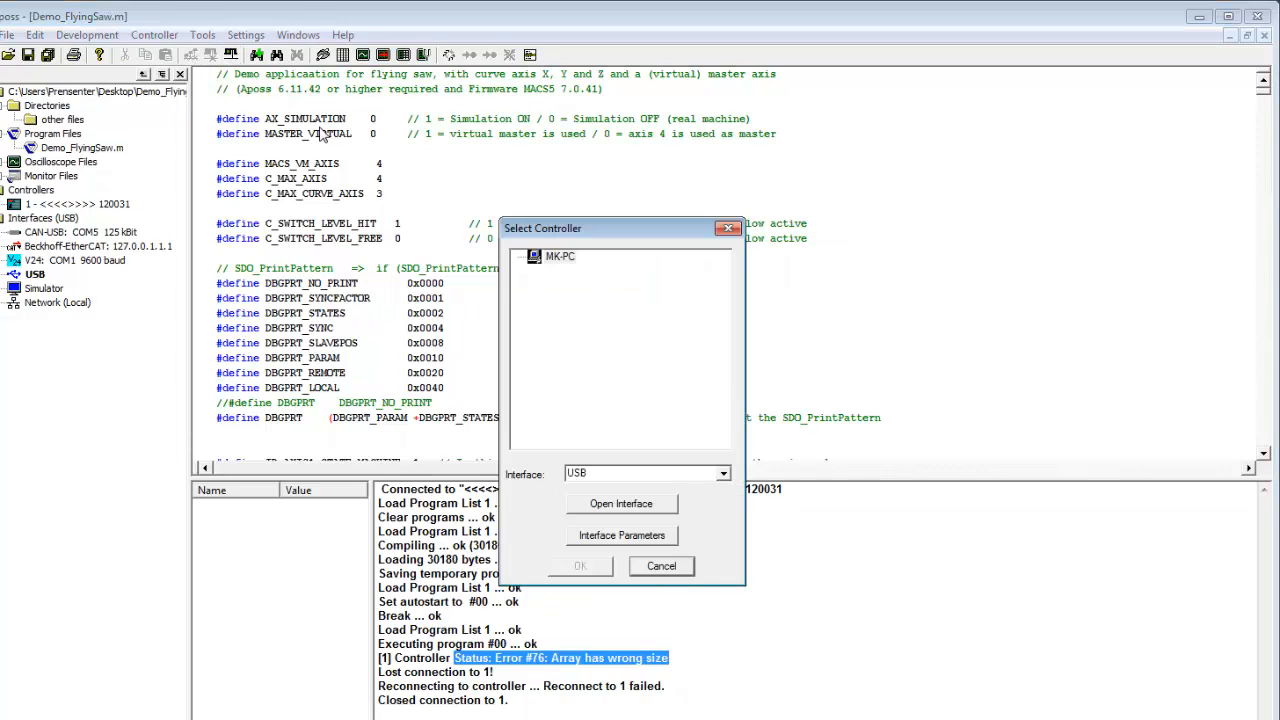
click(534, 256)
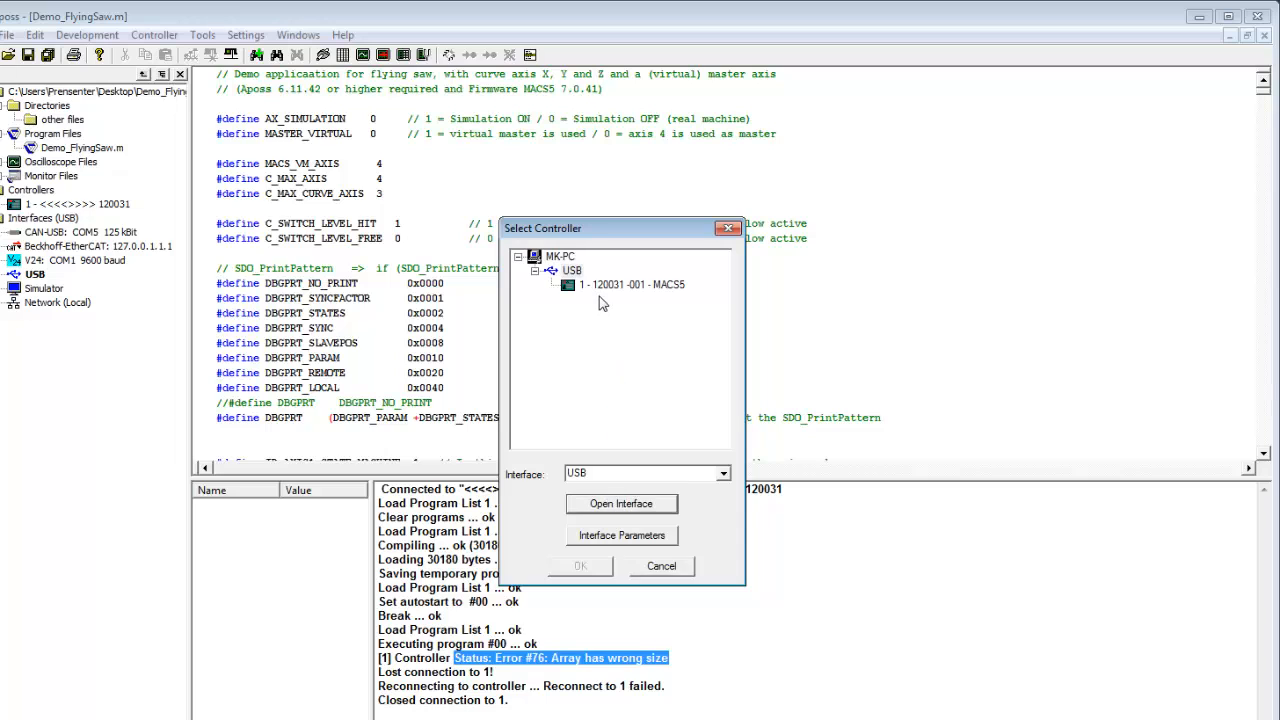
click(621, 504)
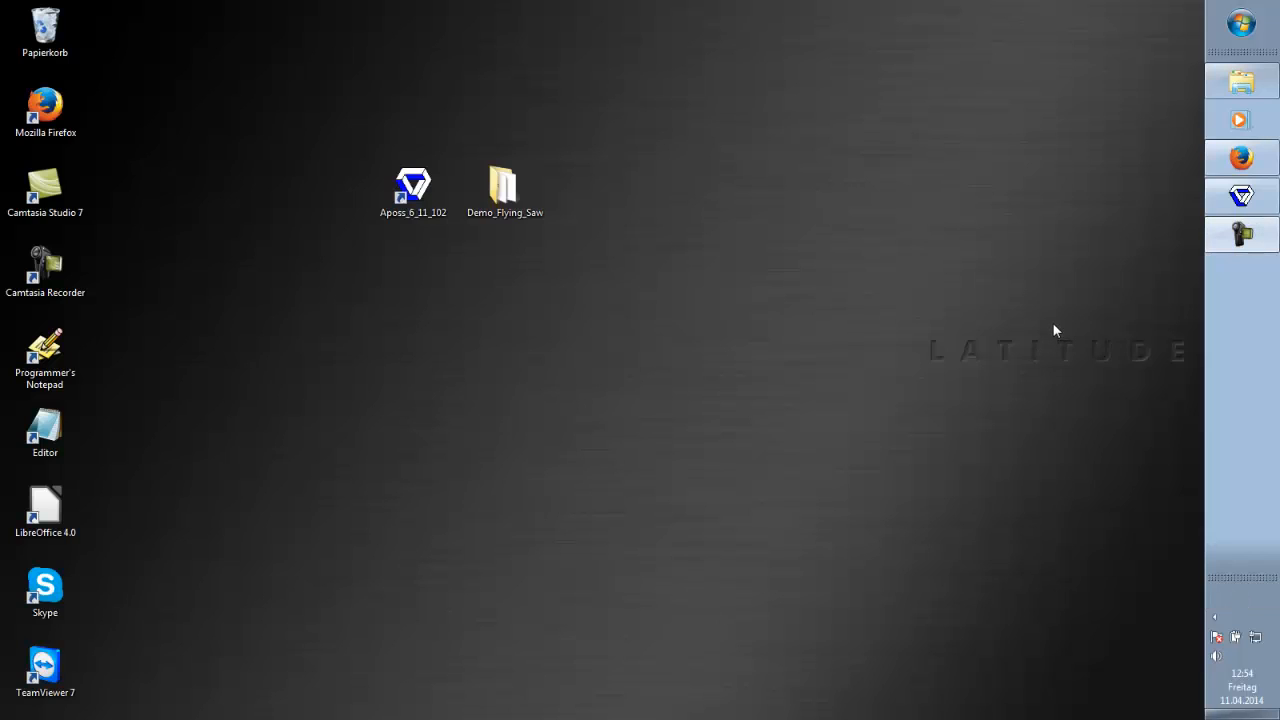
Step: Preview FlyingSaw.bmp and zub_logo.bmp, then open FlyingSaw_Demo.zbm from Demo_Flying_Saw
double_click(503, 185)
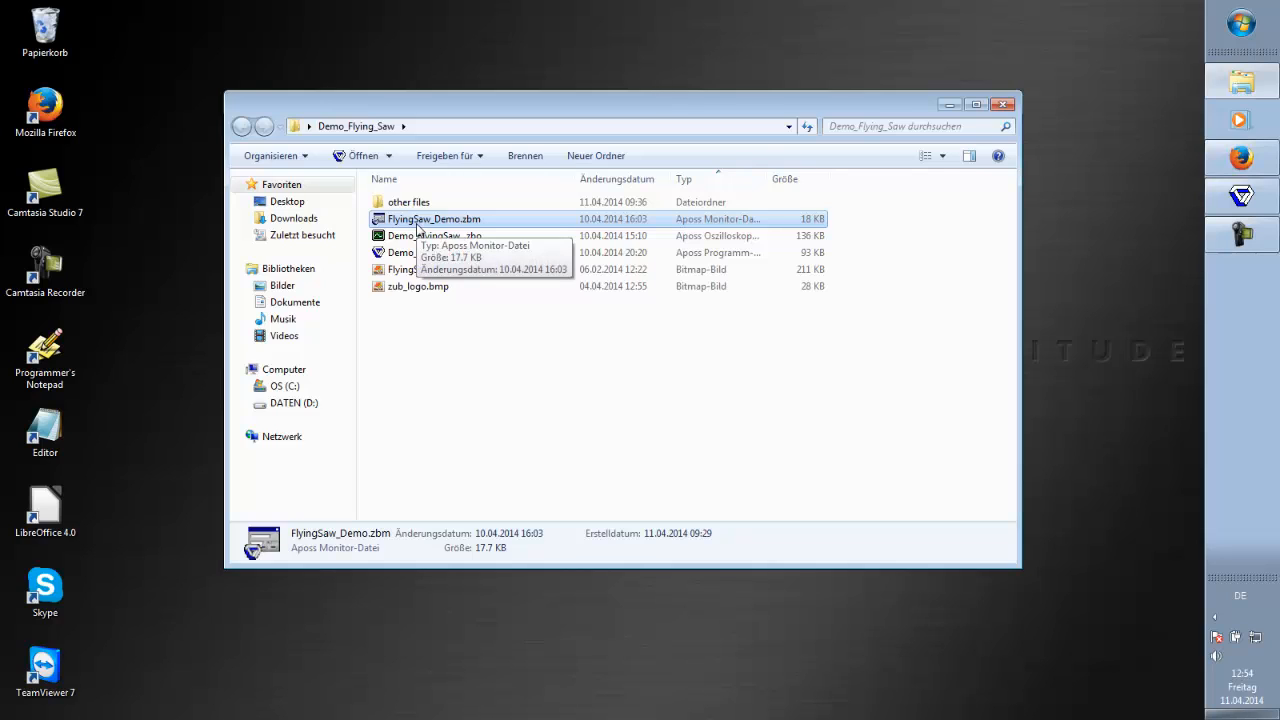
mouse_move(458, 311)
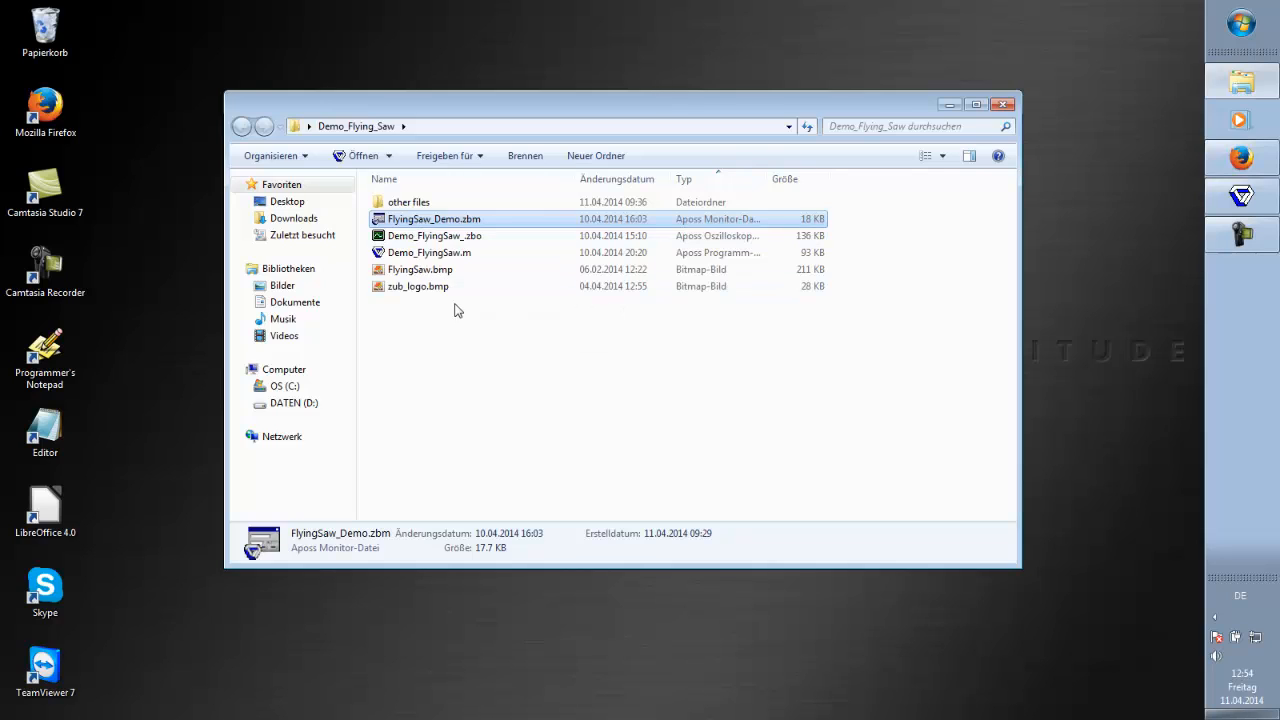
click(416, 269)
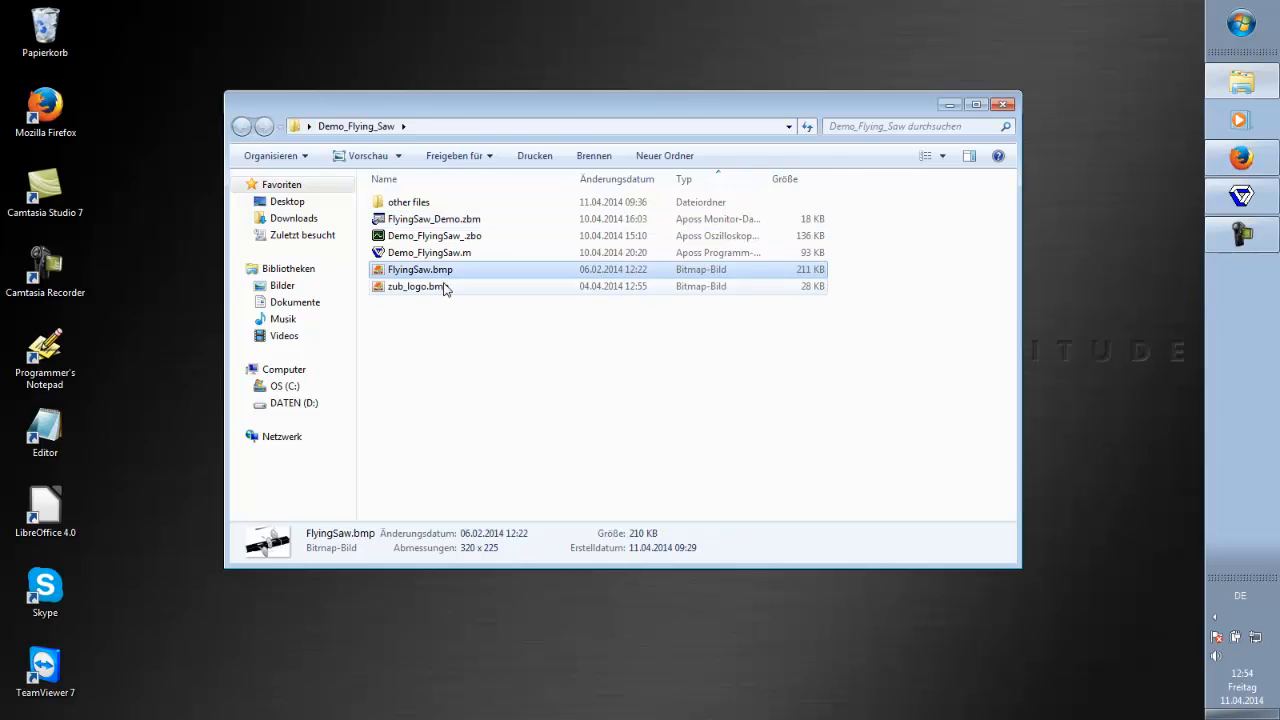
click(414, 286)
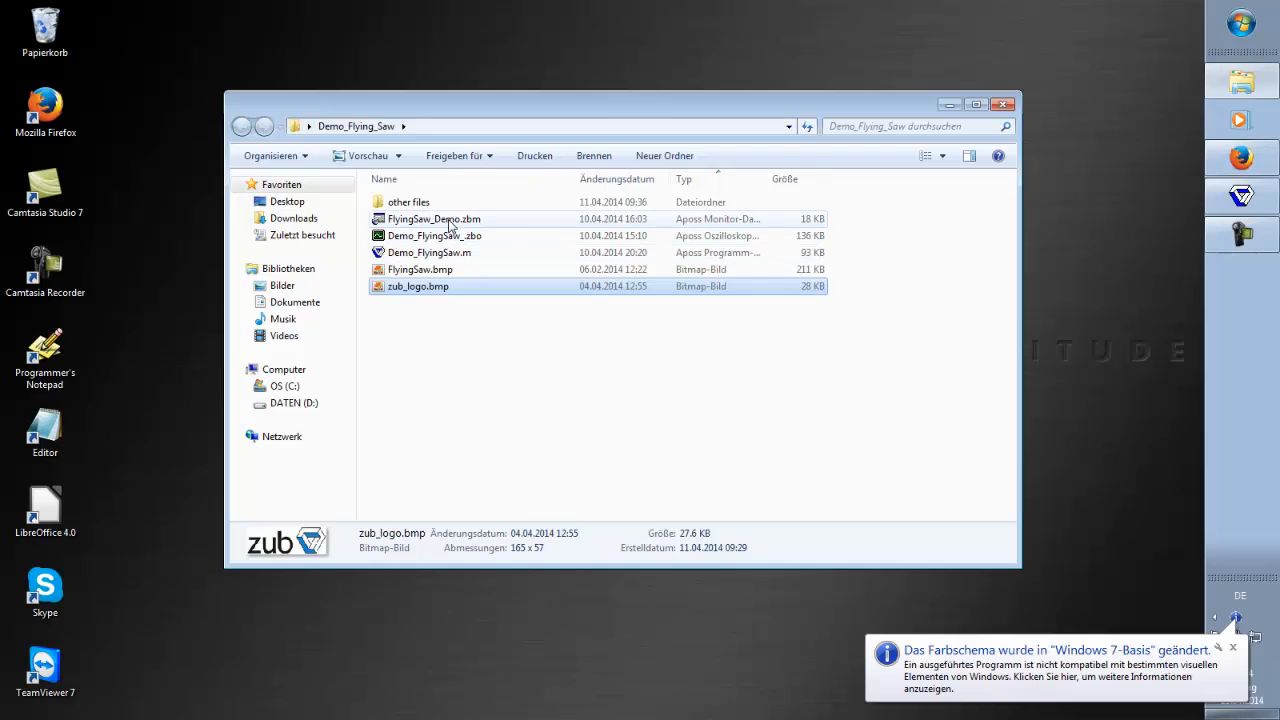
double_click(434, 218)
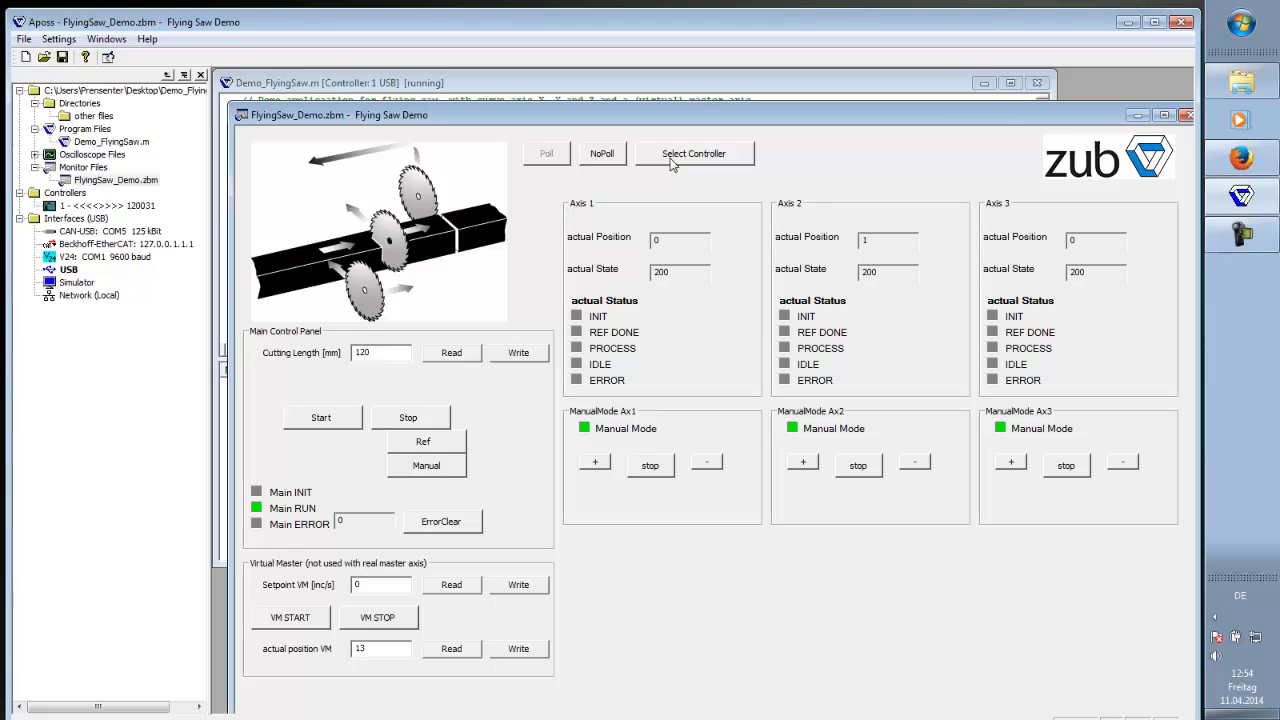
click(694, 153)
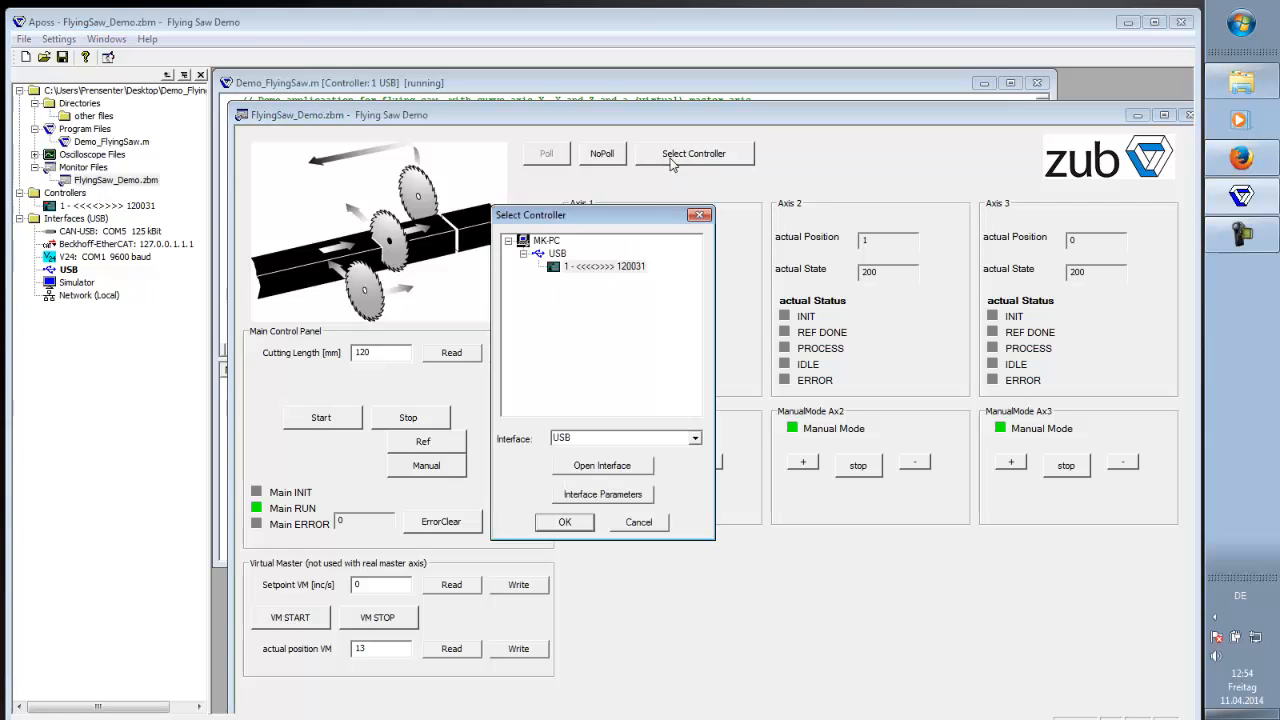
mouse_move(576, 505)
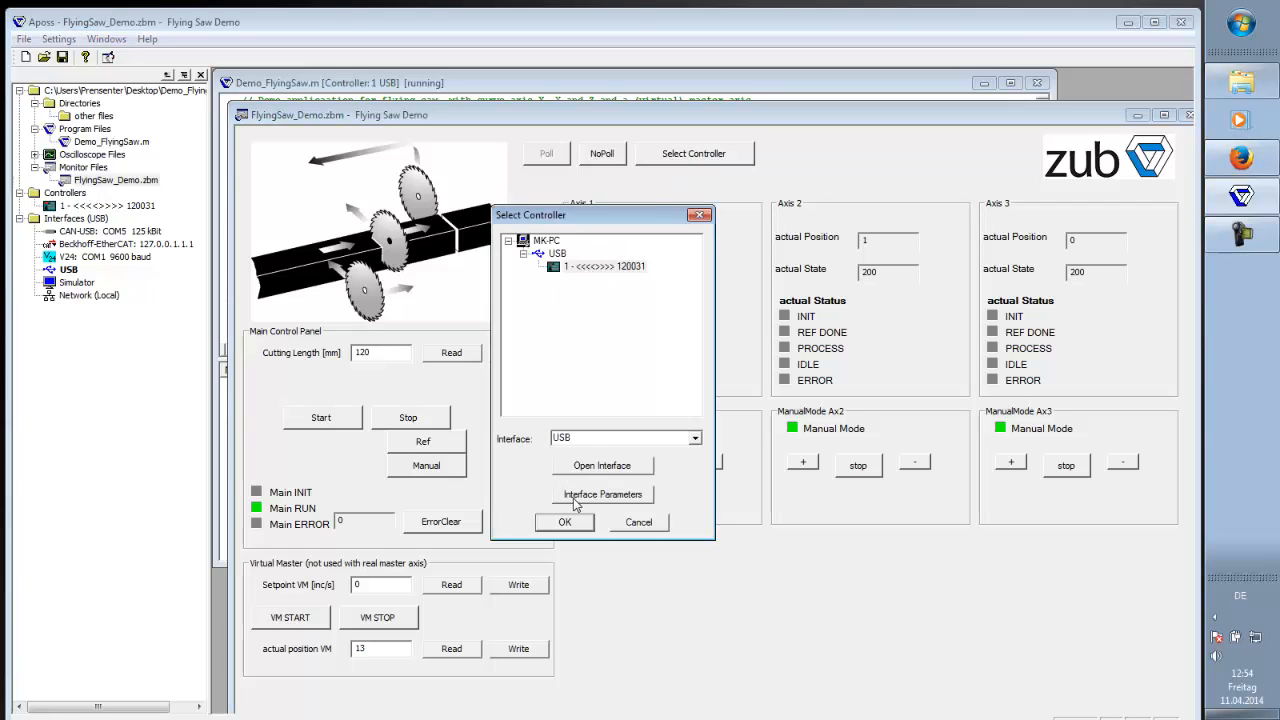
click(564, 522)
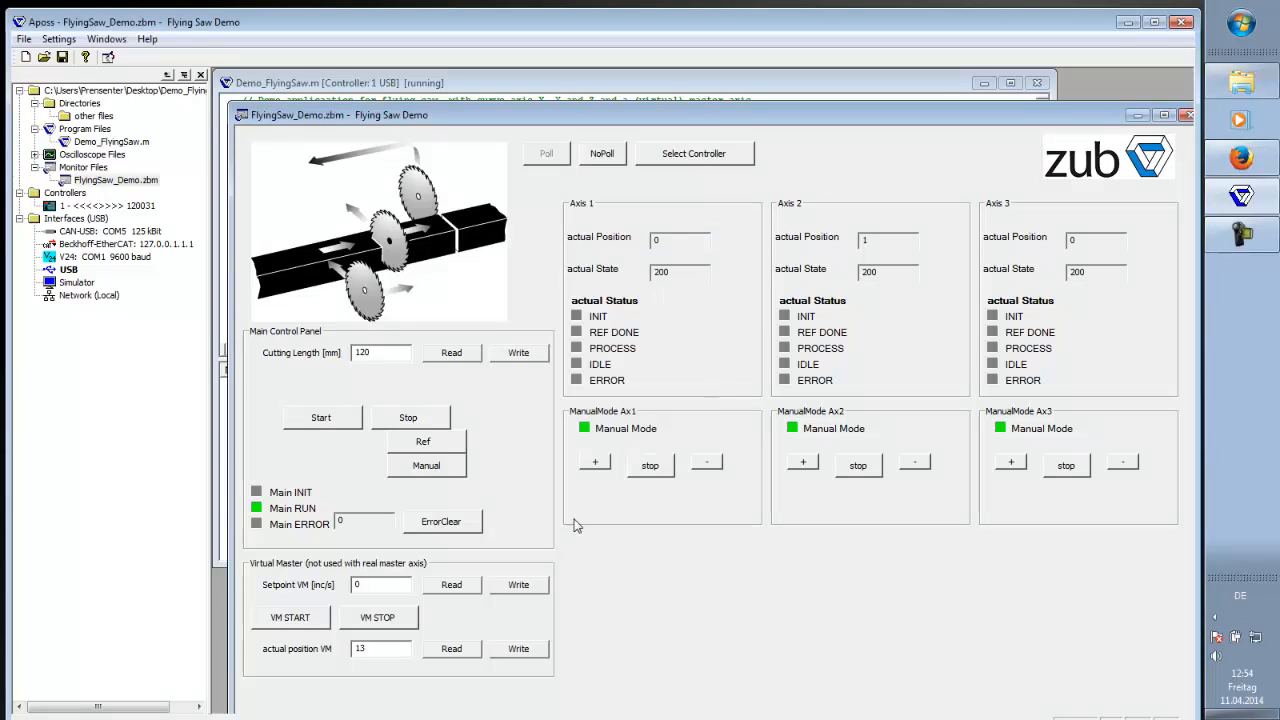
mouse_move(637, 250)
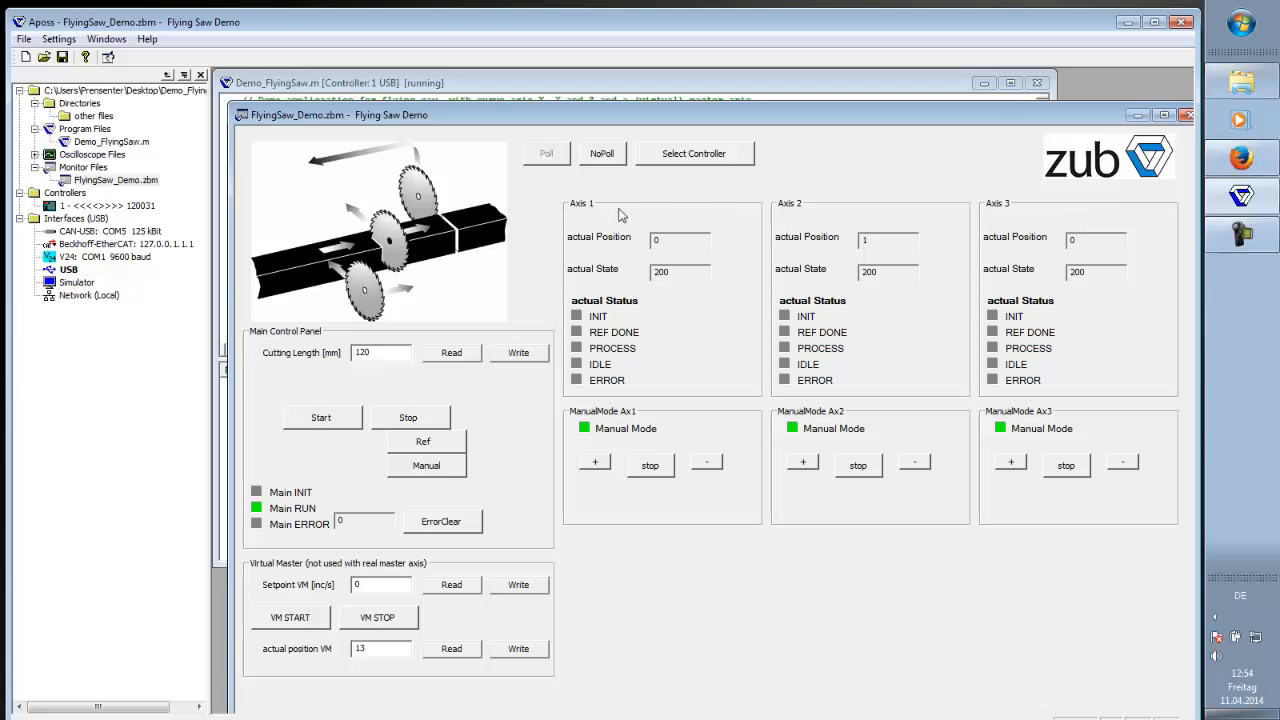
mouse_move(948, 390)
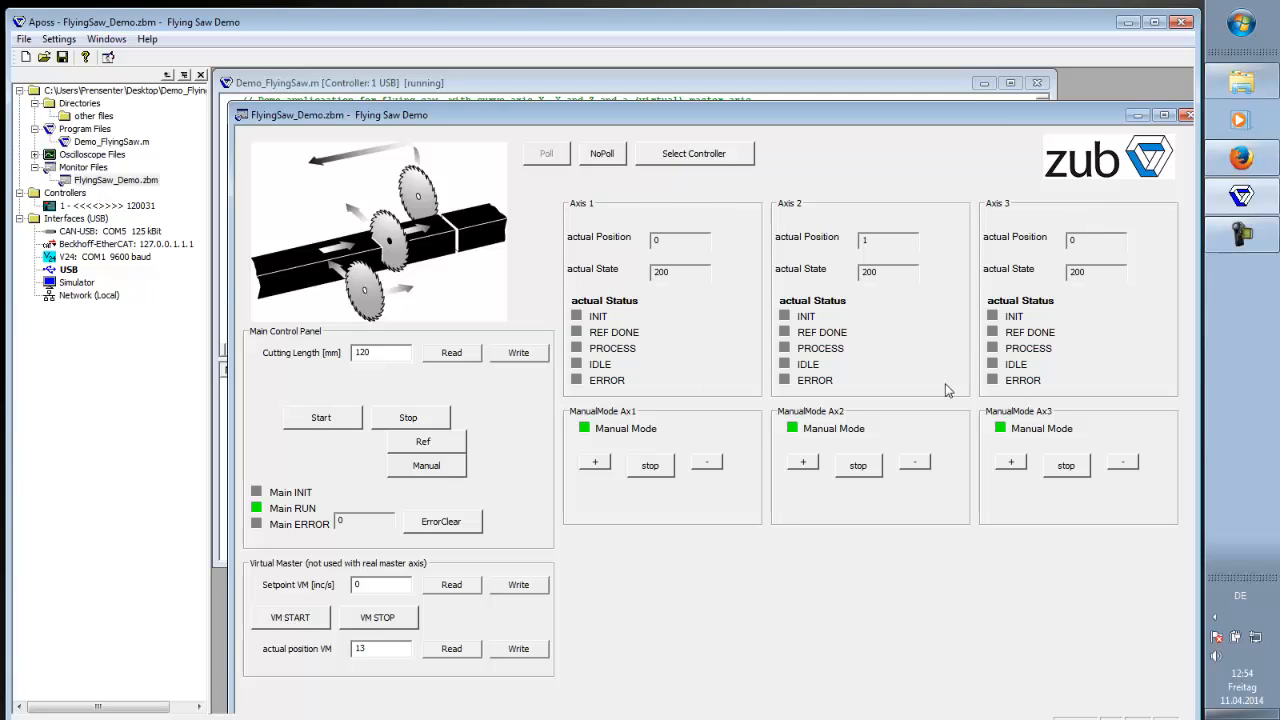
mouse_move(1155, 498)
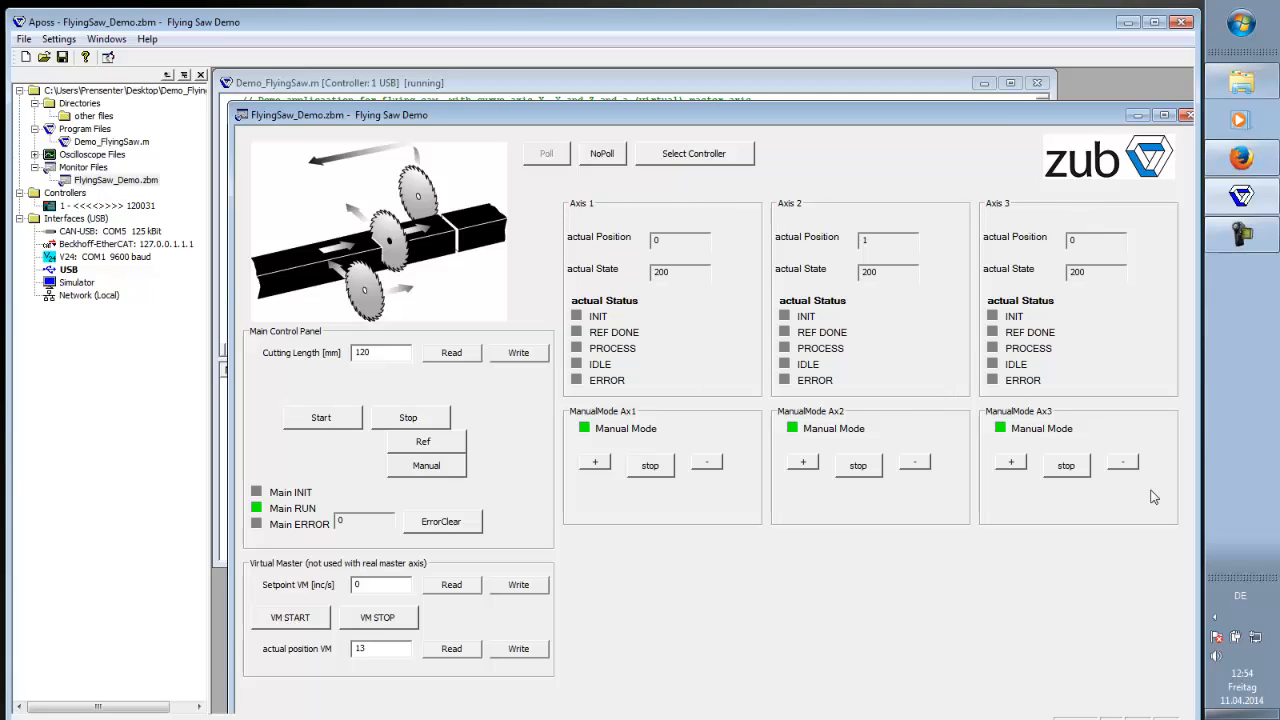
mouse_move(585, 426)
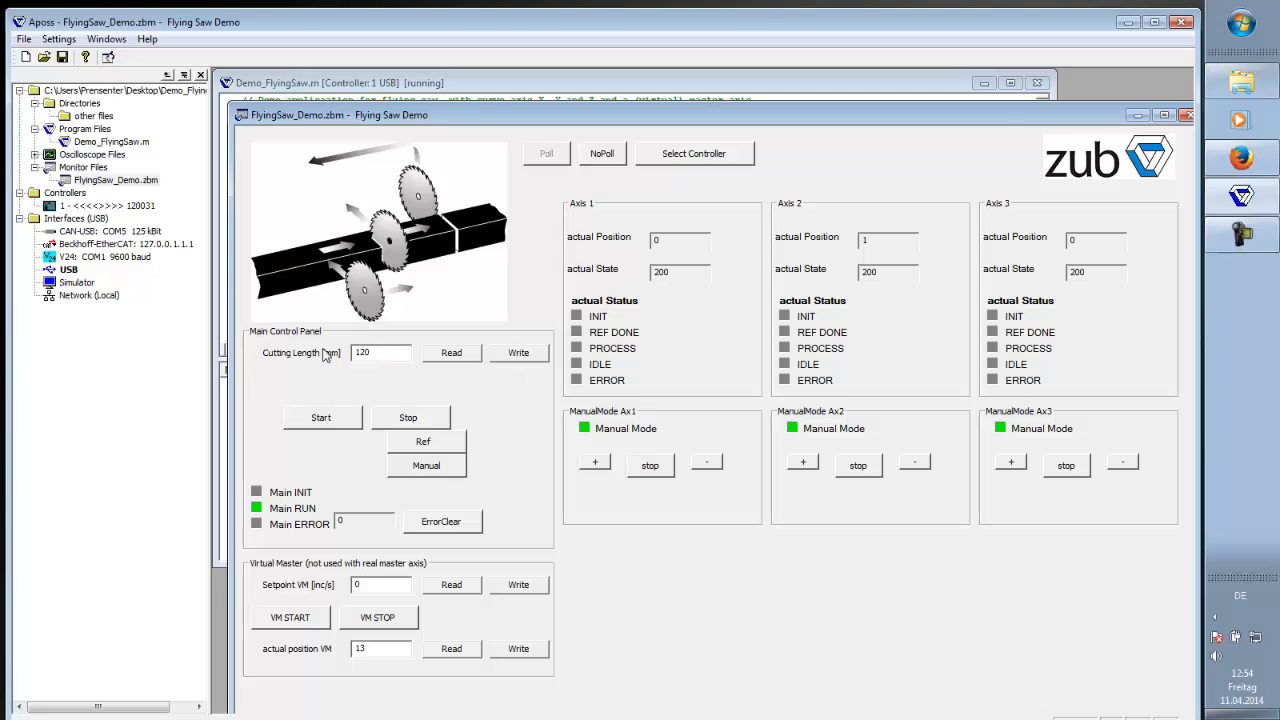
mouse_move(318, 362)
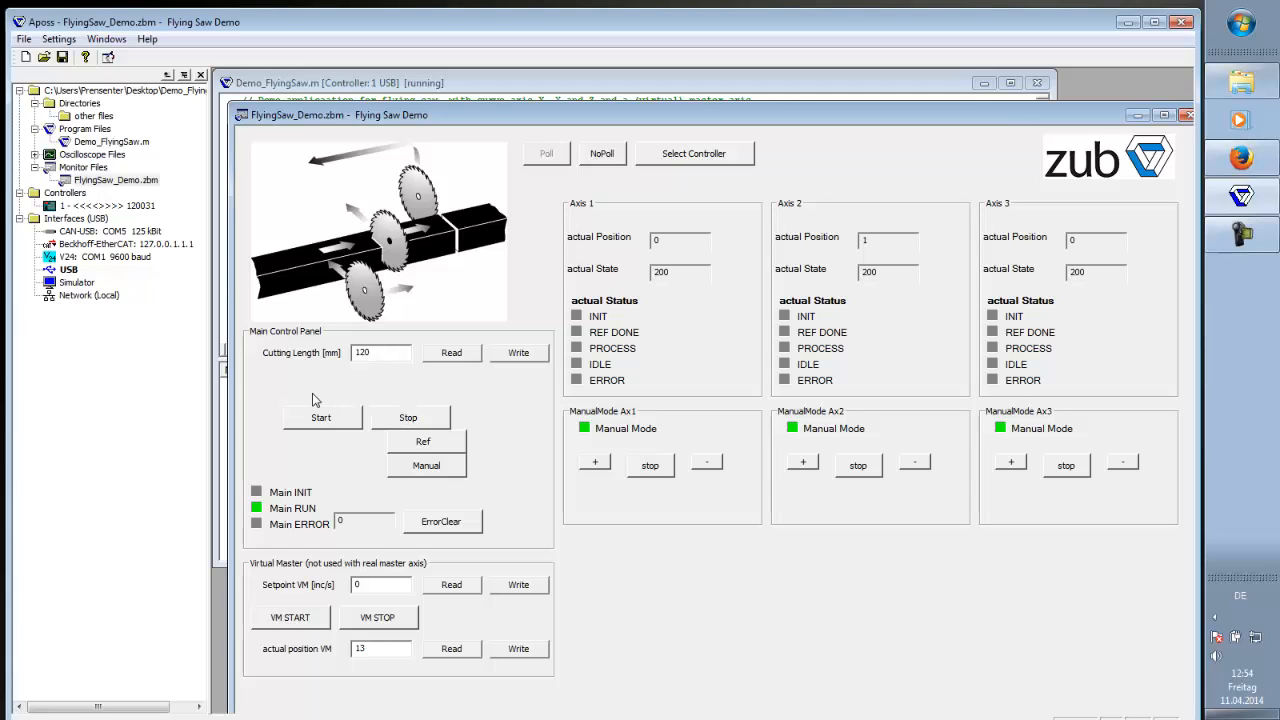
mouse_move(425, 441)
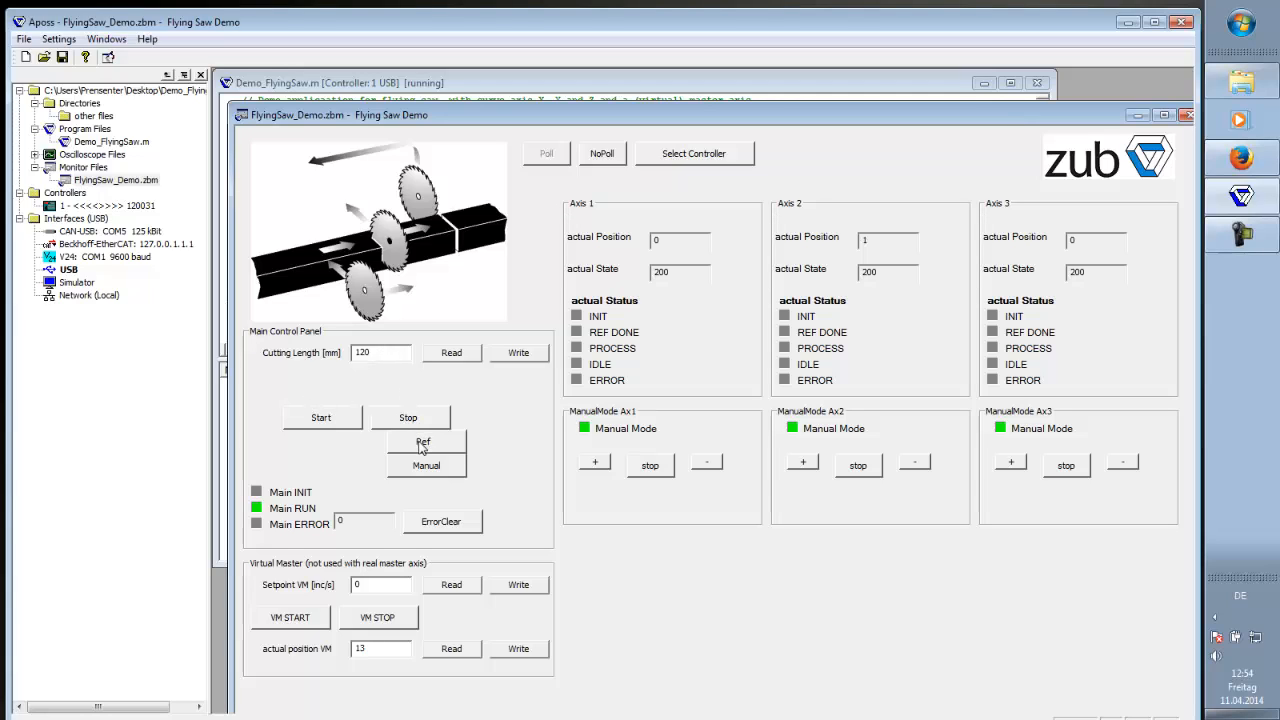
mouse_move(428, 477)
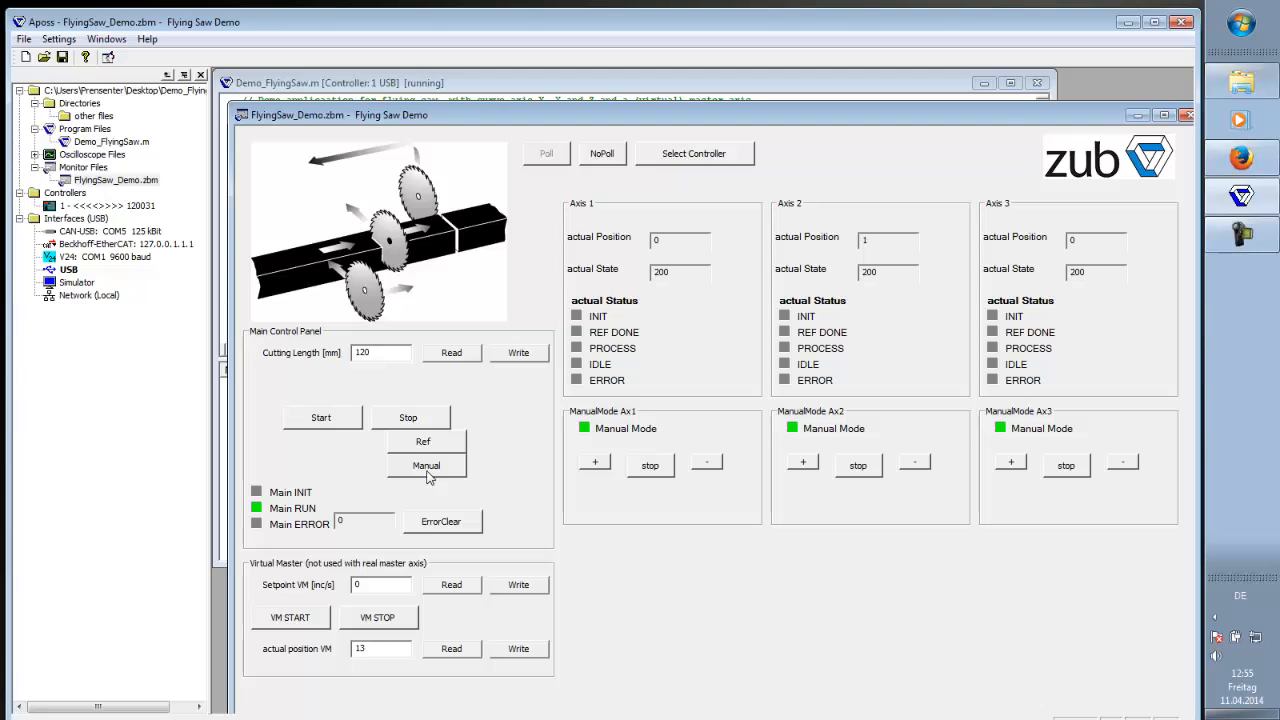
mouse_move(360, 526)
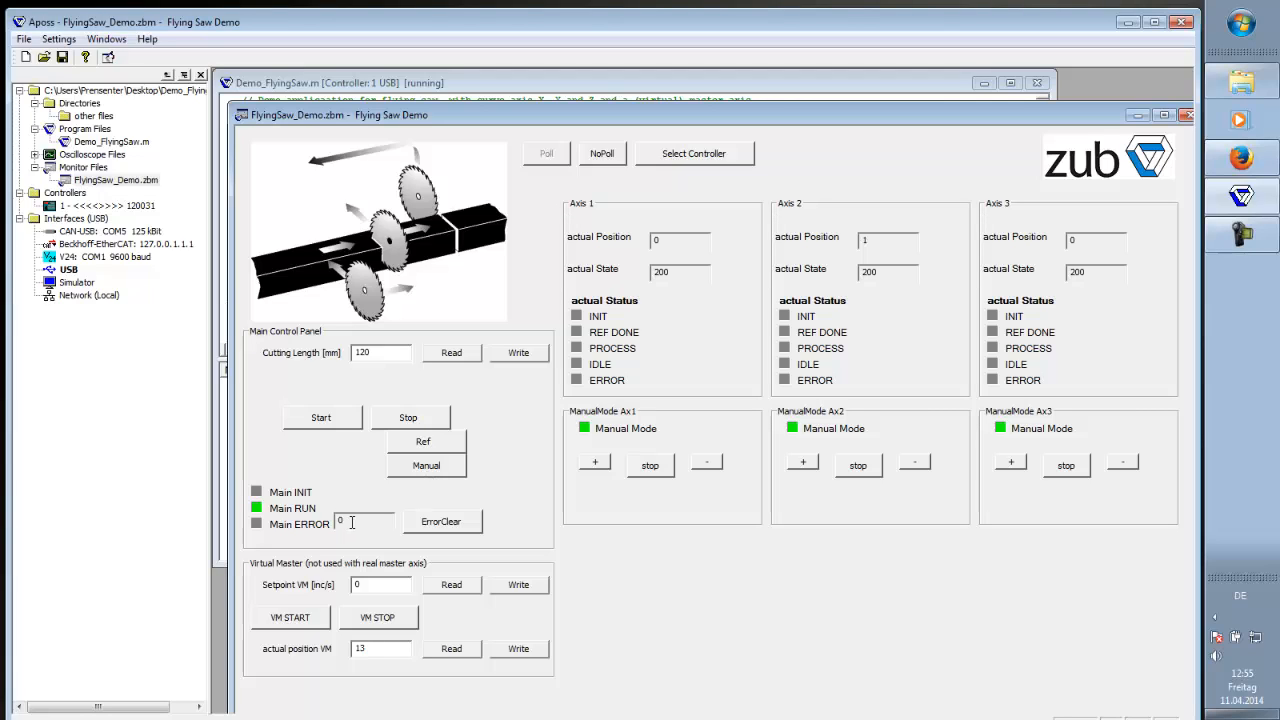
mouse_move(445, 521)
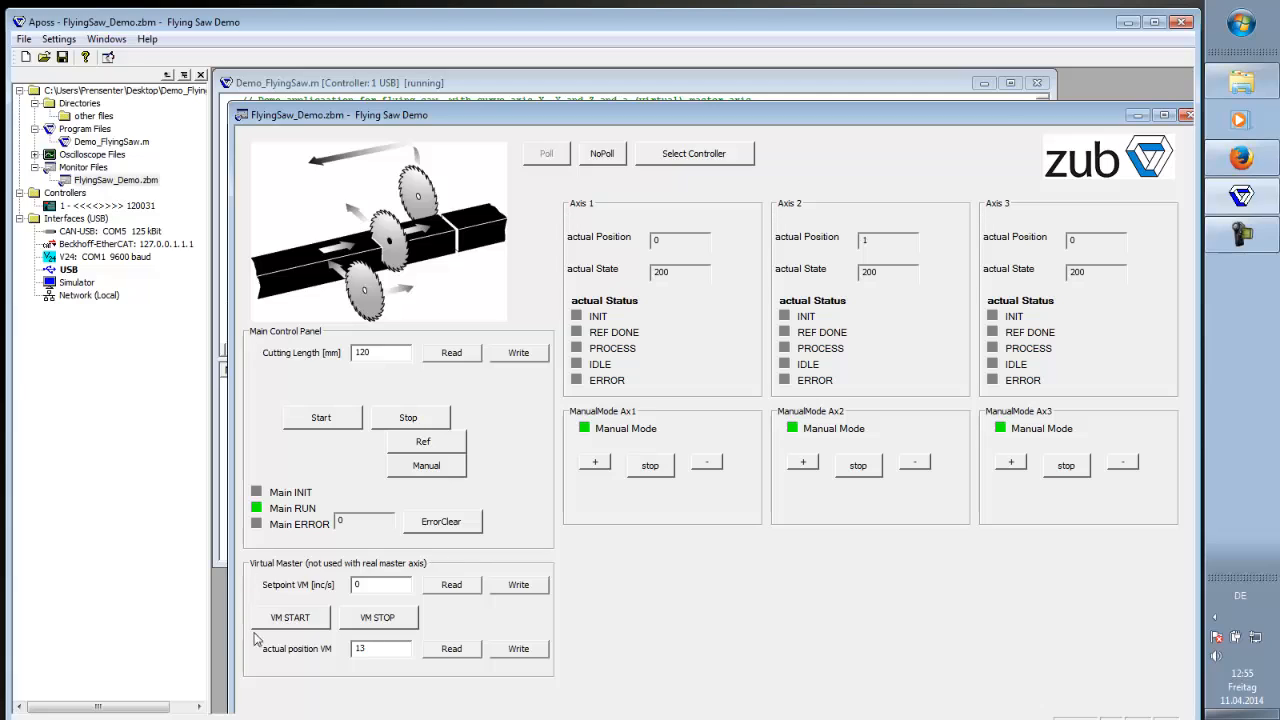
mouse_move(566, 571)
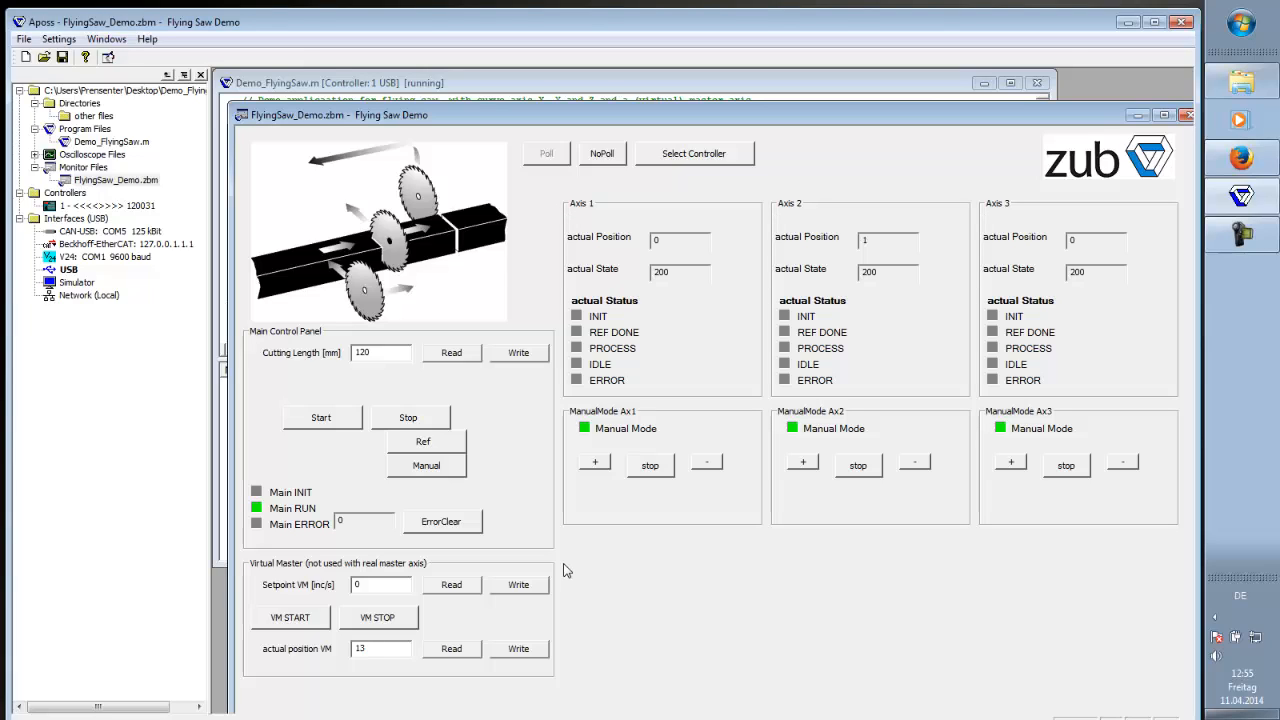
mouse_move(424, 441)
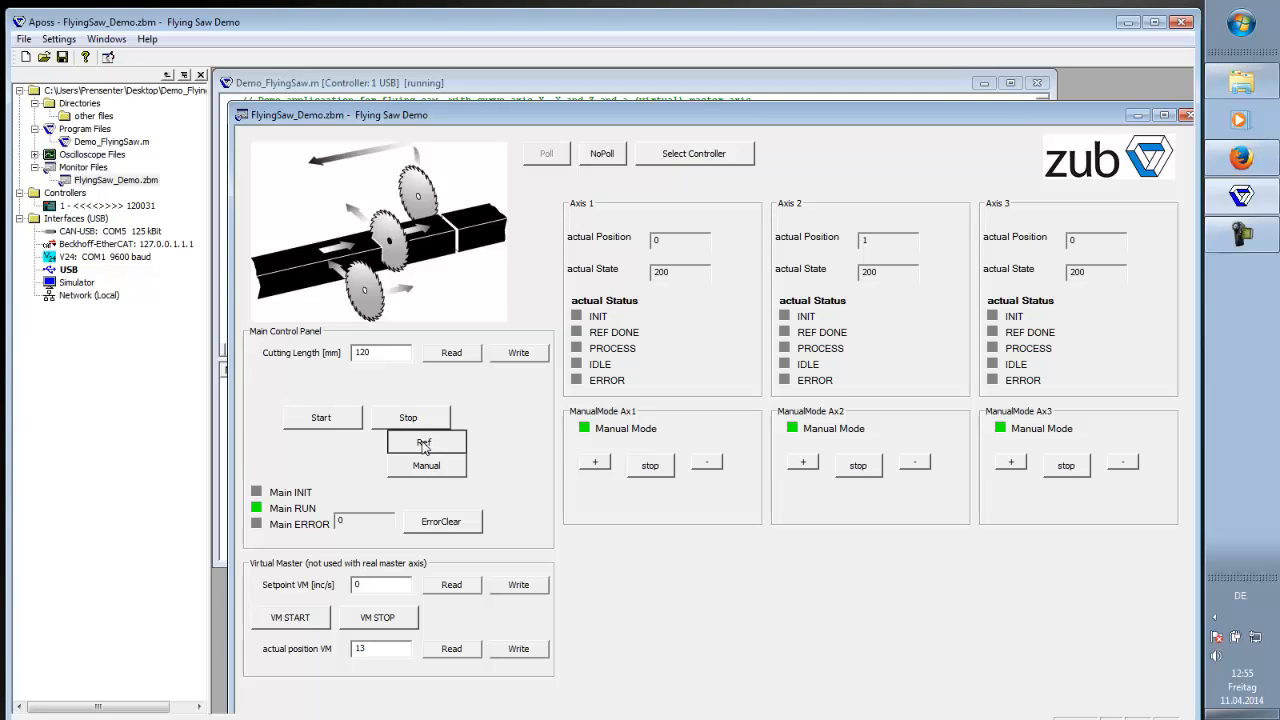
Step: Press Ref in the Main Control Panel to home both saw axes
click(425, 441)
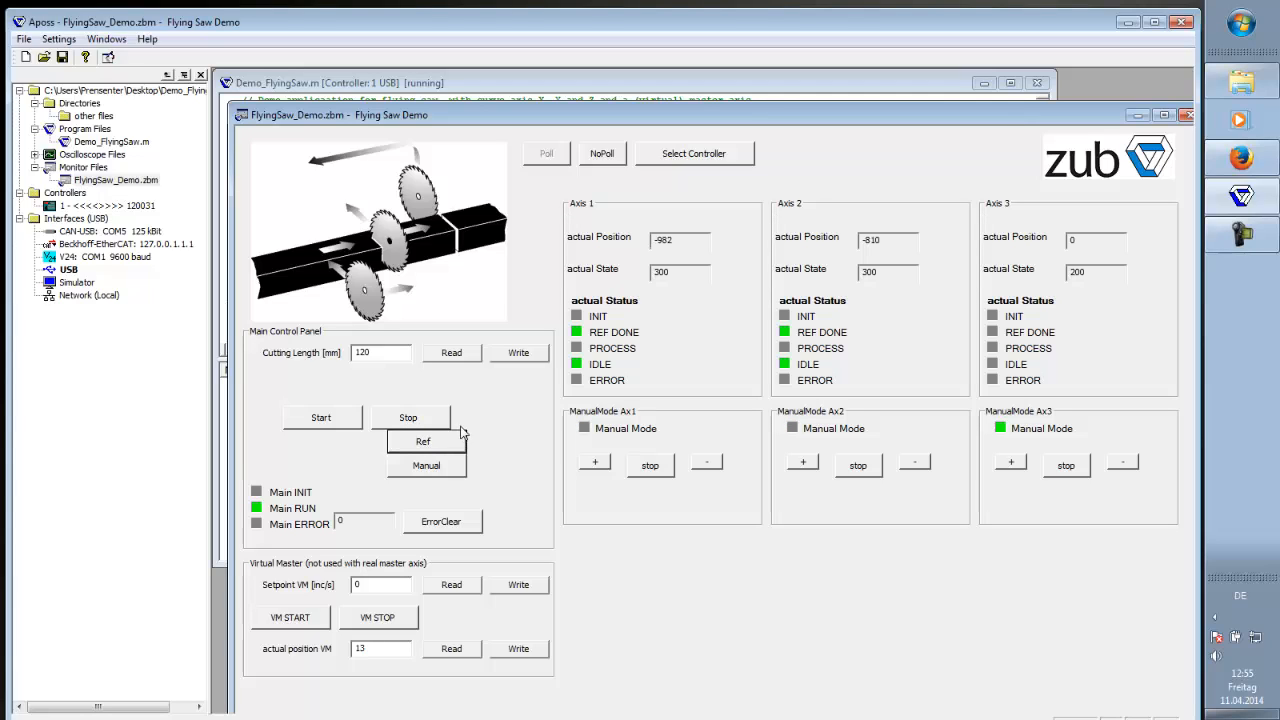
mouse_move(627, 272)
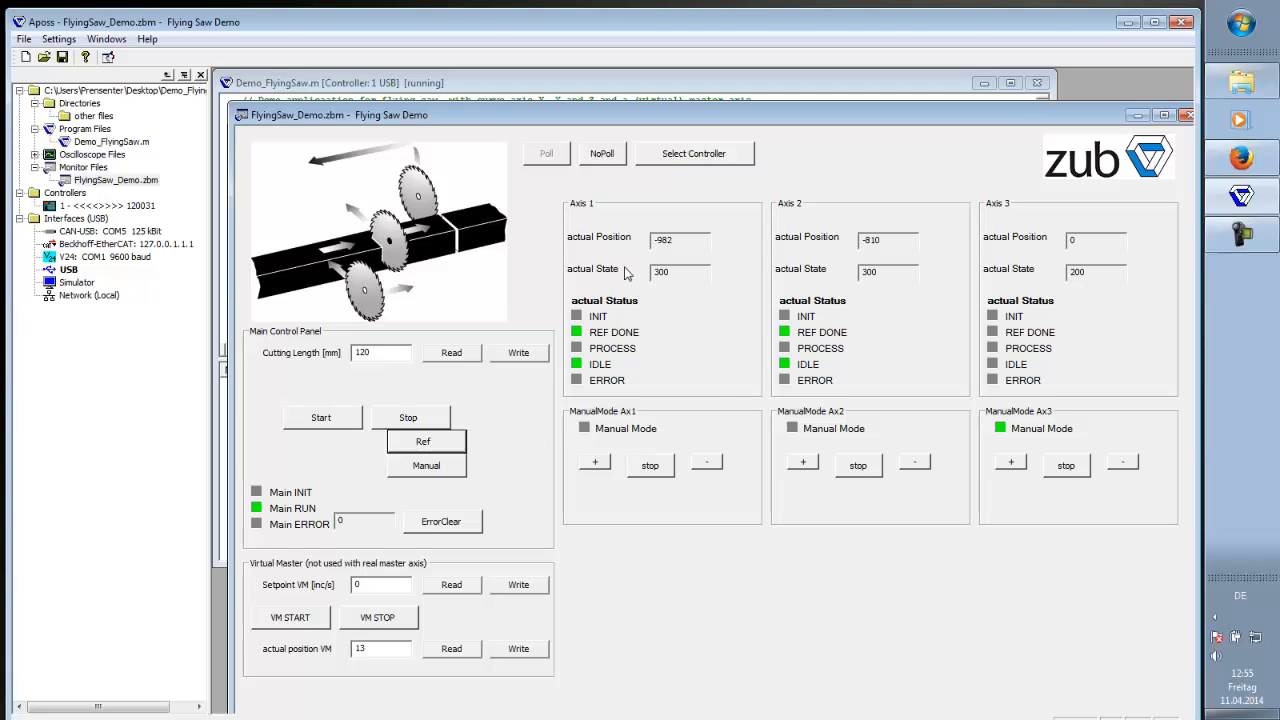
mouse_move(808, 214)
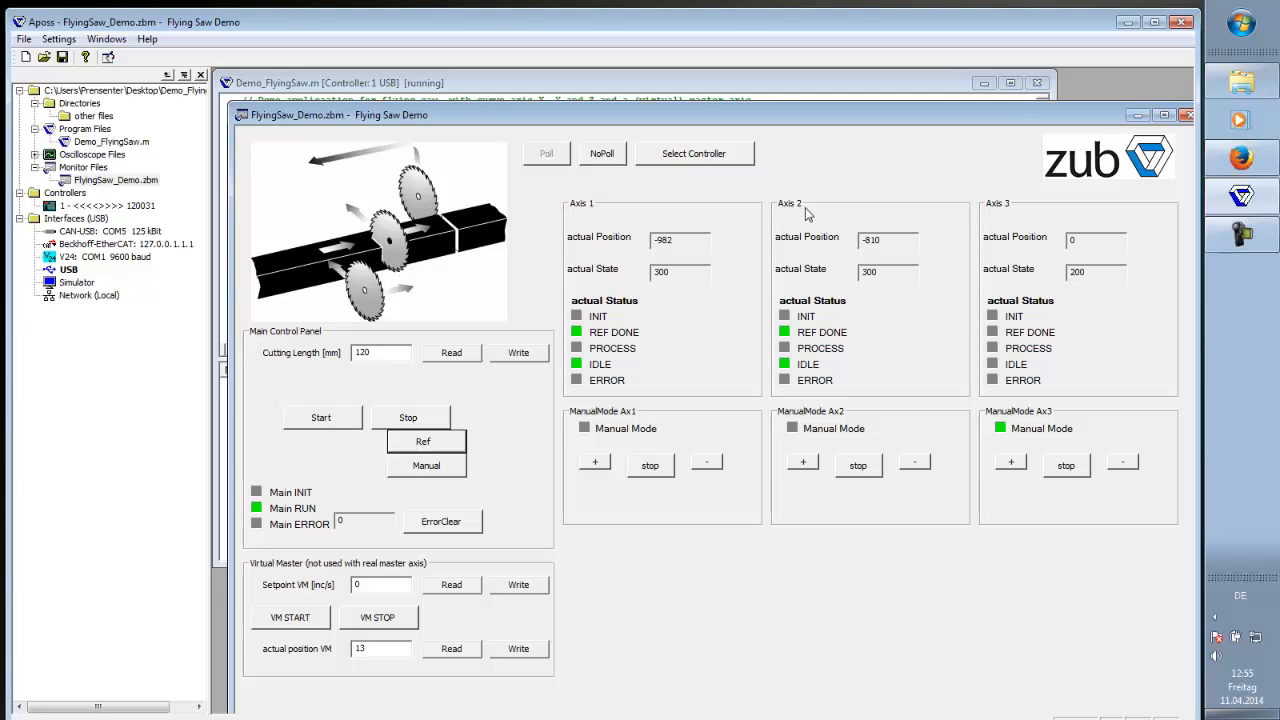
mouse_move(795, 368)
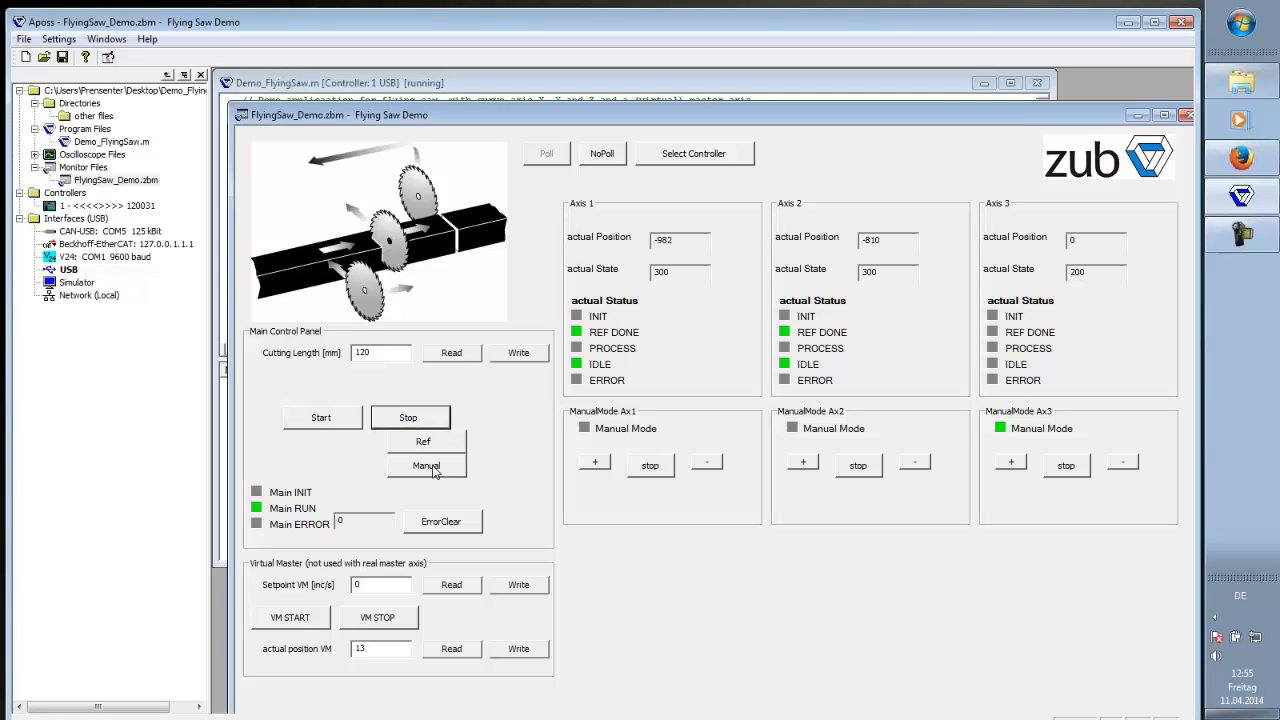
Step: Switch axes to manual mode, jog axis 1 forward and stop, then jog axis 2 forward
click(426, 465)
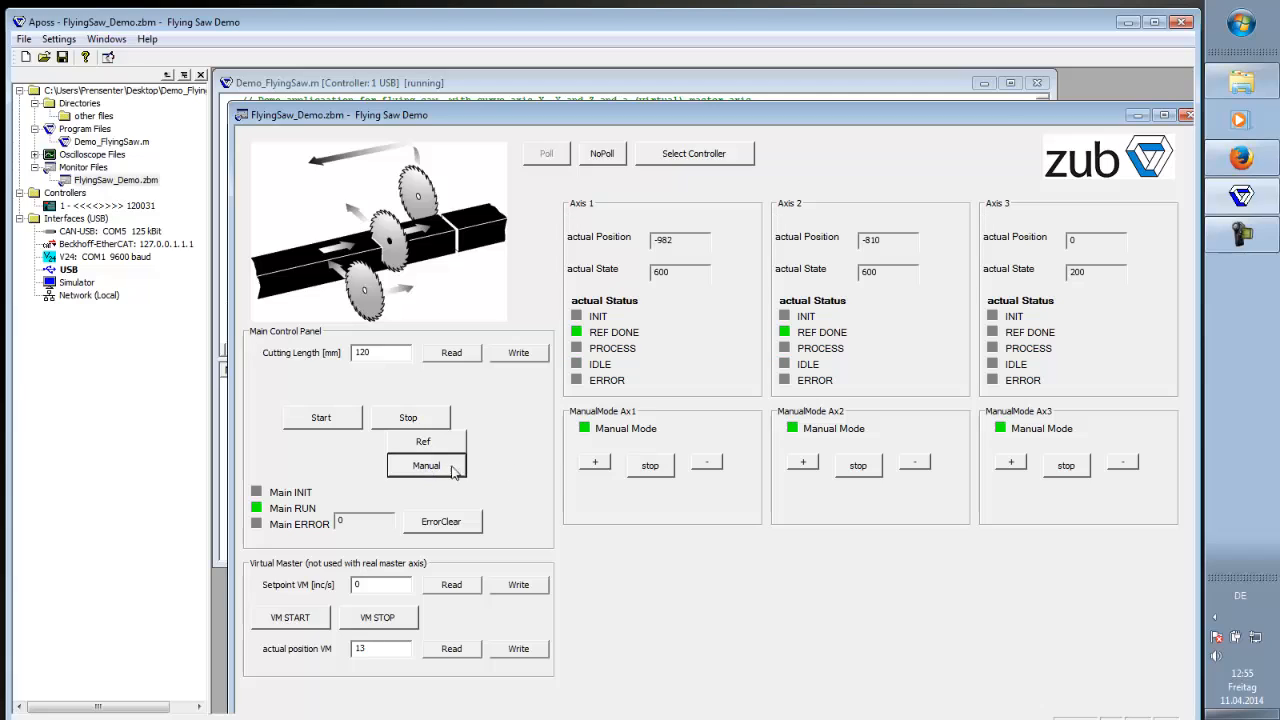
mouse_move(791, 440)
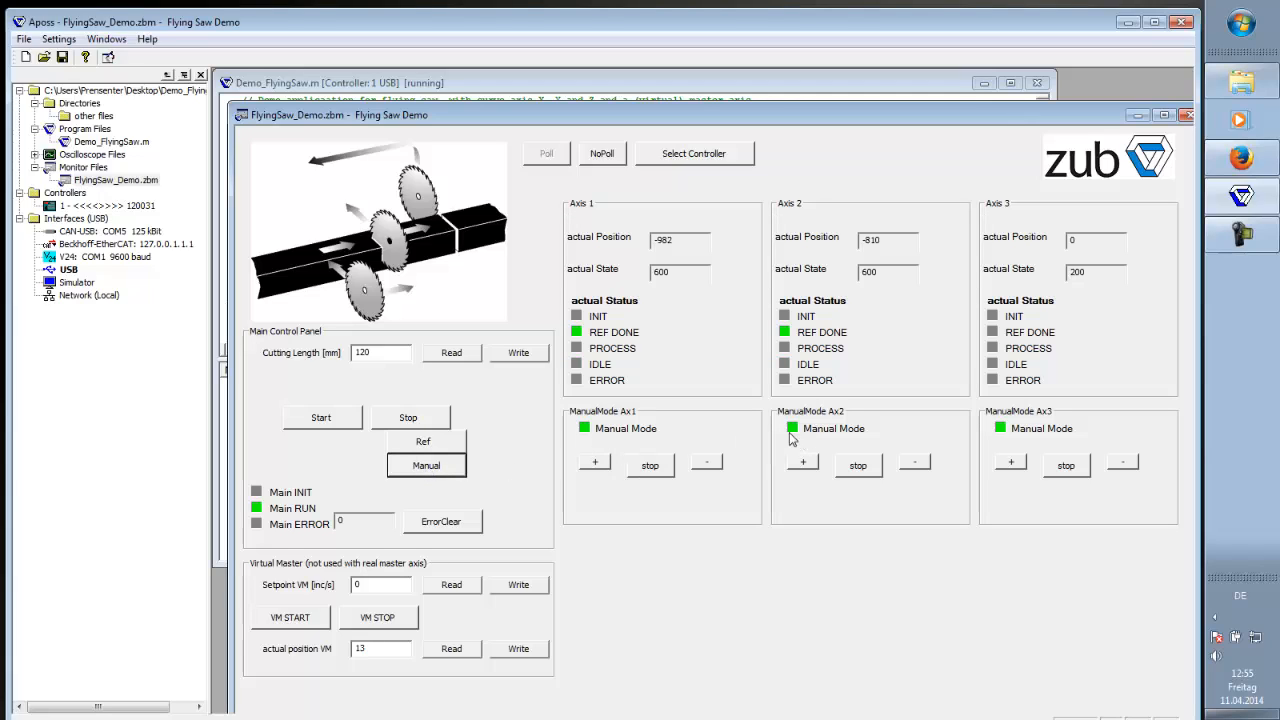
mouse_move(614, 470)
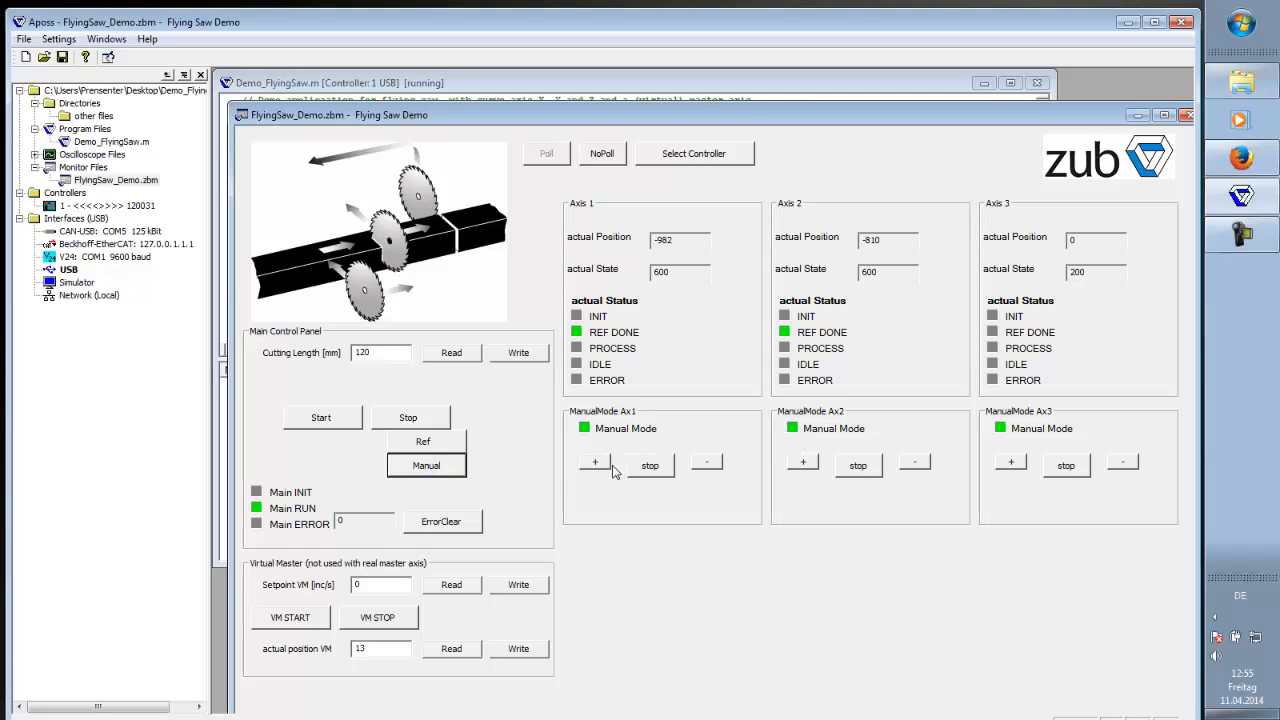
click(593, 464)
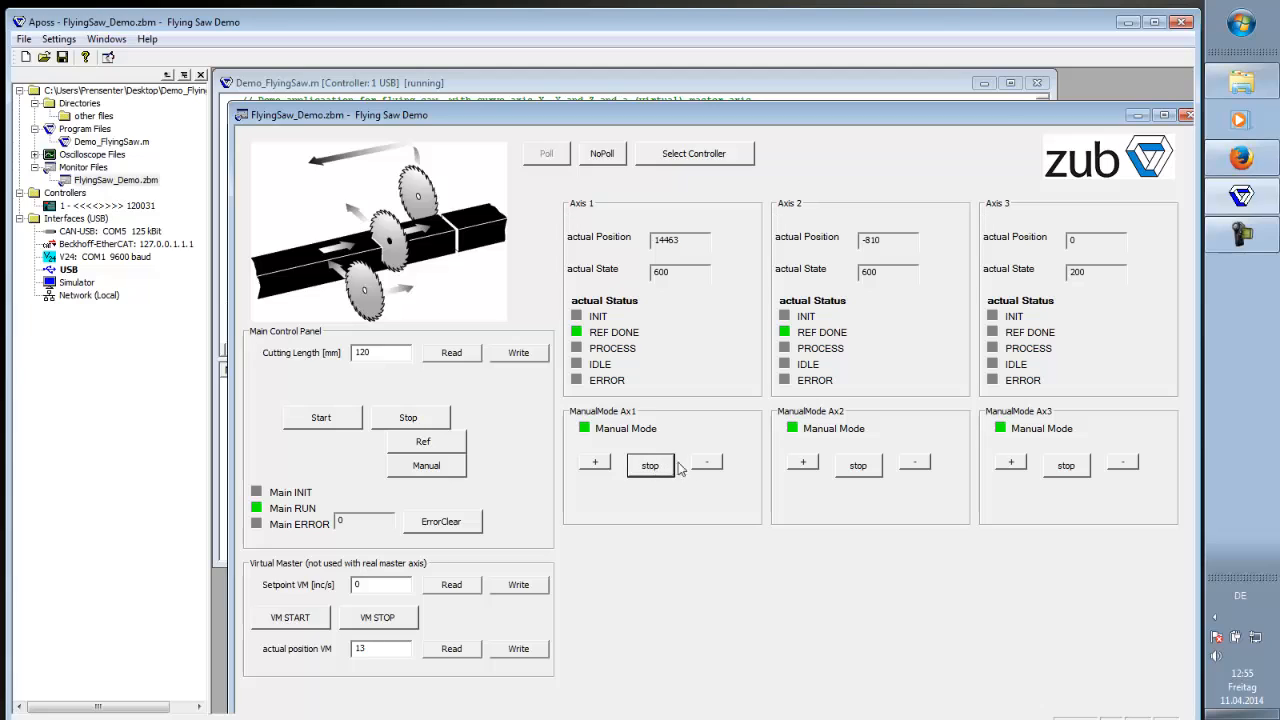
click(706, 462)
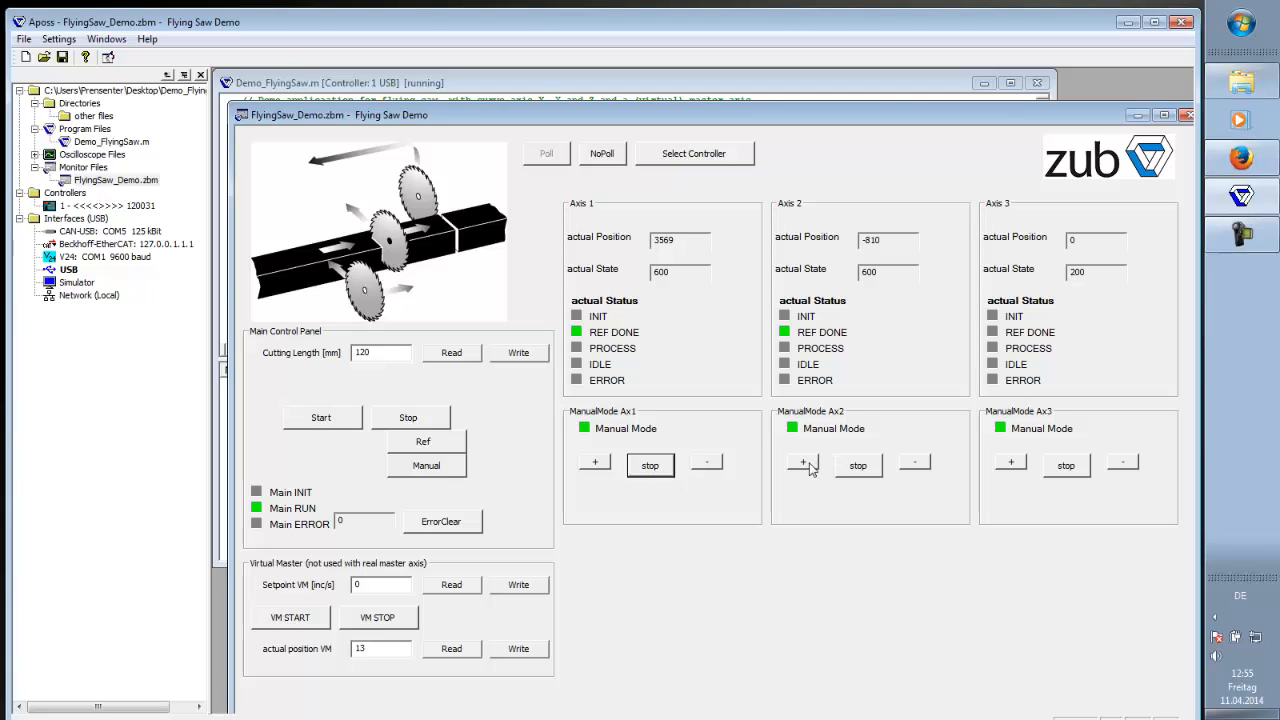
click(800, 461)
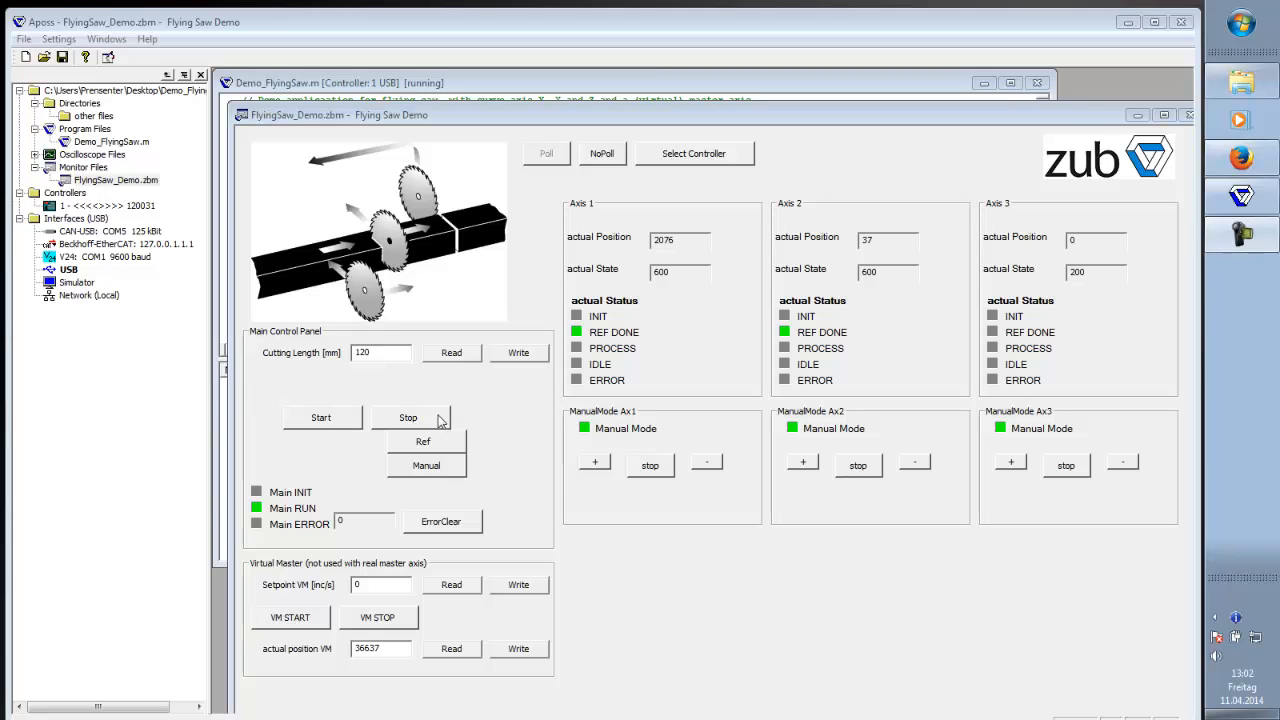
Step: Stop manual mode on axes 1 and 2, then start the flying saw cycle
click(409, 417)
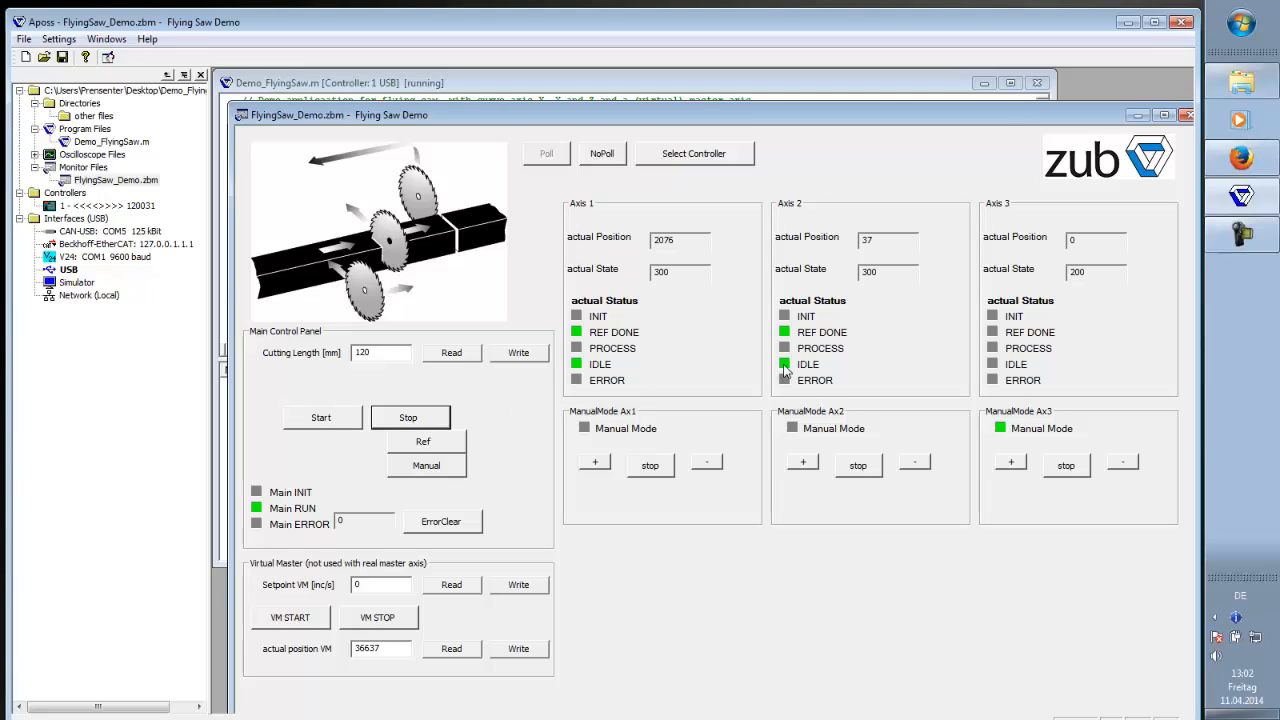
mouse_move(462, 400)
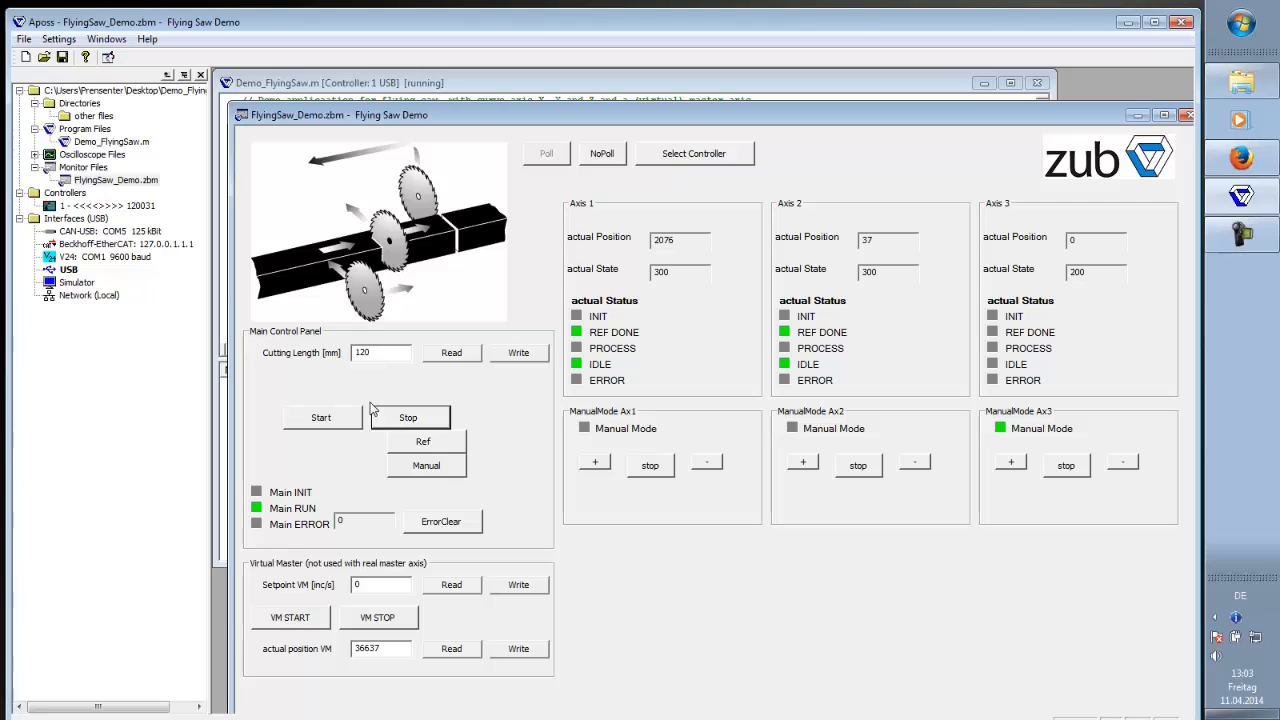
mouse_move(345, 419)
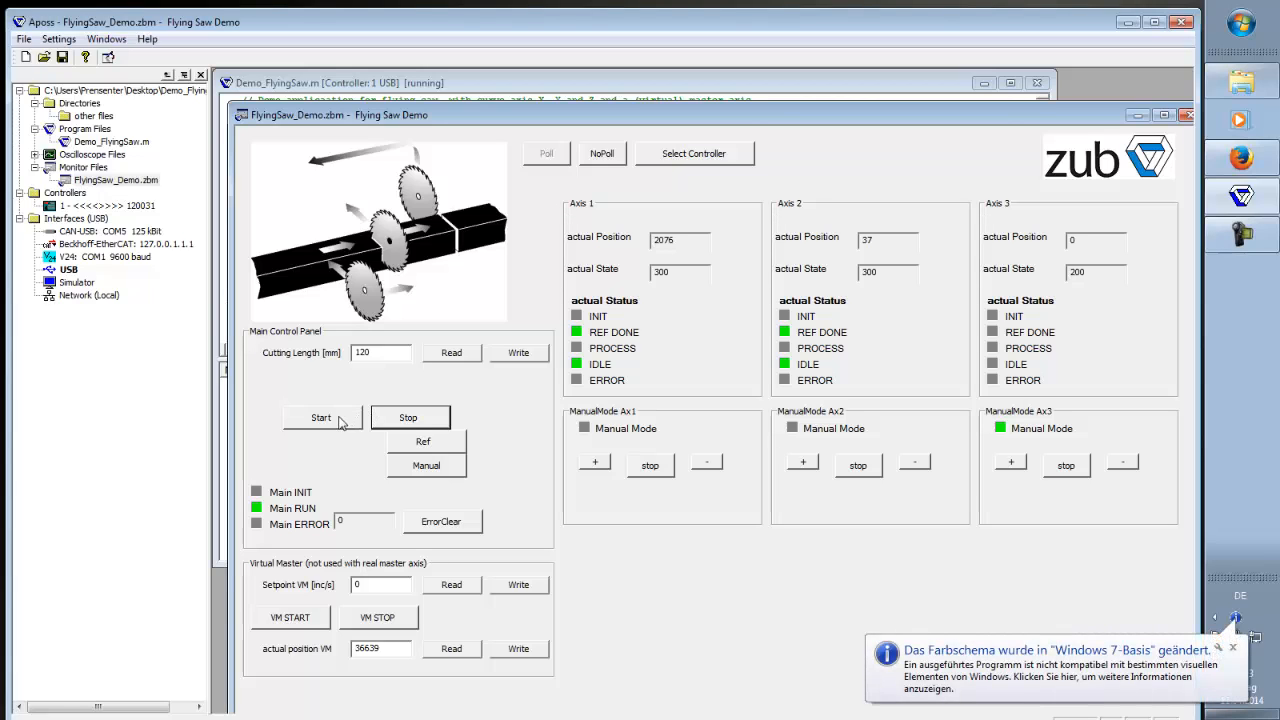
click(321, 417)
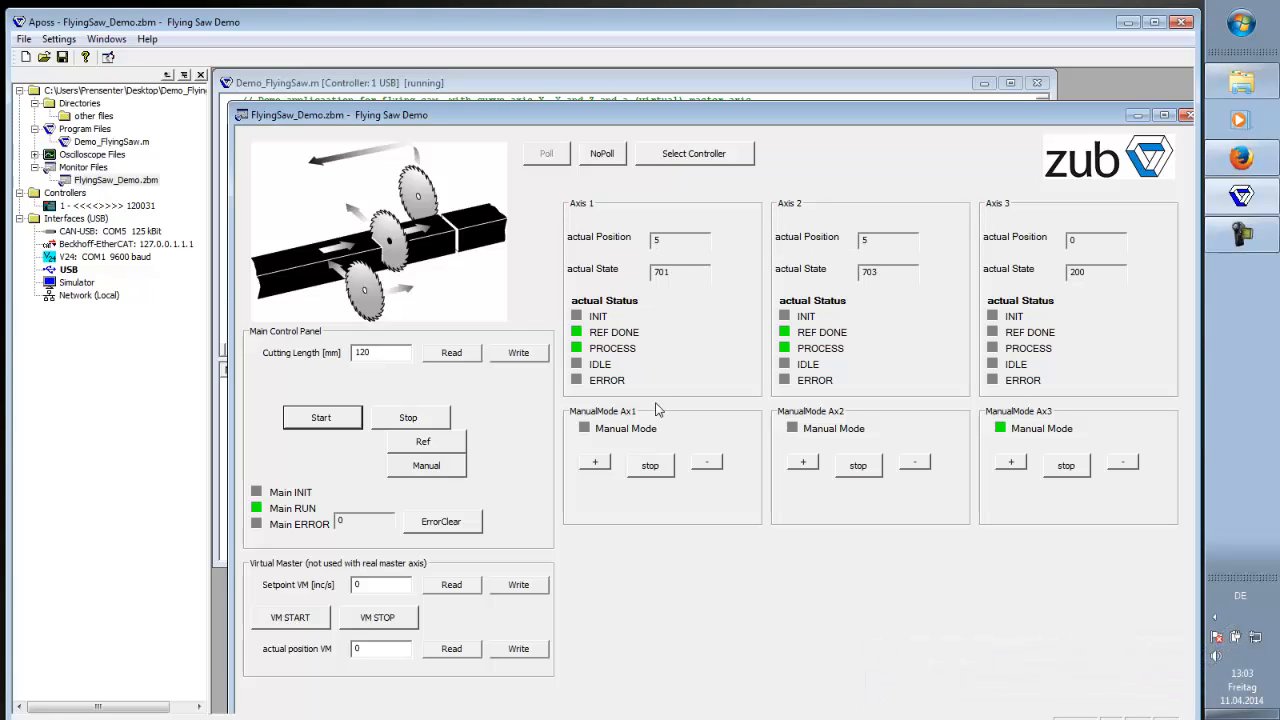
mouse_move(660, 424)
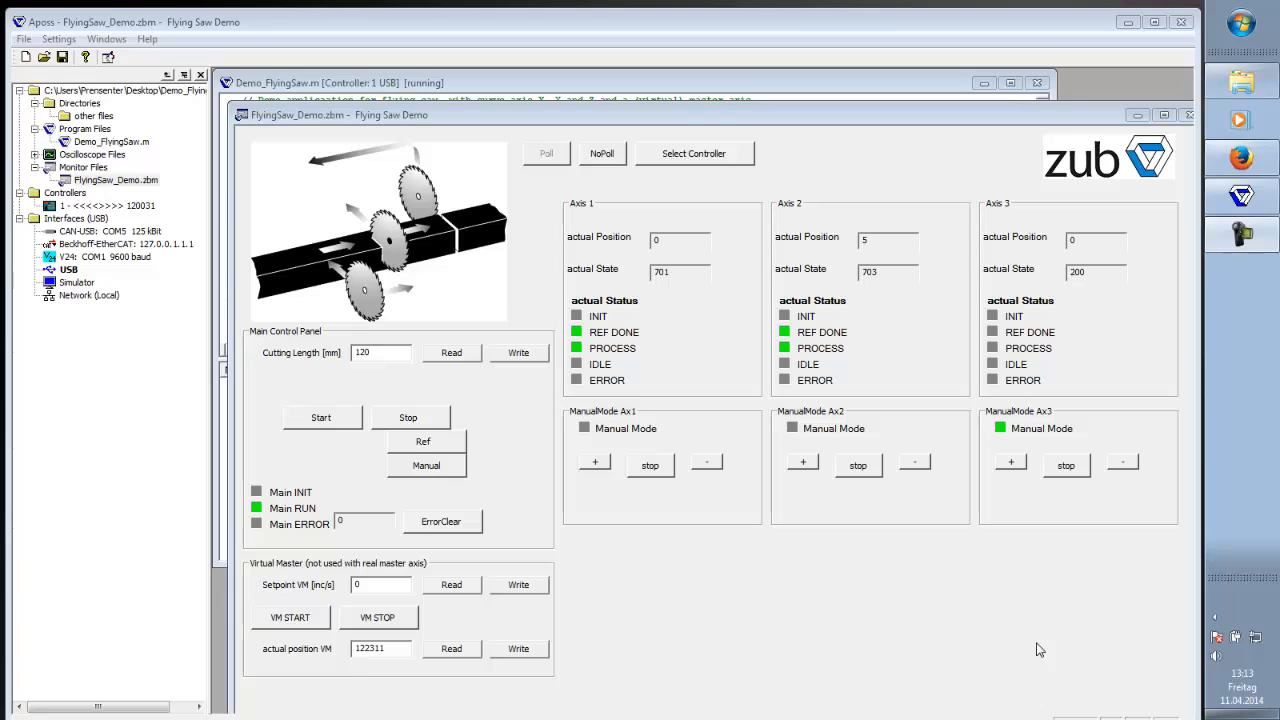
mouse_move(1004, 629)
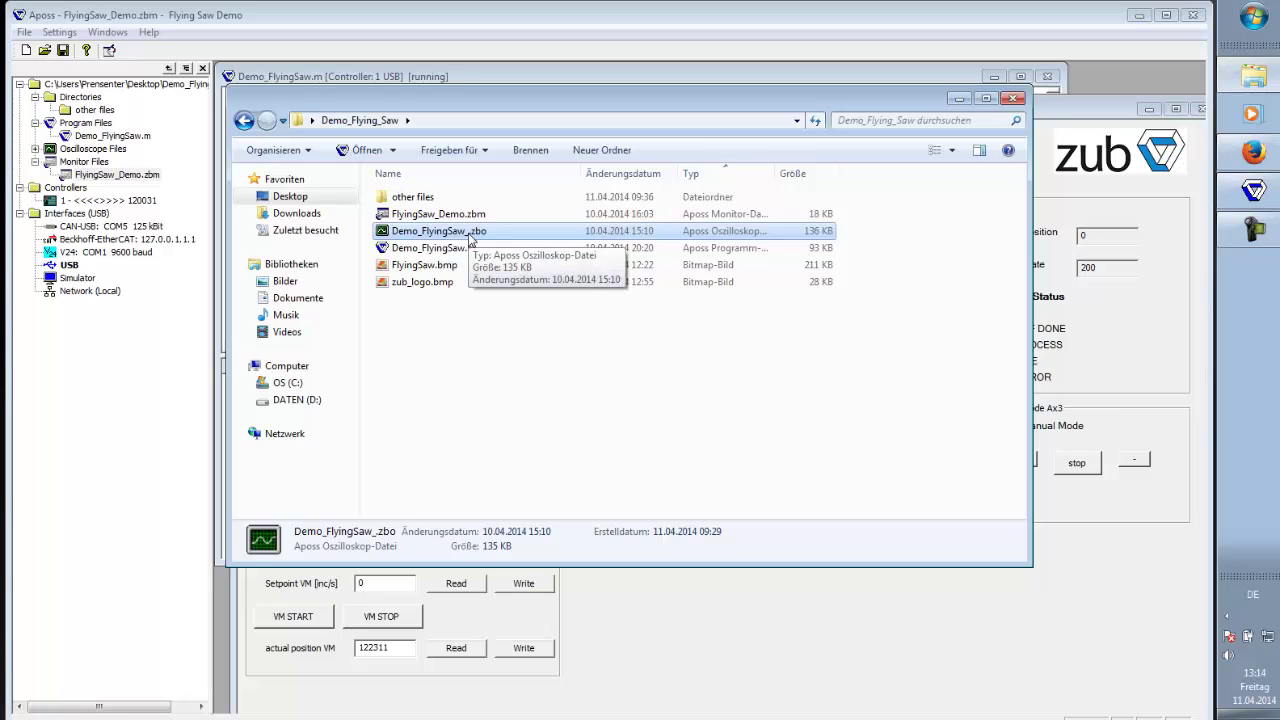
Step: Open Demo_FlyingSaw_.zbo in the oscilloscope and clear its old traces
double_click(438, 230)
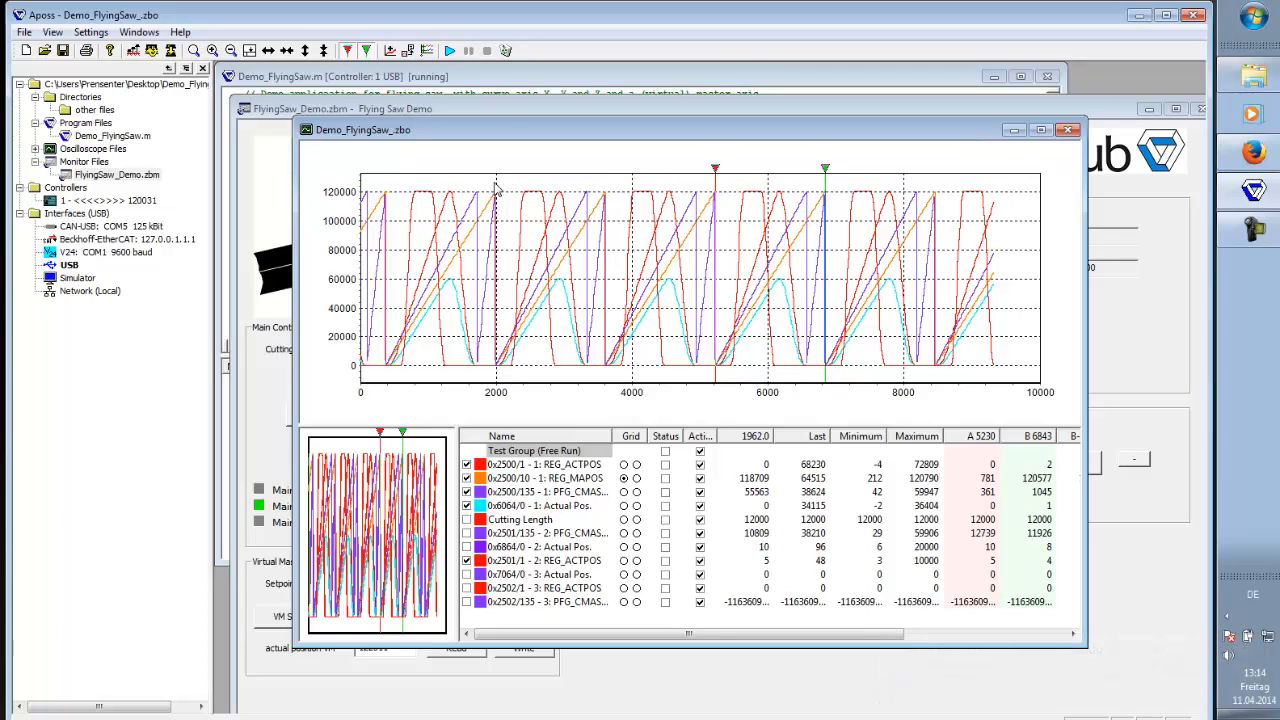
click(505, 50)
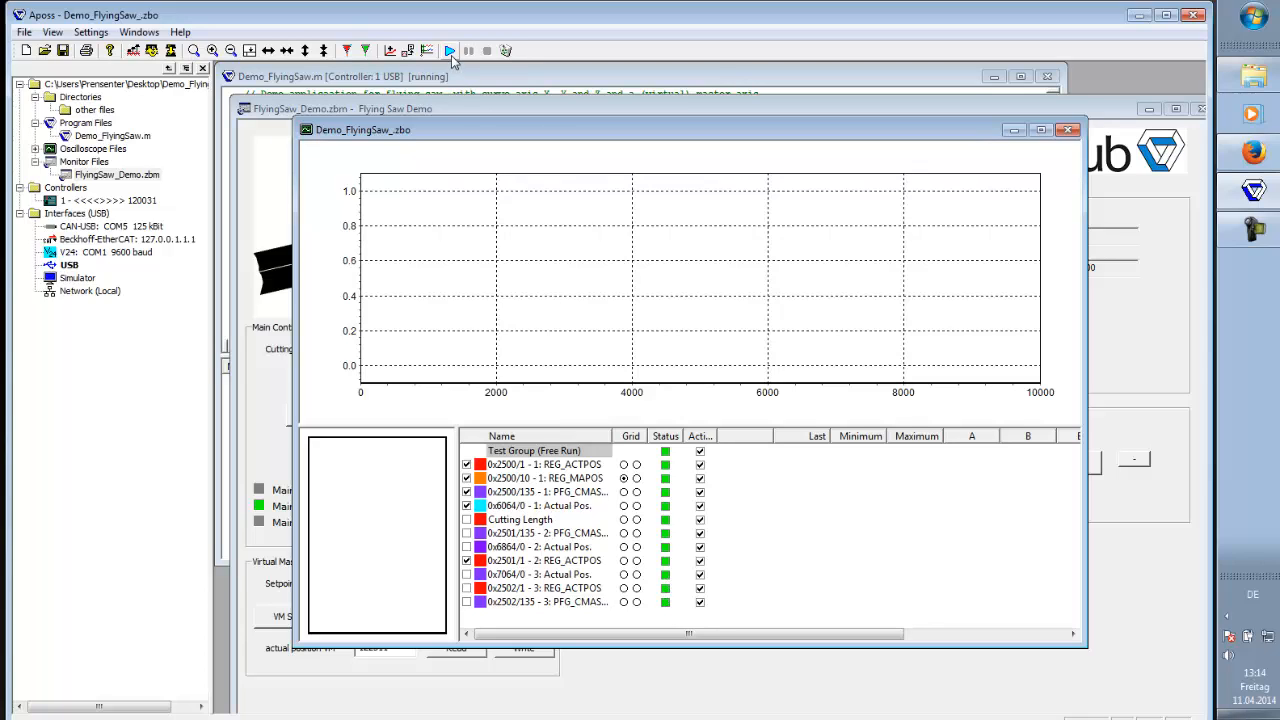
mouse_move(447, 51)
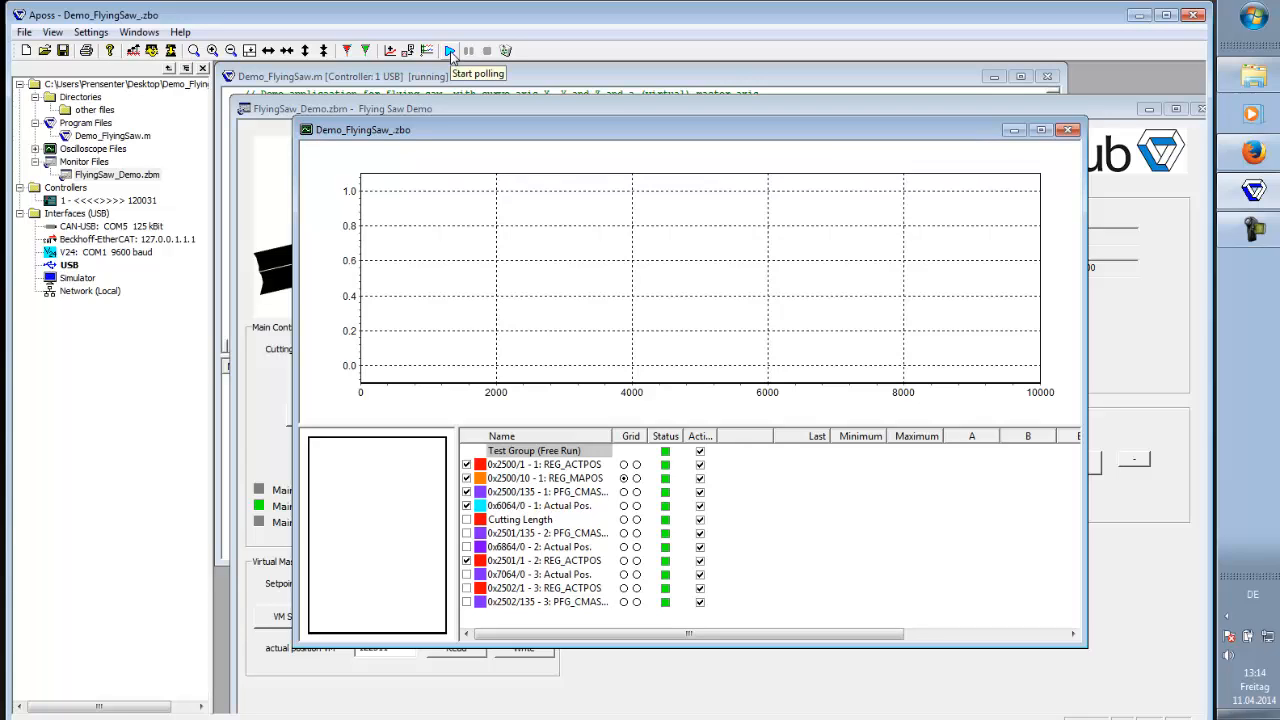
Step: Start live polling so the oscilloscope records the flying-saw cycle
click(444, 51)
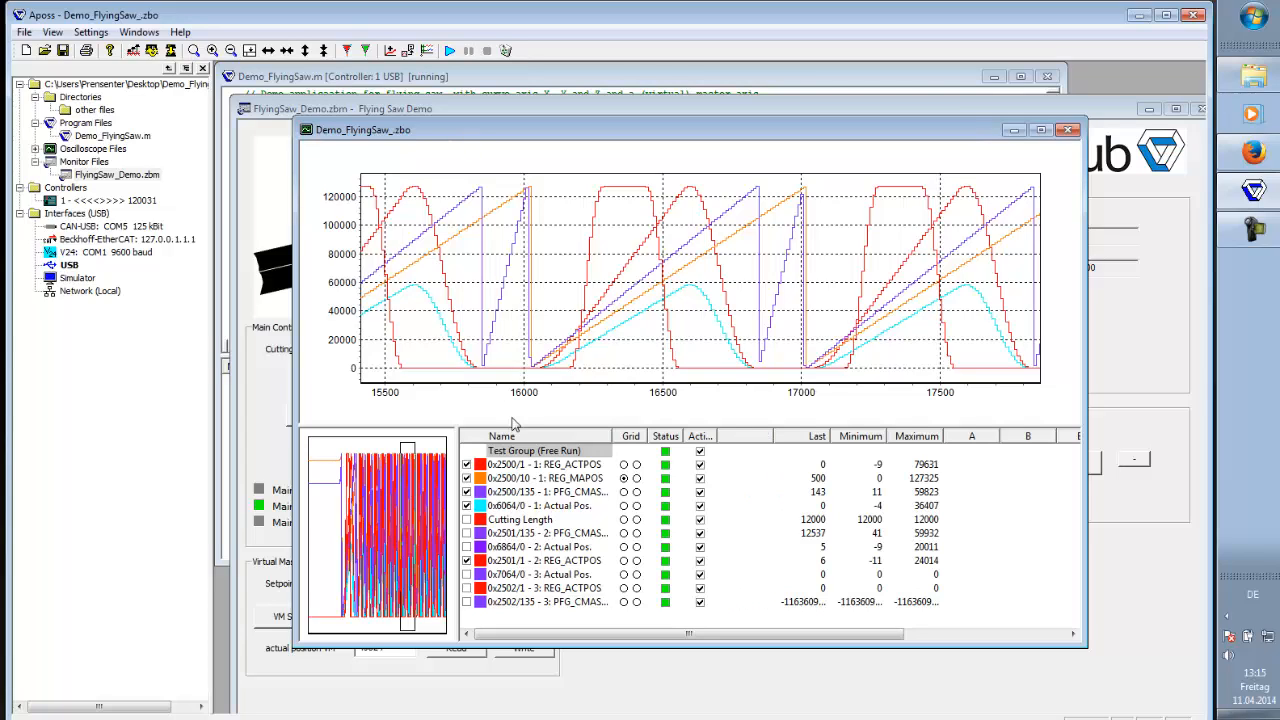
mouse_move(530, 491)
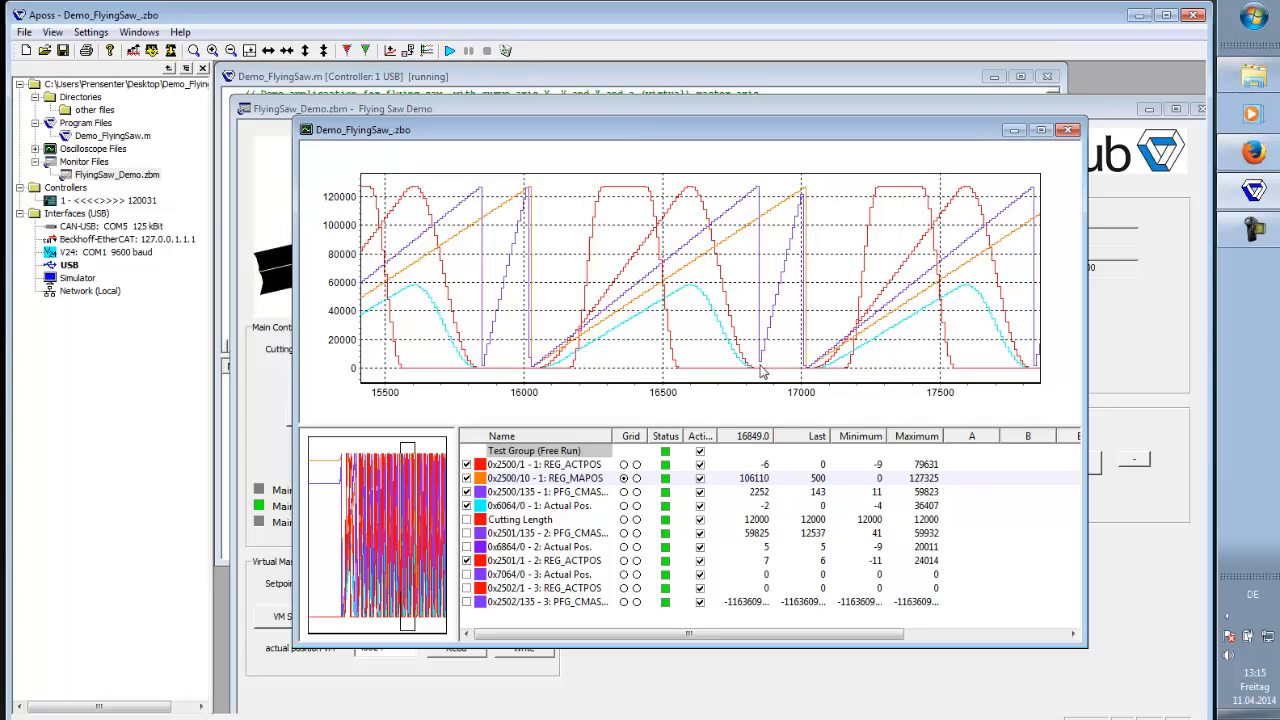
mouse_move(575, 355)
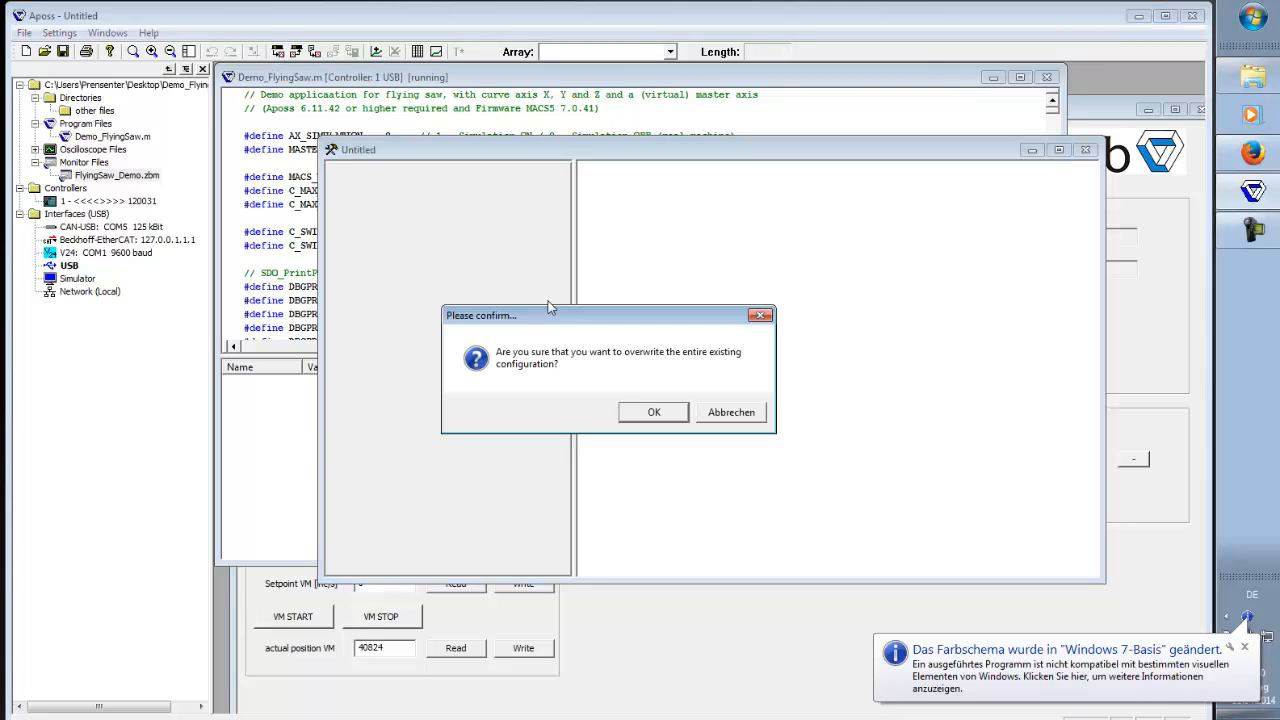
Step: Overwrite the cam configuration with data loaded from USB controller 1
click(653, 411)
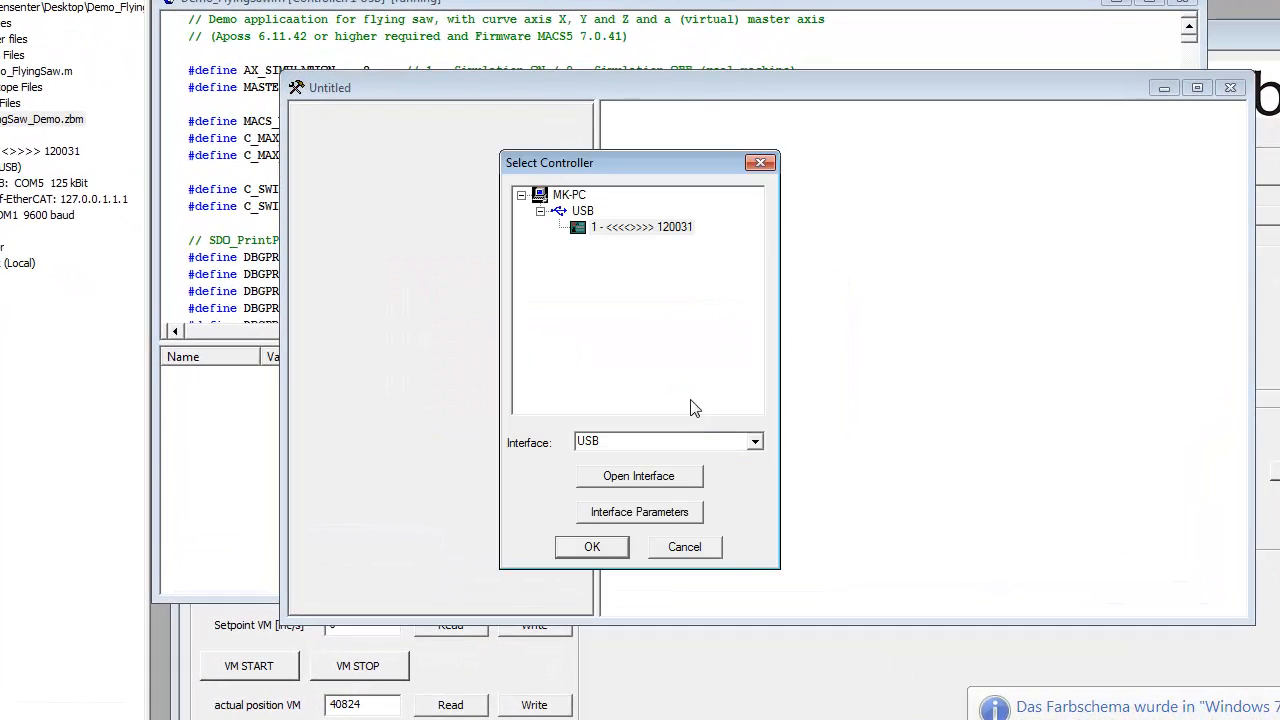
click(641, 227)
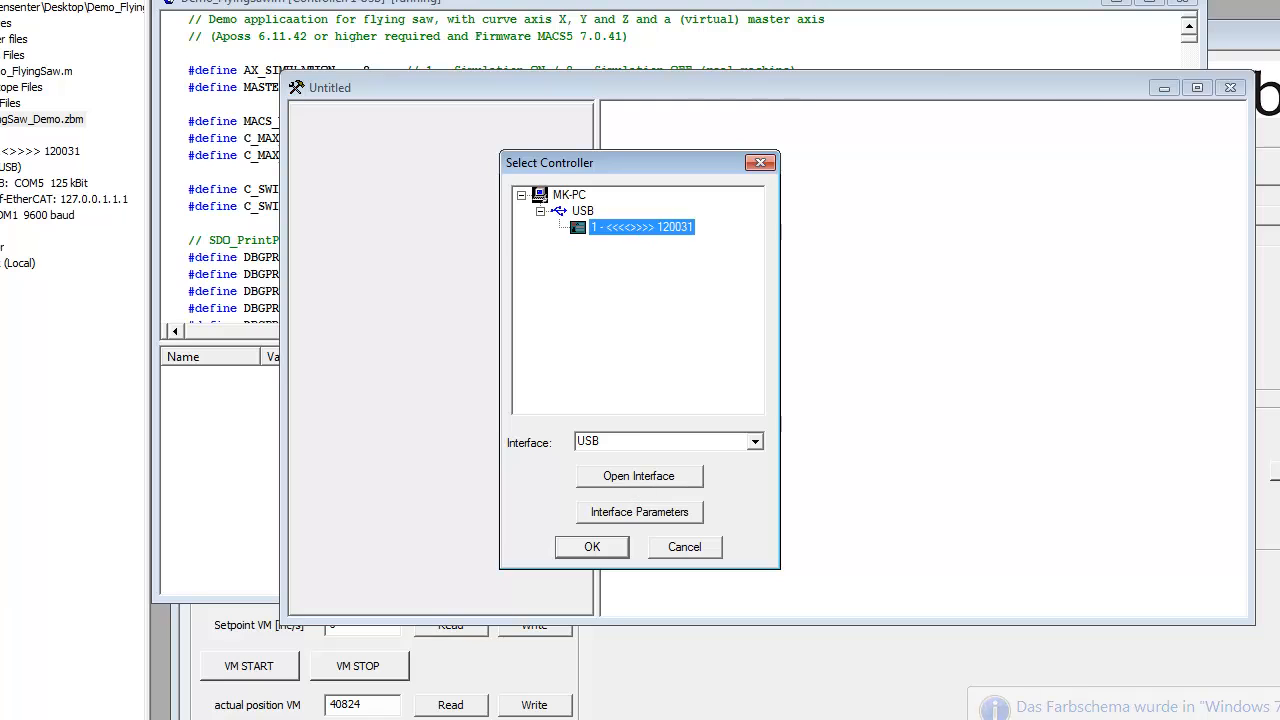
mouse_move(605, 508)
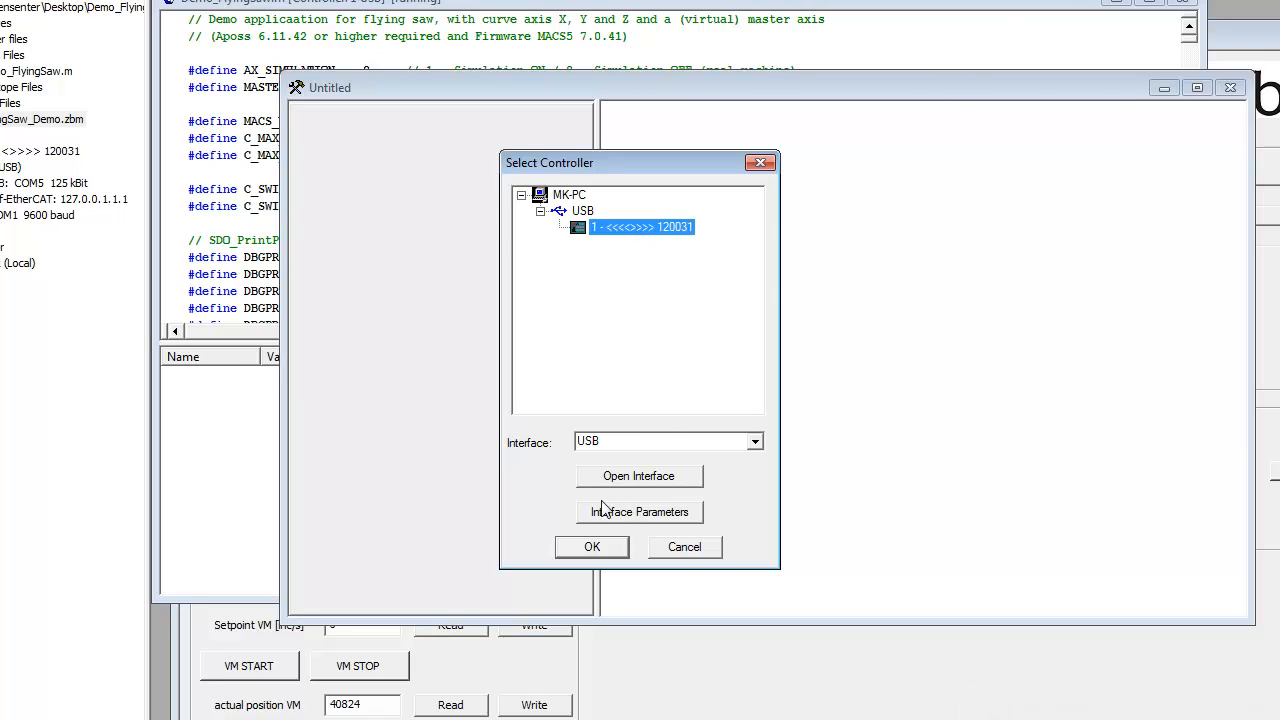
click(592, 547)
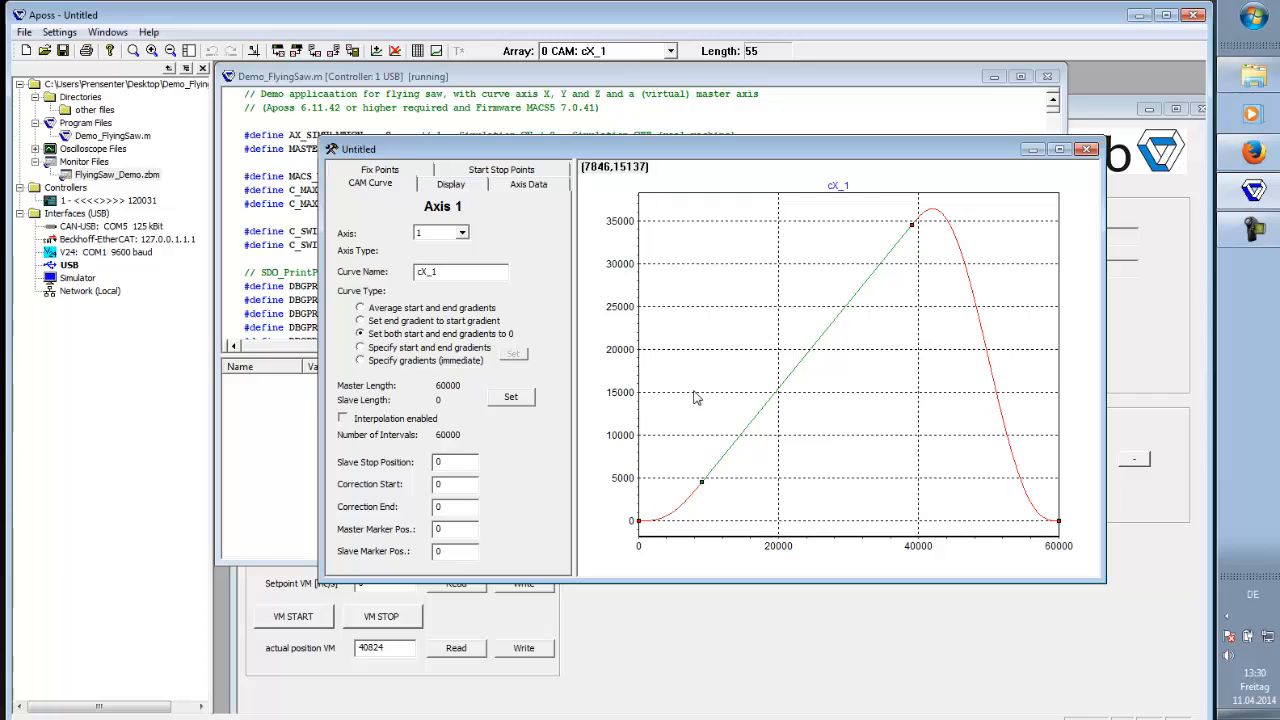
mouse_move(824, 328)
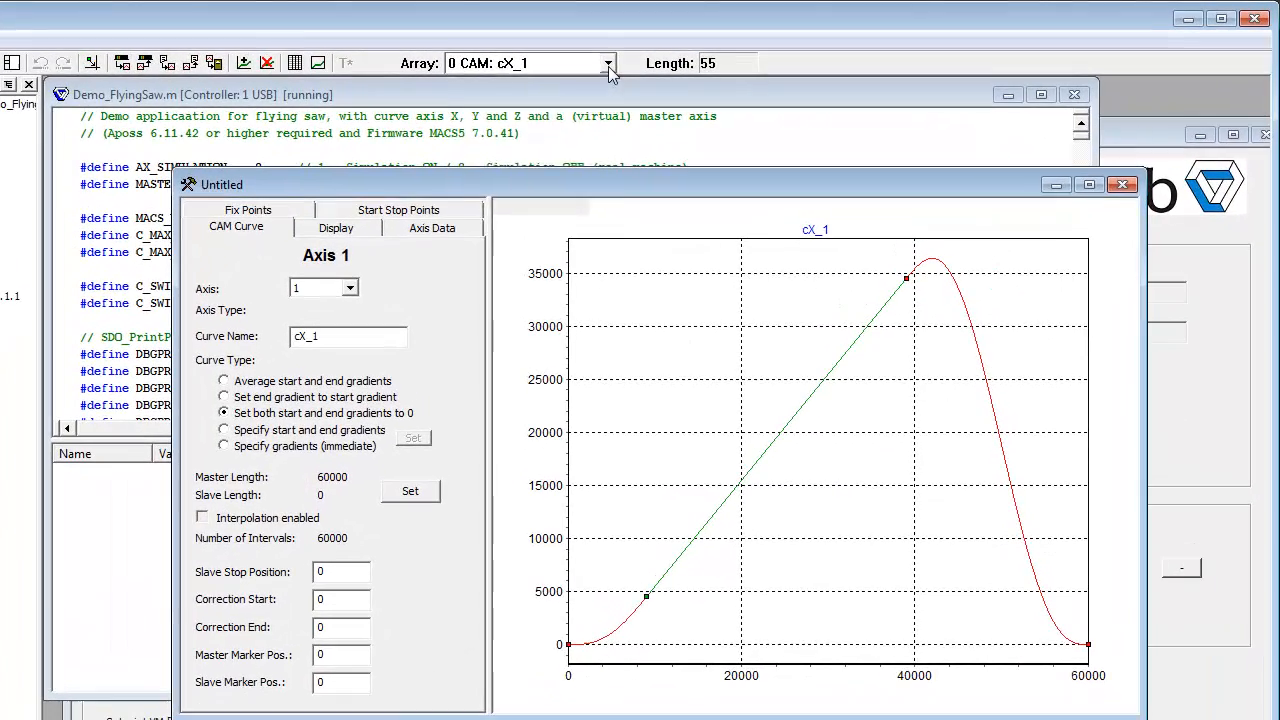
Step: Switch the cam editor to array 5, curve cZ_1
click(605, 63)
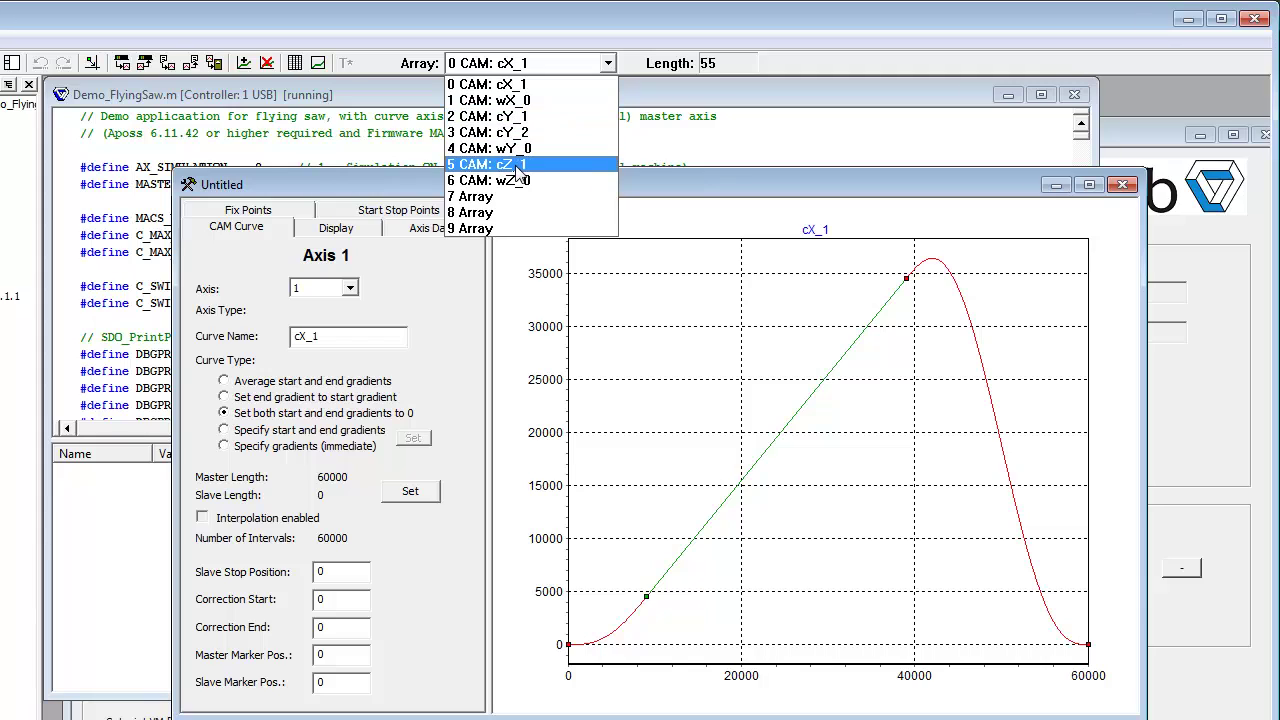
click(498, 164)
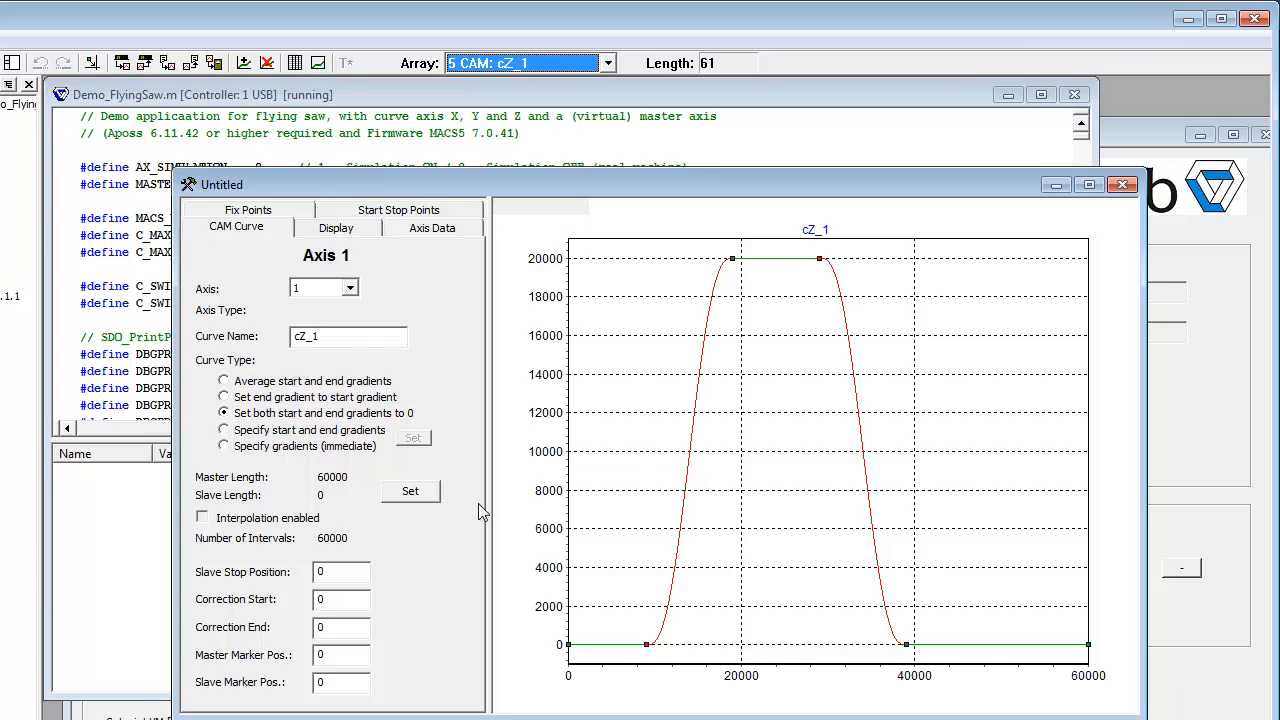
mouse_move(303, 235)
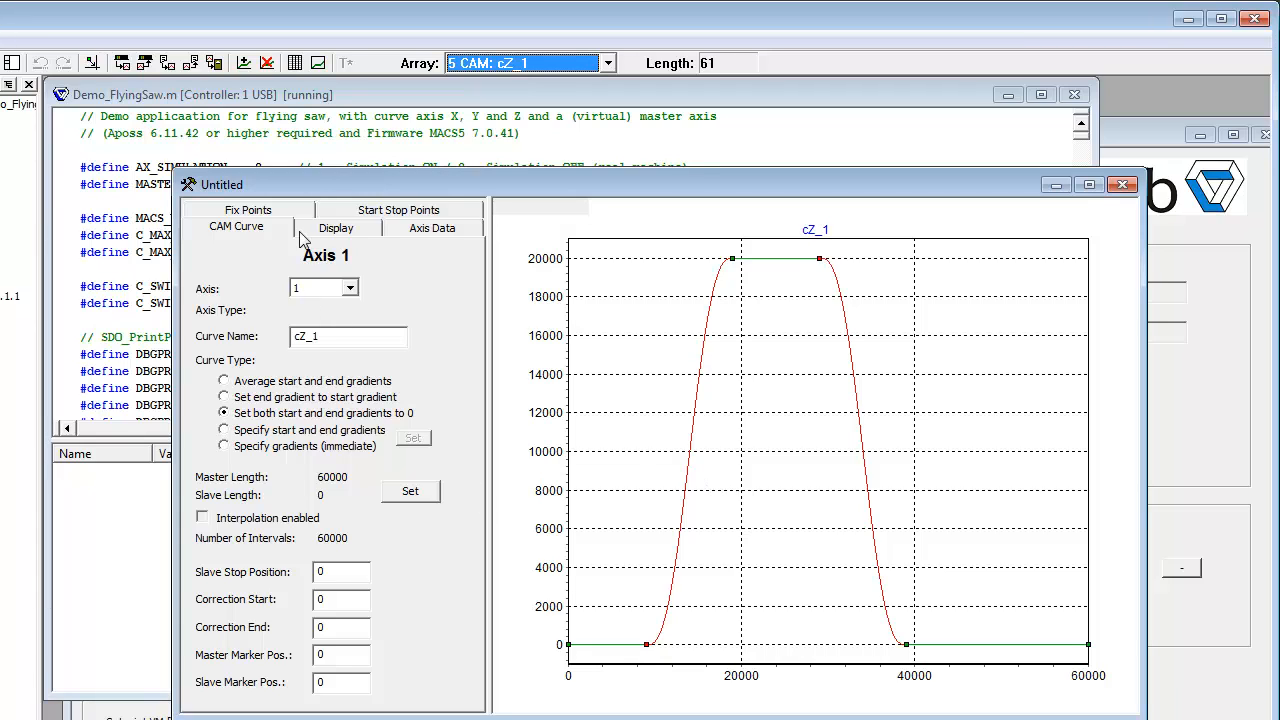
Step: Review cZ_1's fix points, select point 5, and close the editor discarding changes
click(248, 210)
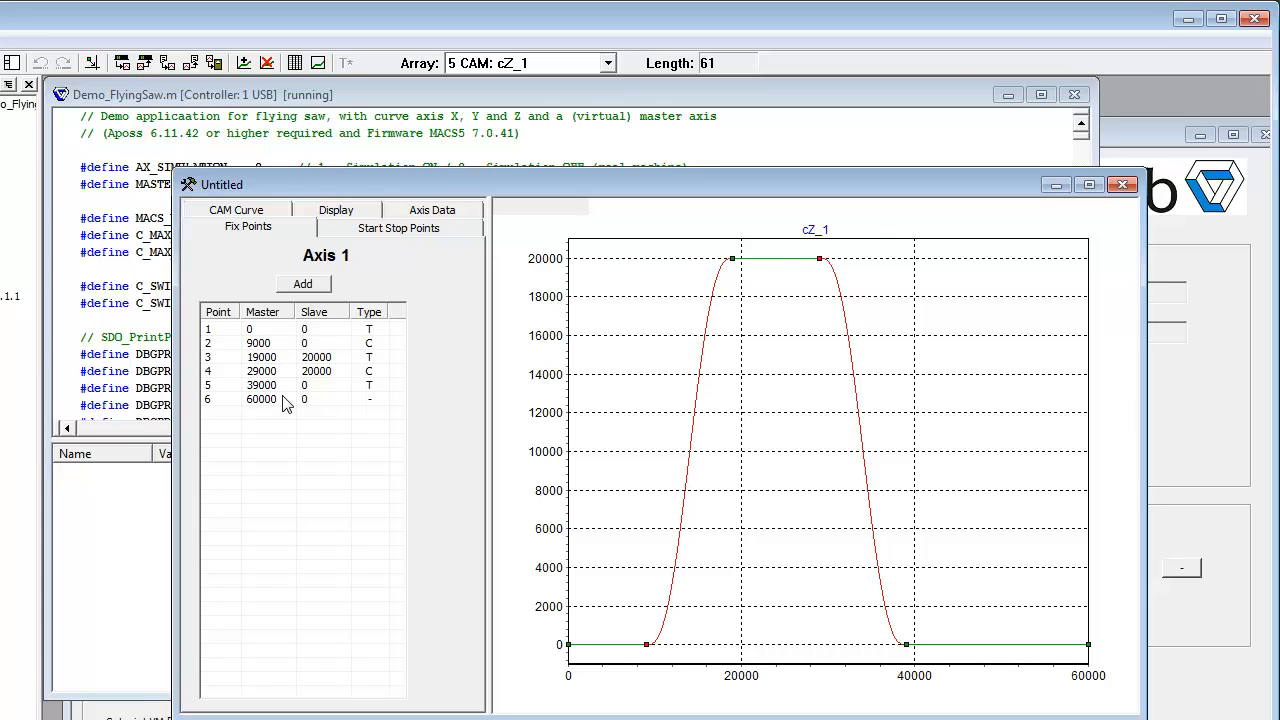
click(262, 385)
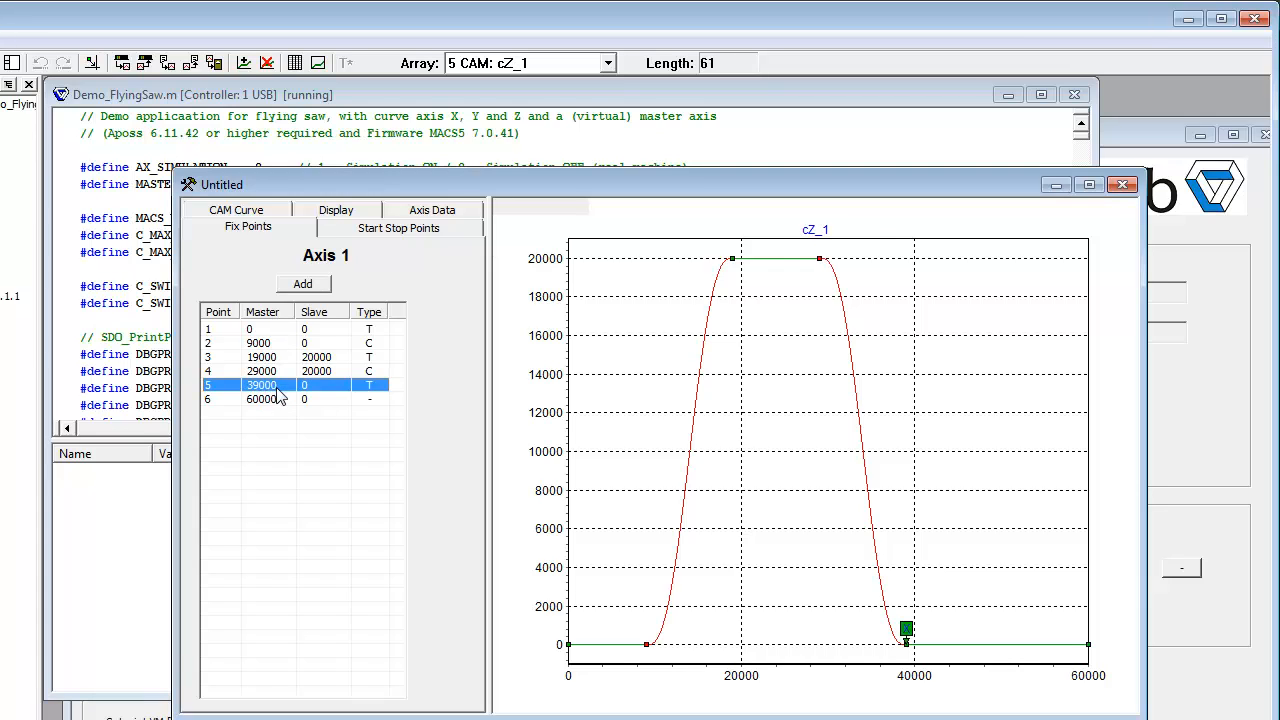
mouse_move(285, 395)
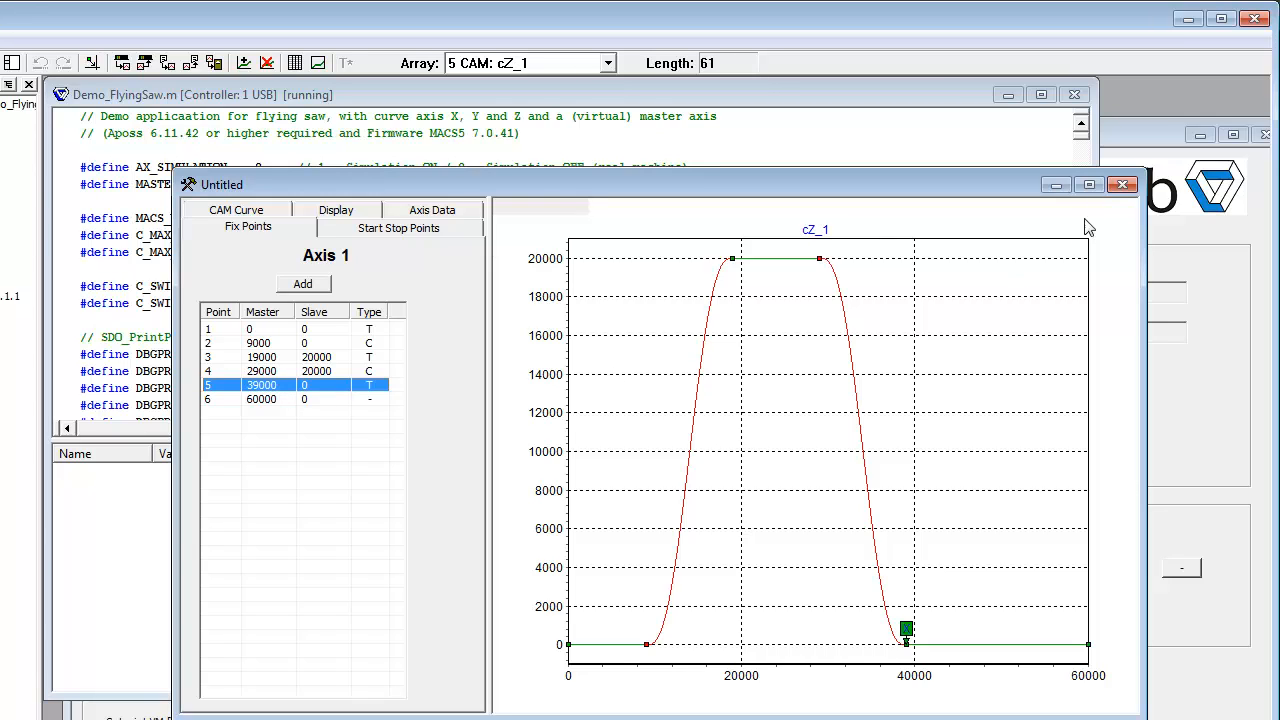
click(1122, 184)
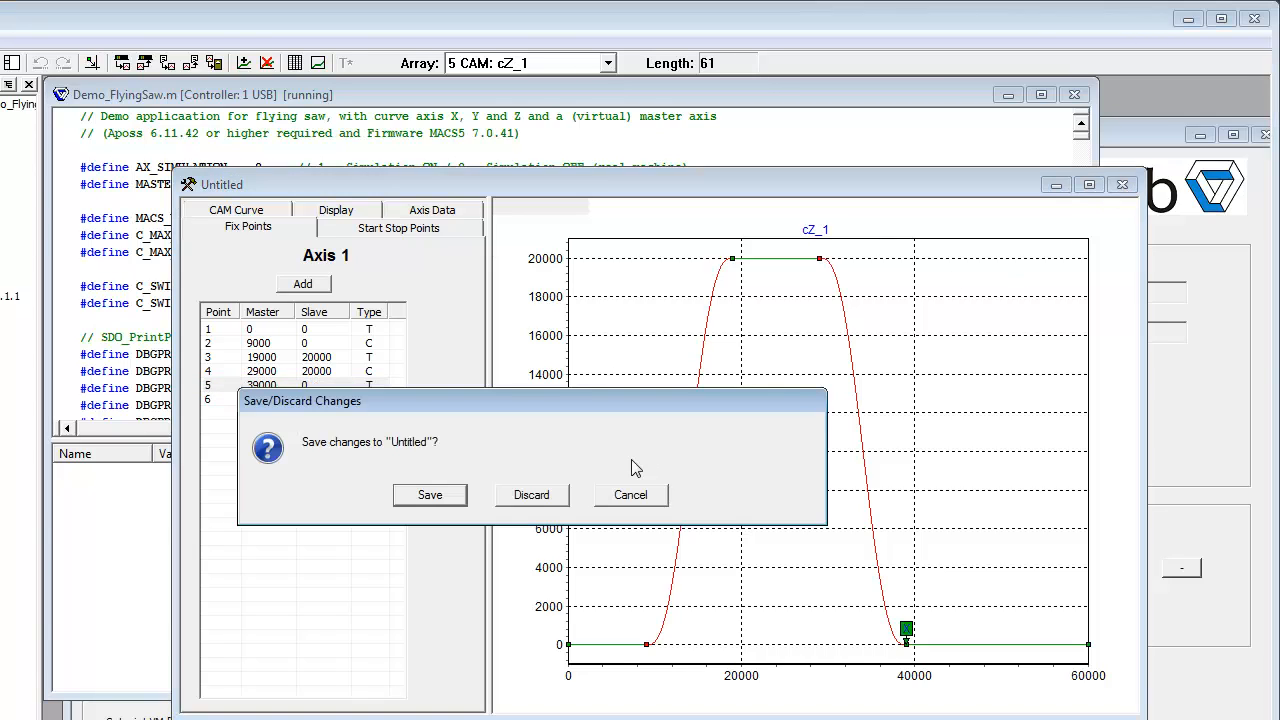
click(531, 495)
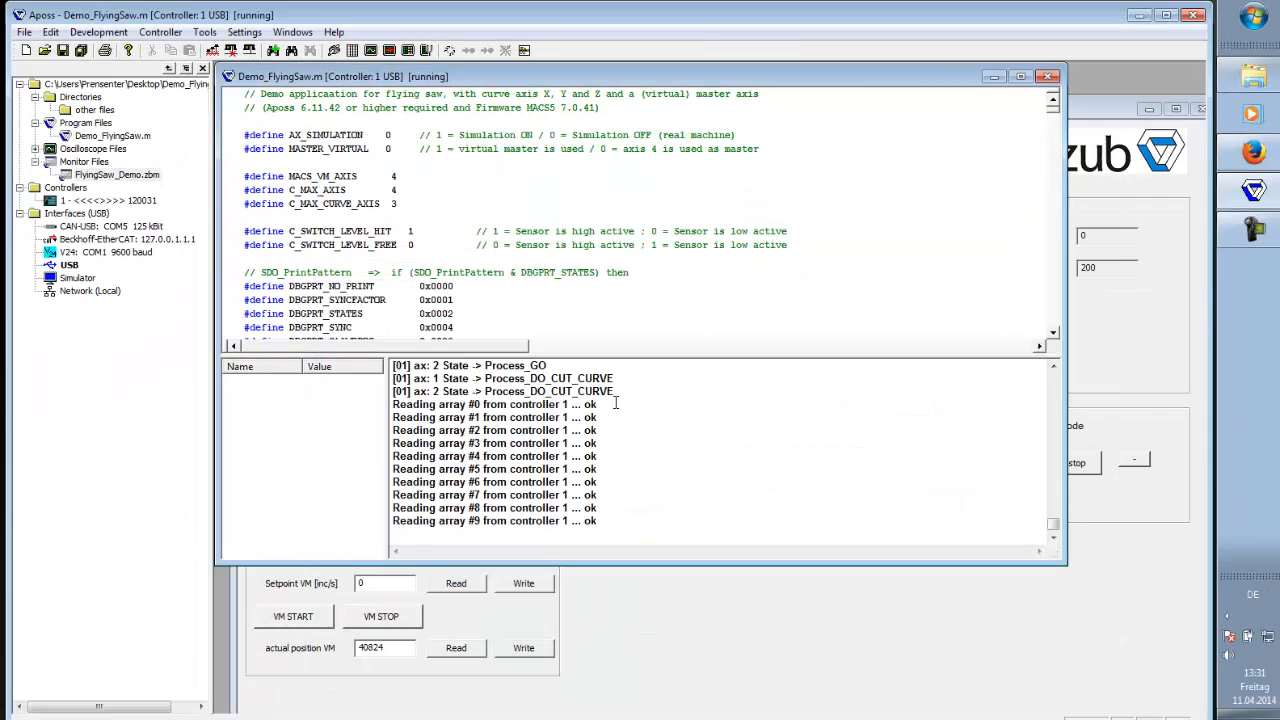